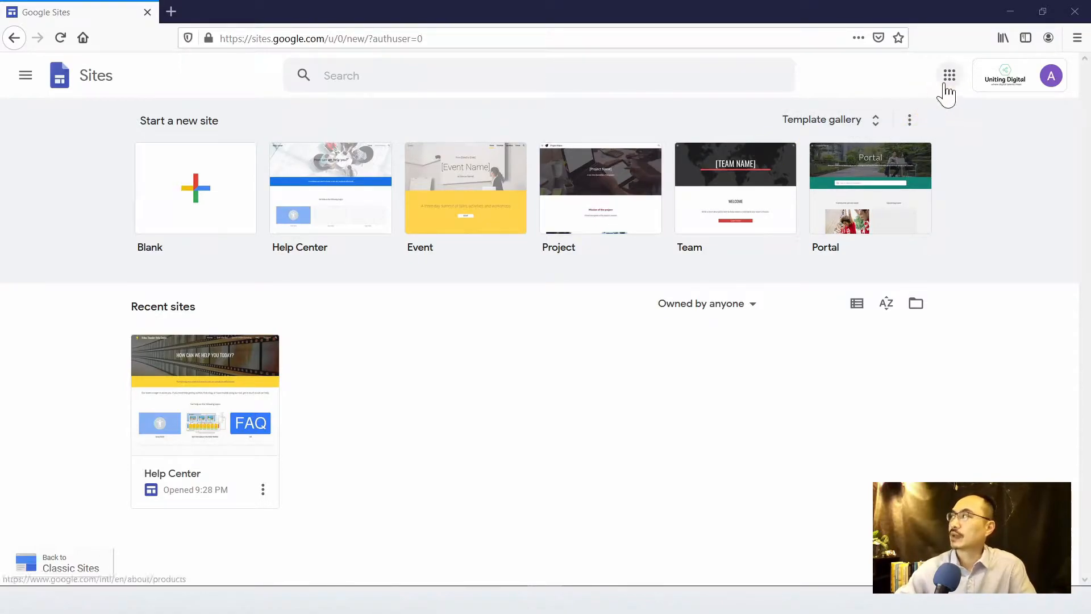
- Open the Google apps launcher from the Sites home page
click(949, 74)
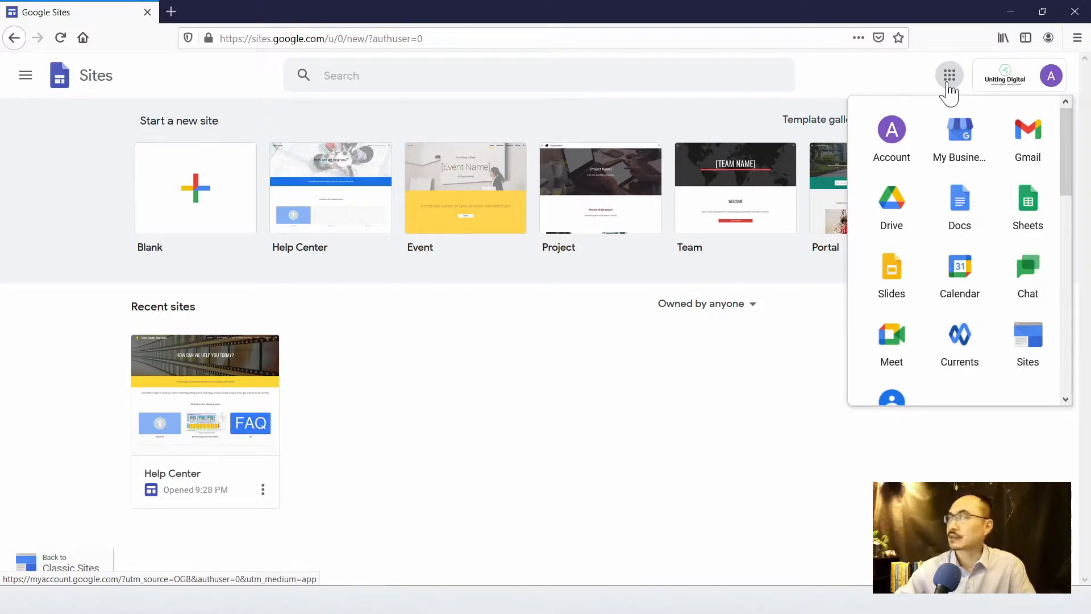
mouse_move(975, 126)
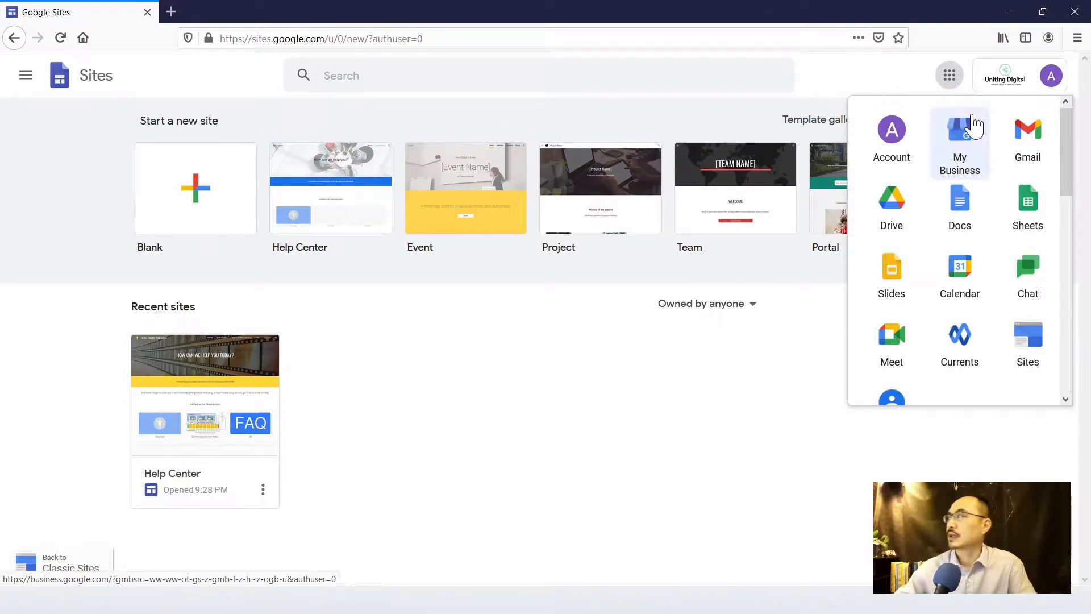
mouse_move(922, 267)
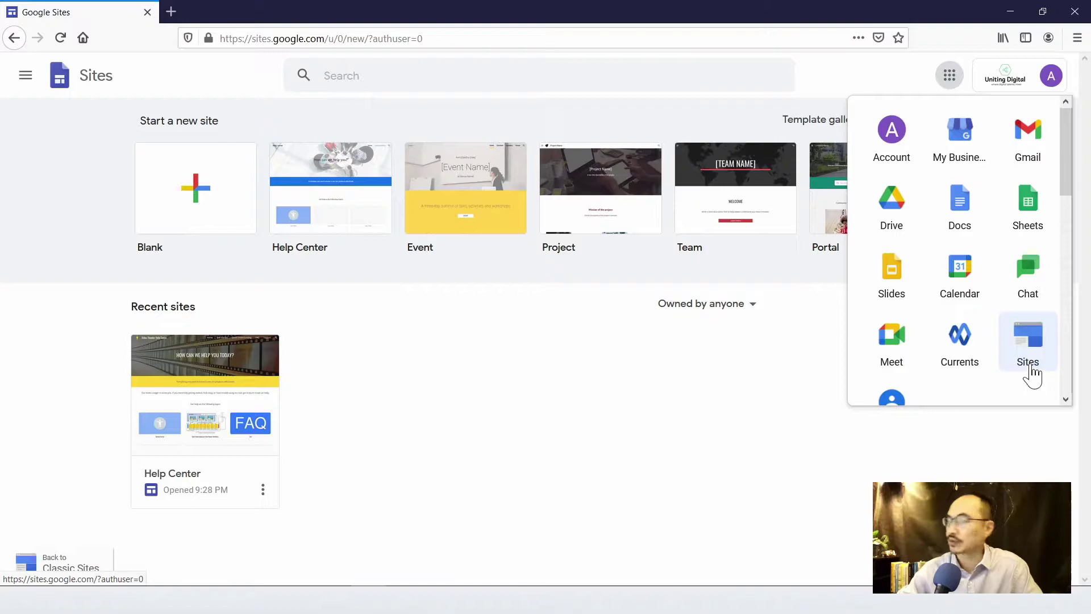
mouse_move(1035, 355)
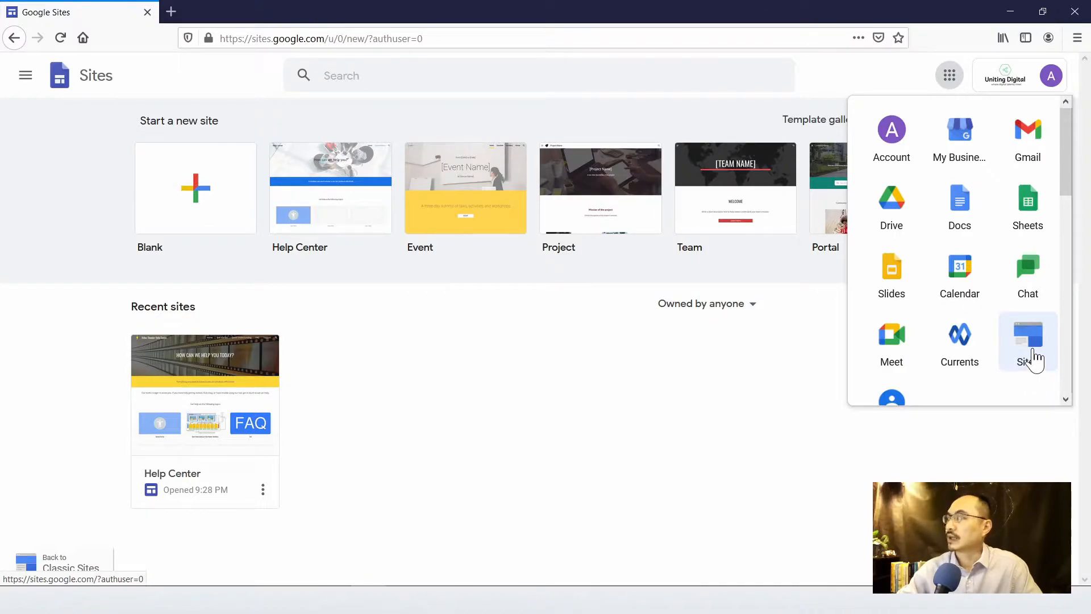
mouse_move(533, 401)
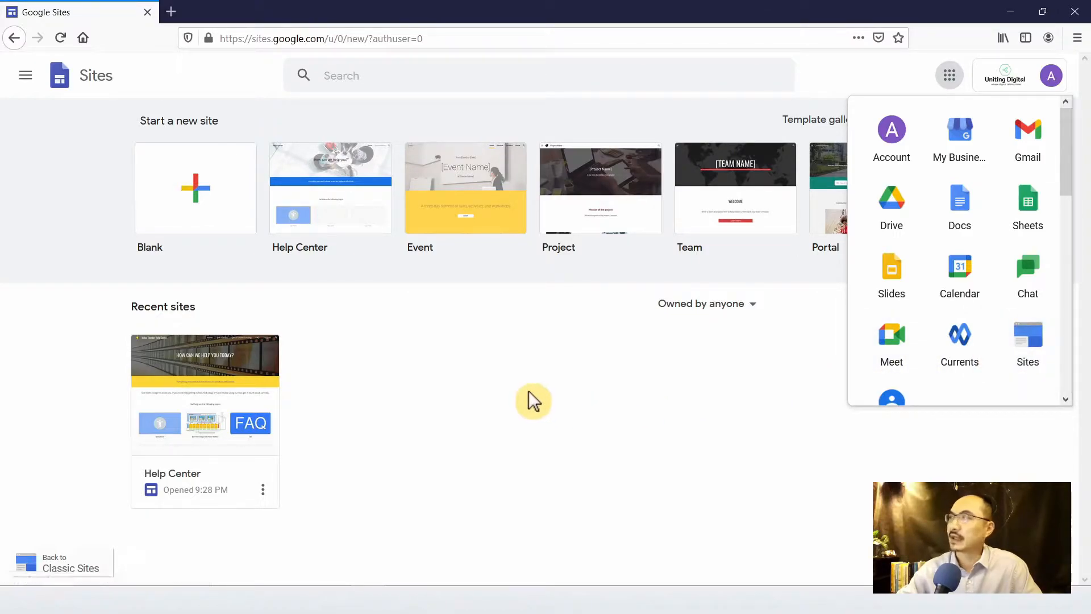
mouse_move(308, 383)
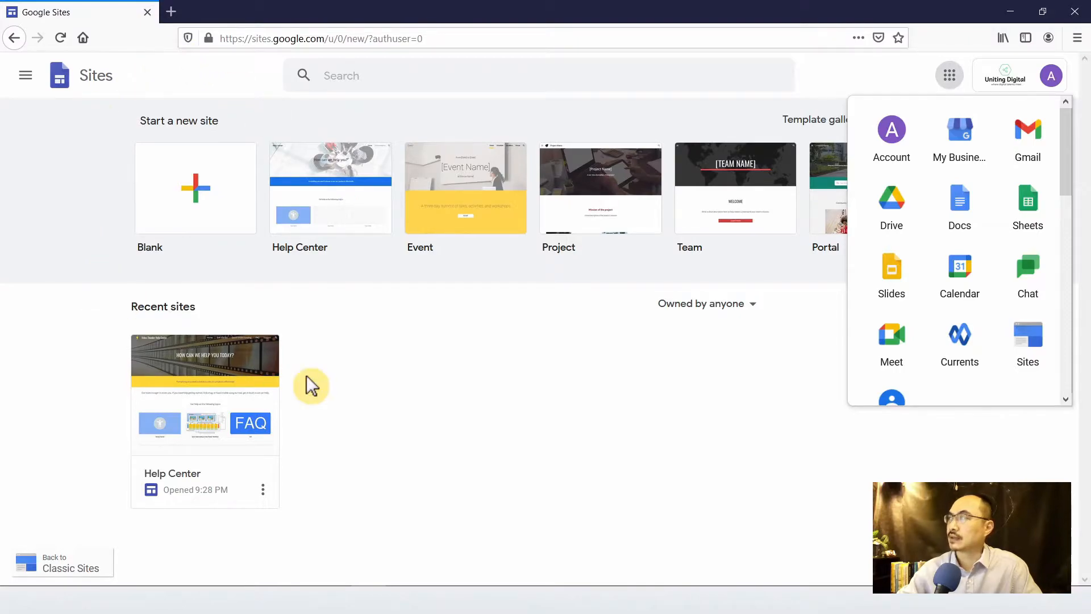
- Launch Google Sites from the apps list in a second tab
click(1027, 333)
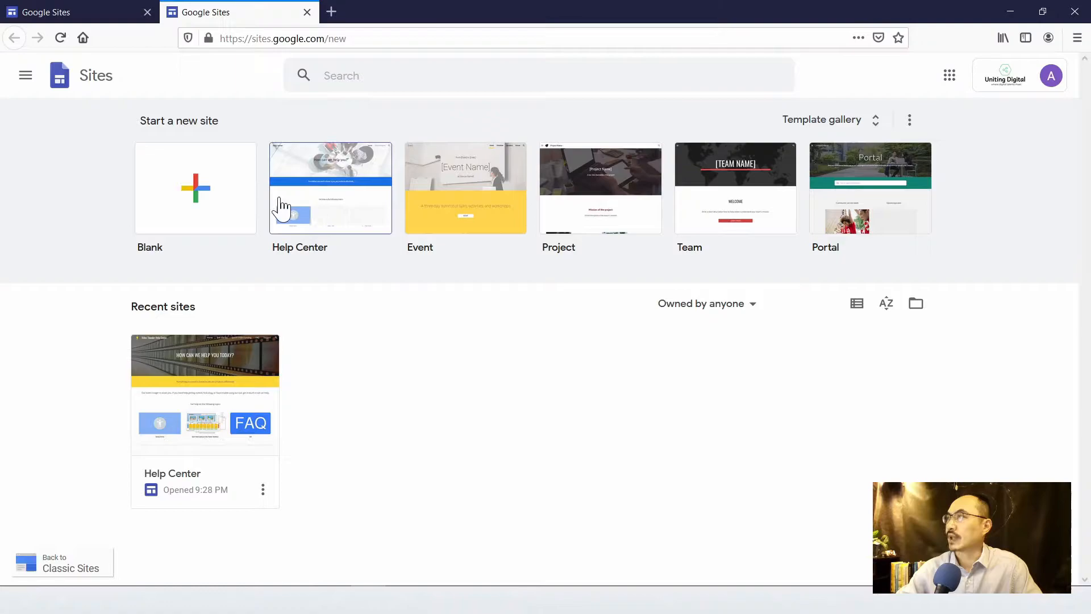
mouse_move(298, 206)
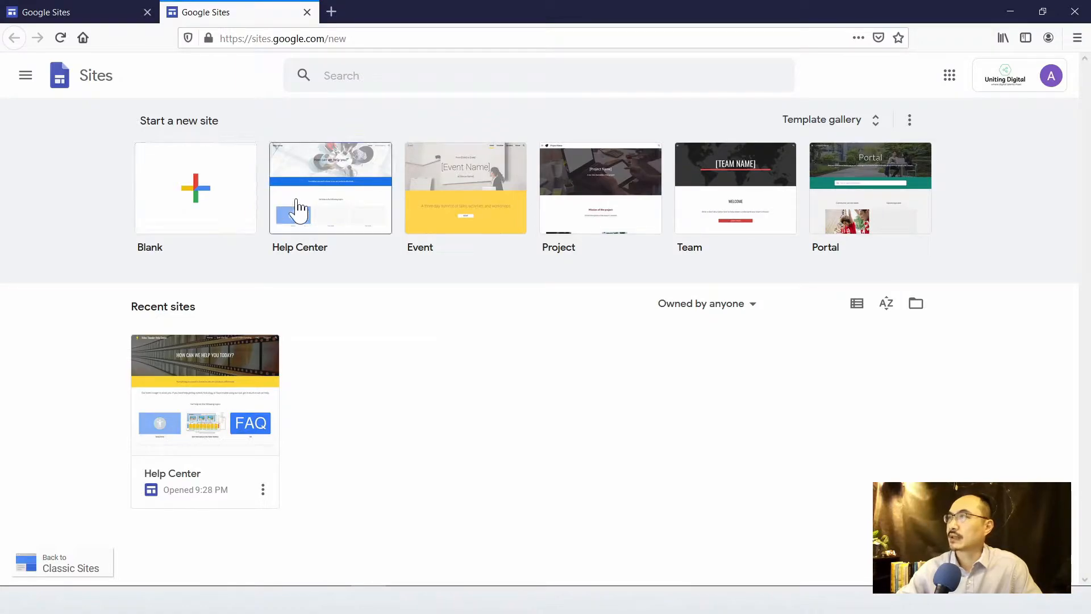
mouse_move(824, 230)
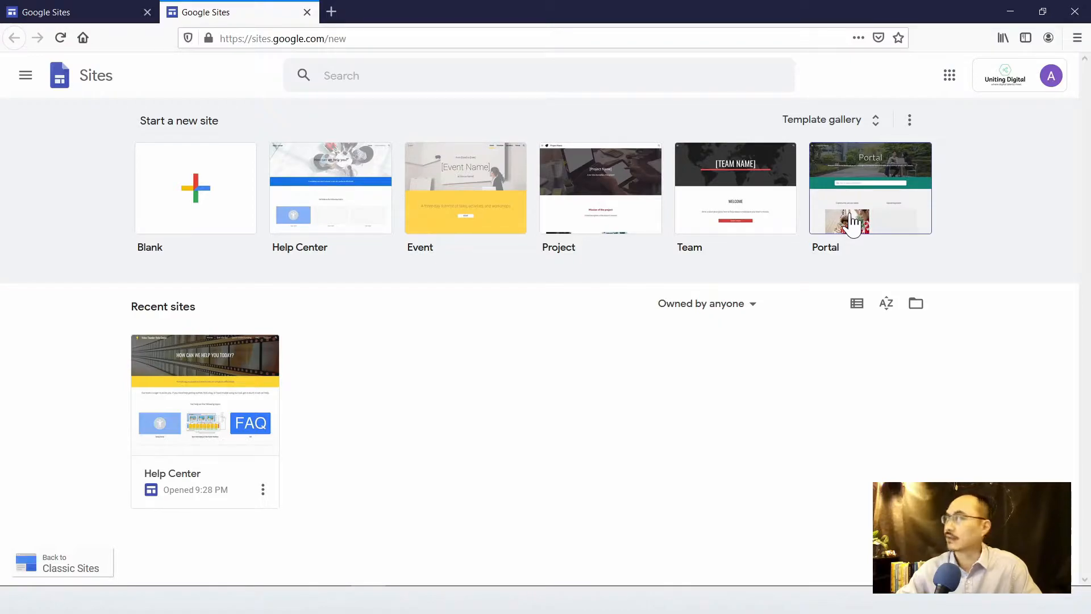
mouse_move(865, 136)
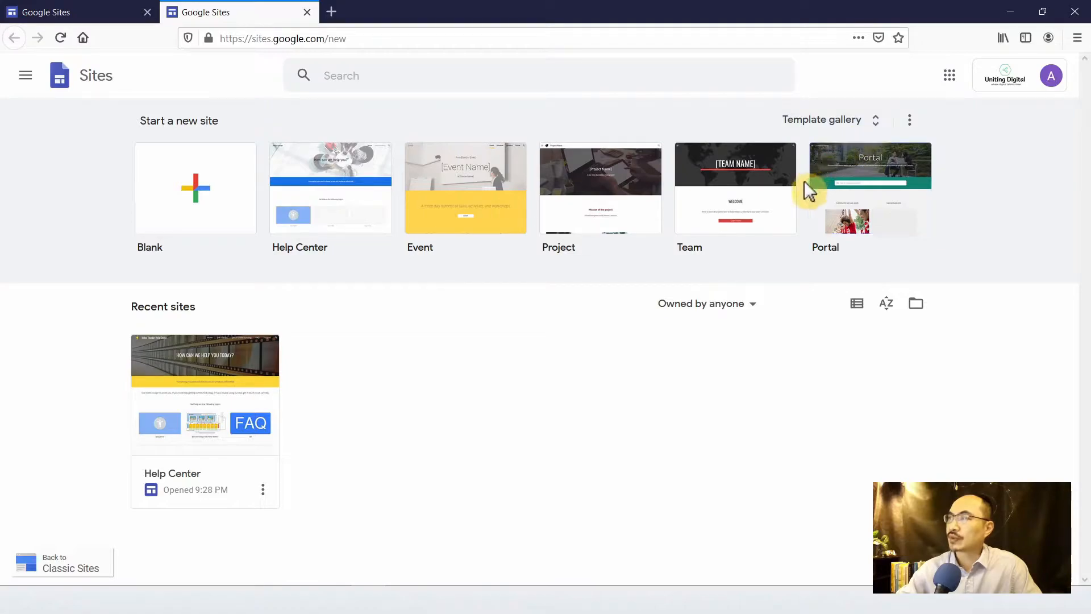
mouse_move(367, 230)
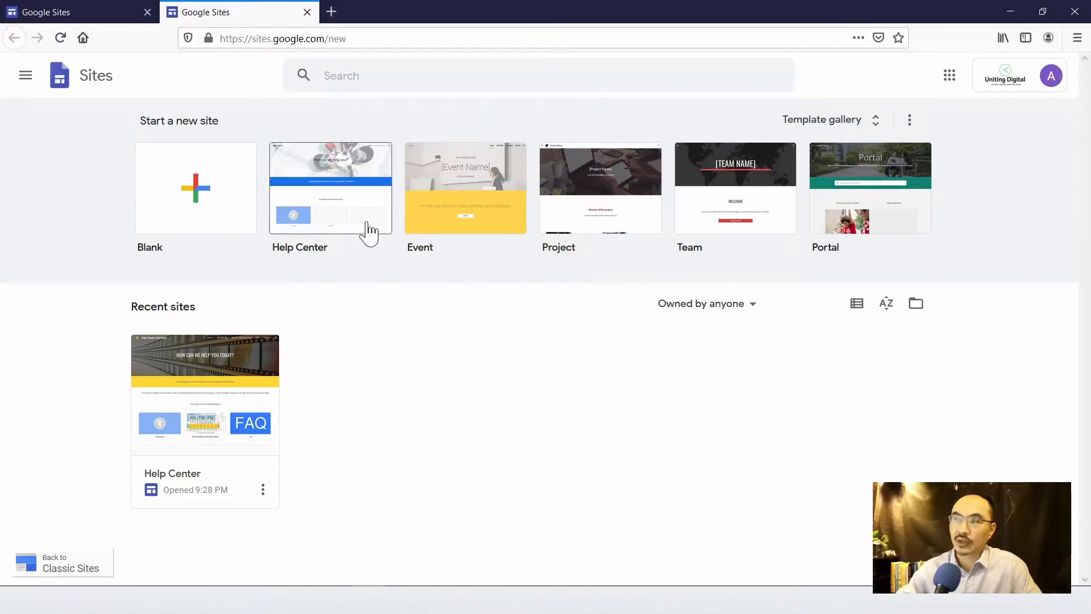
mouse_move(363, 218)
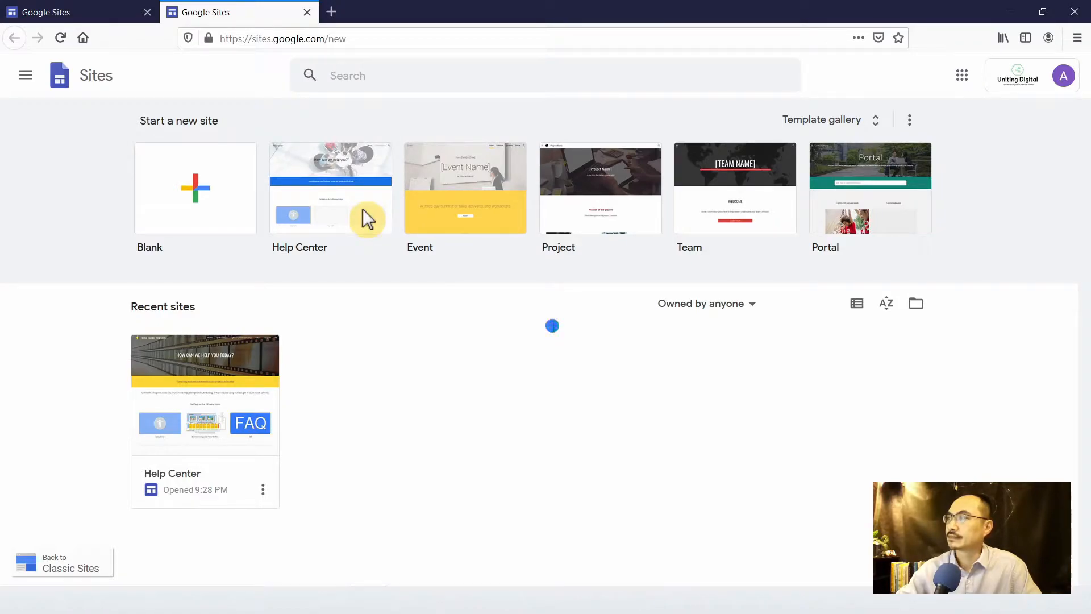
- Create a site from the Help Center template and scroll through the generated page
click(331, 187)
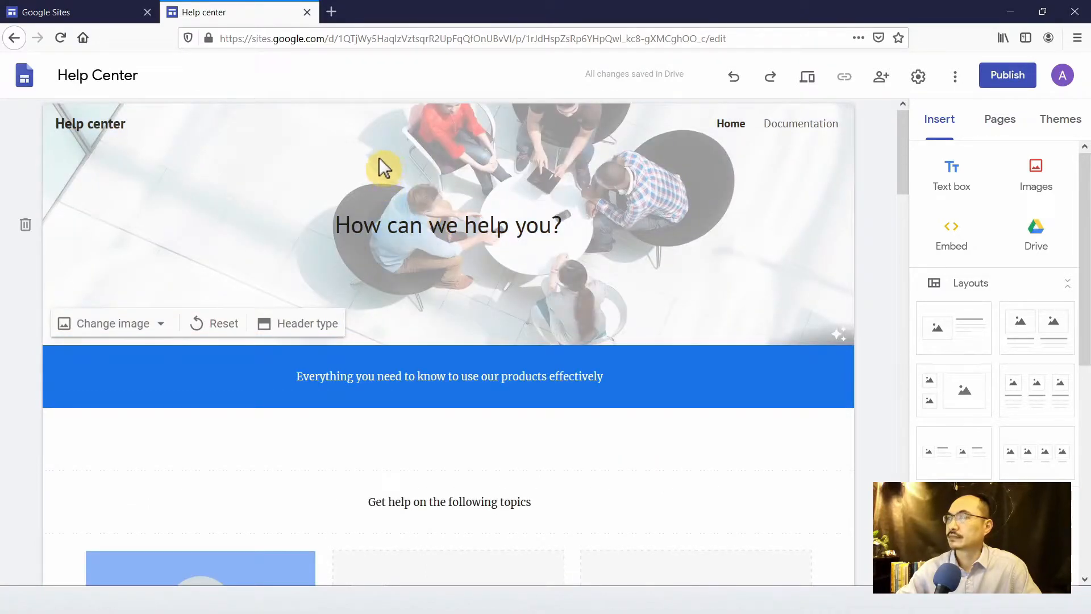
click(146, 12)
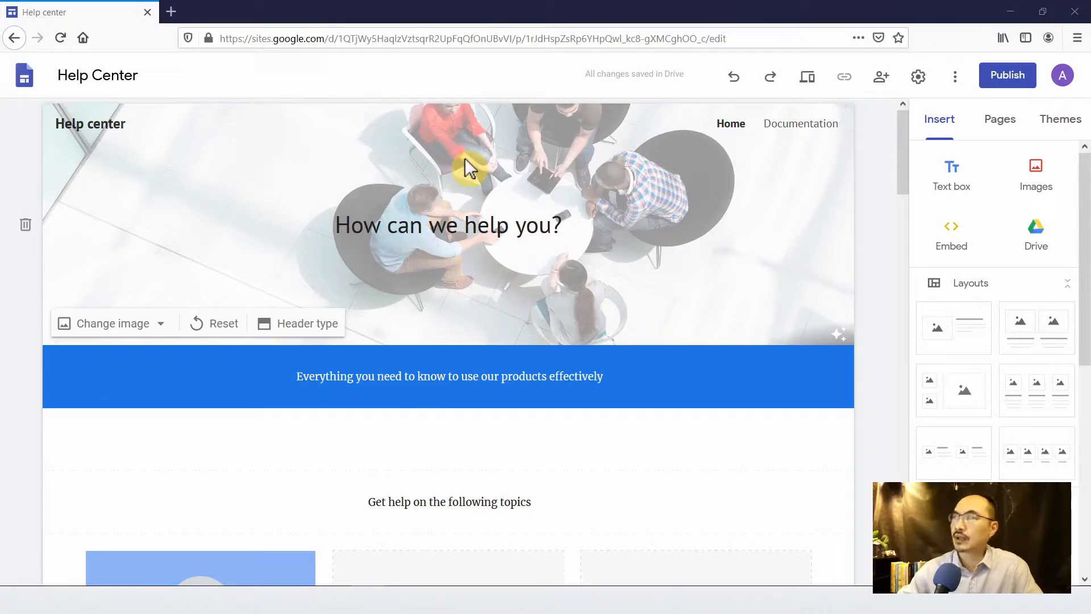
scroll(down, 3)
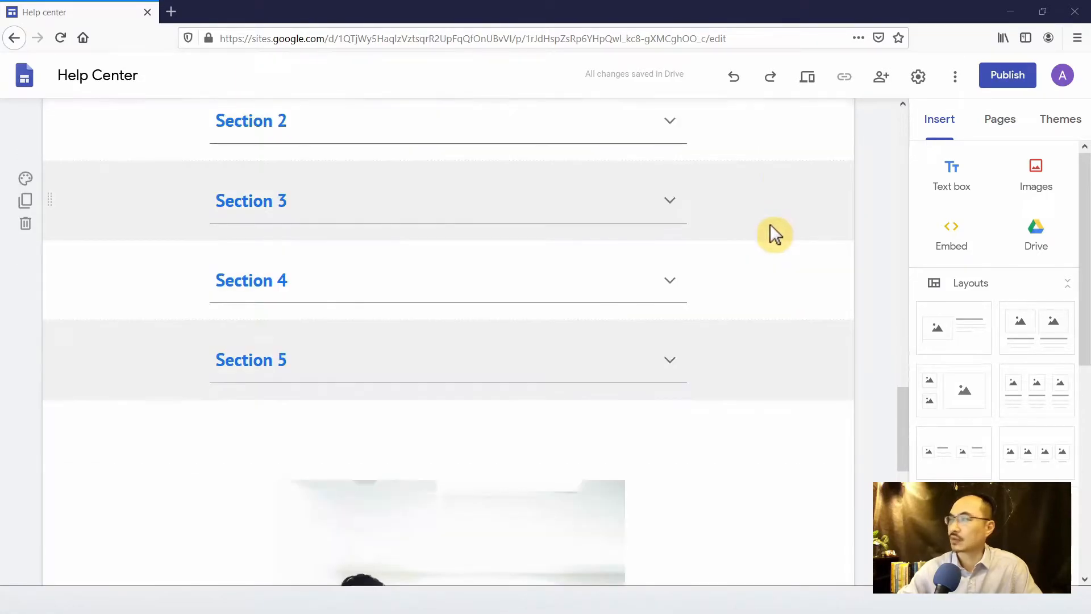
scroll(down, 3)
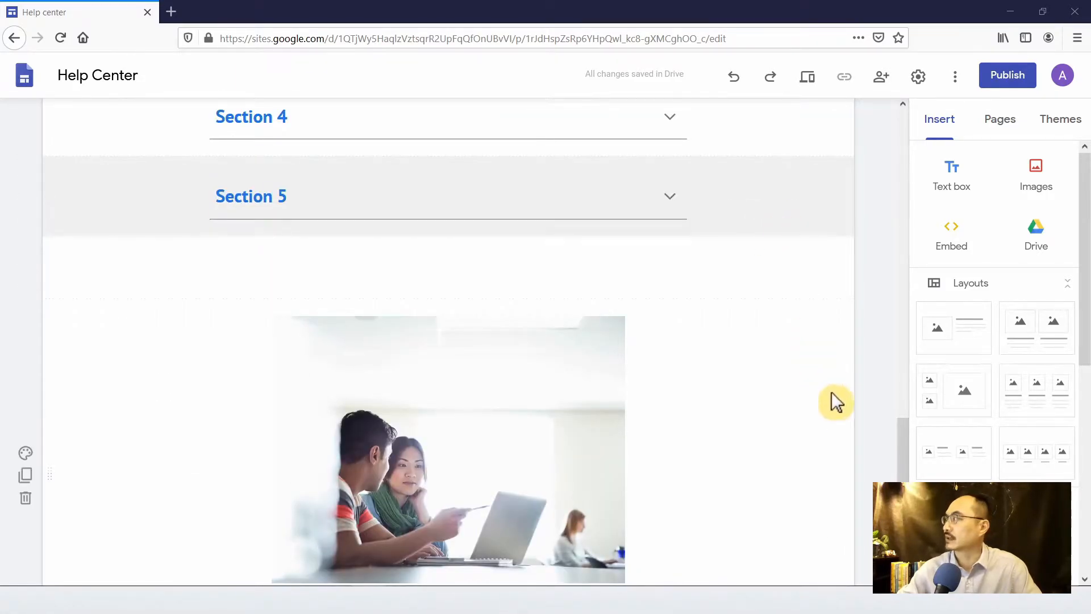
scroll(up, 3)
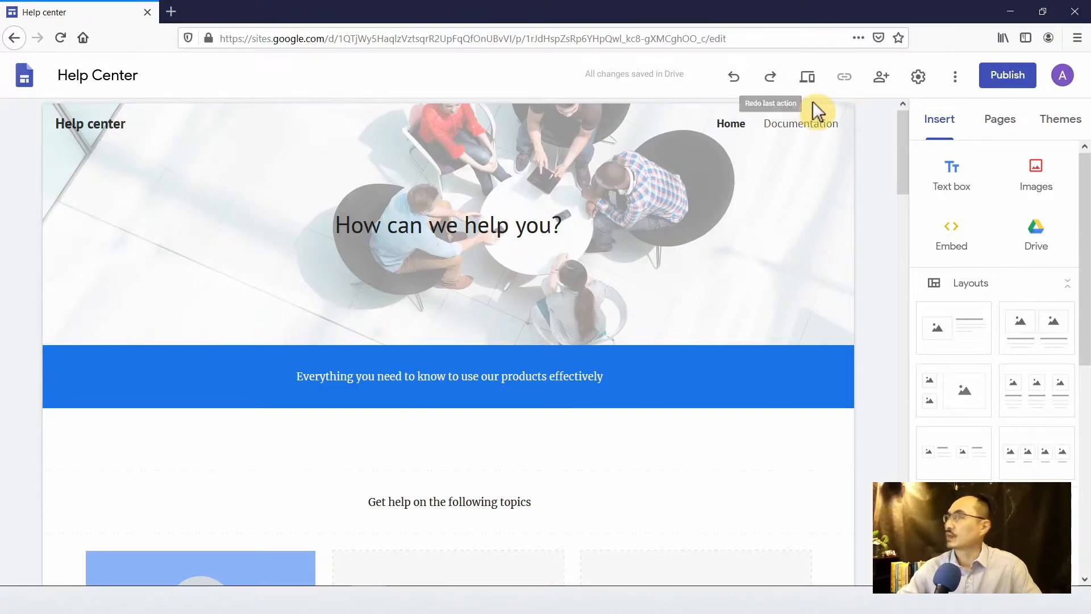
mouse_move(867, 136)
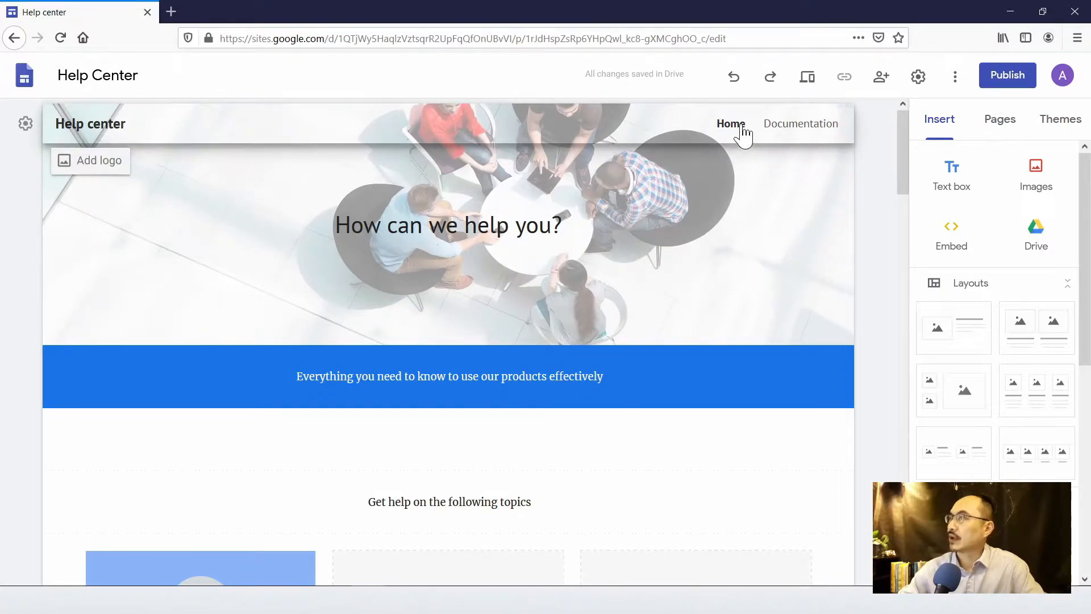
mouse_move(789, 134)
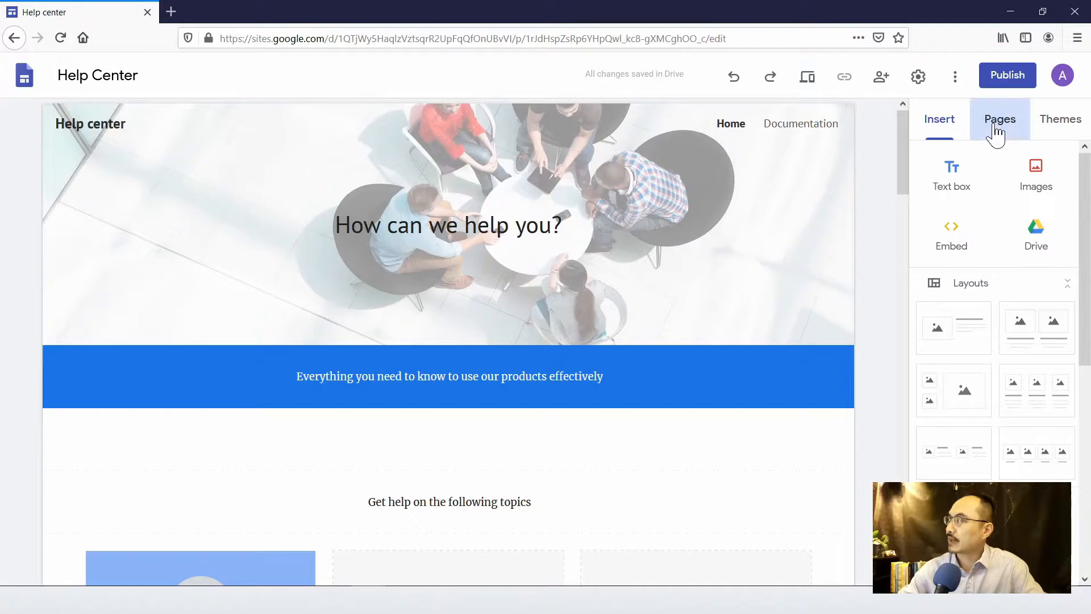
- Review the Home and Documentation pages, then display the Themes panel
click(999, 119)
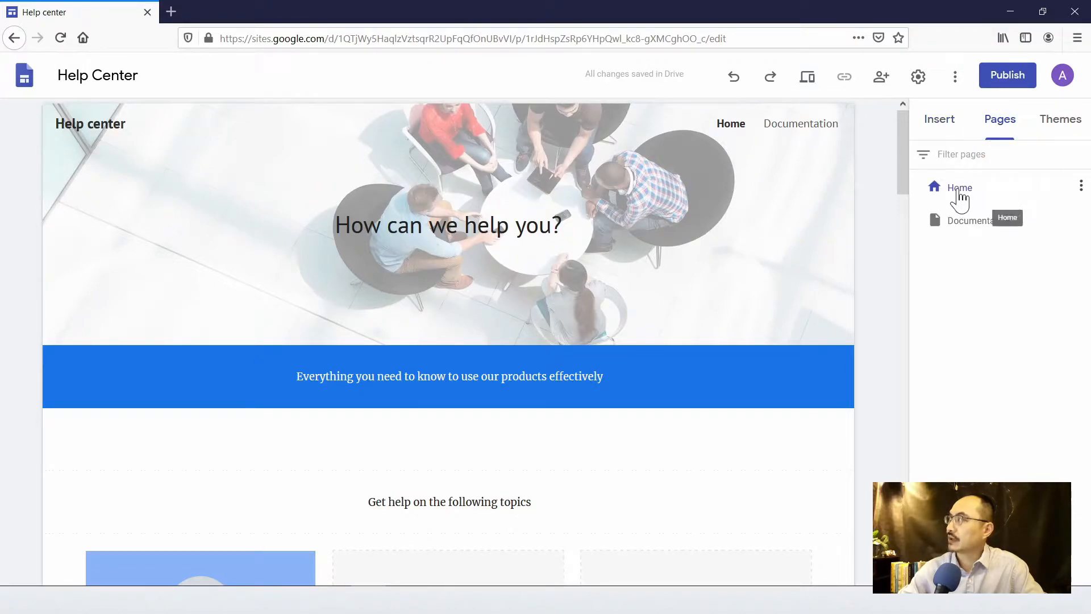
mouse_move(968, 228)
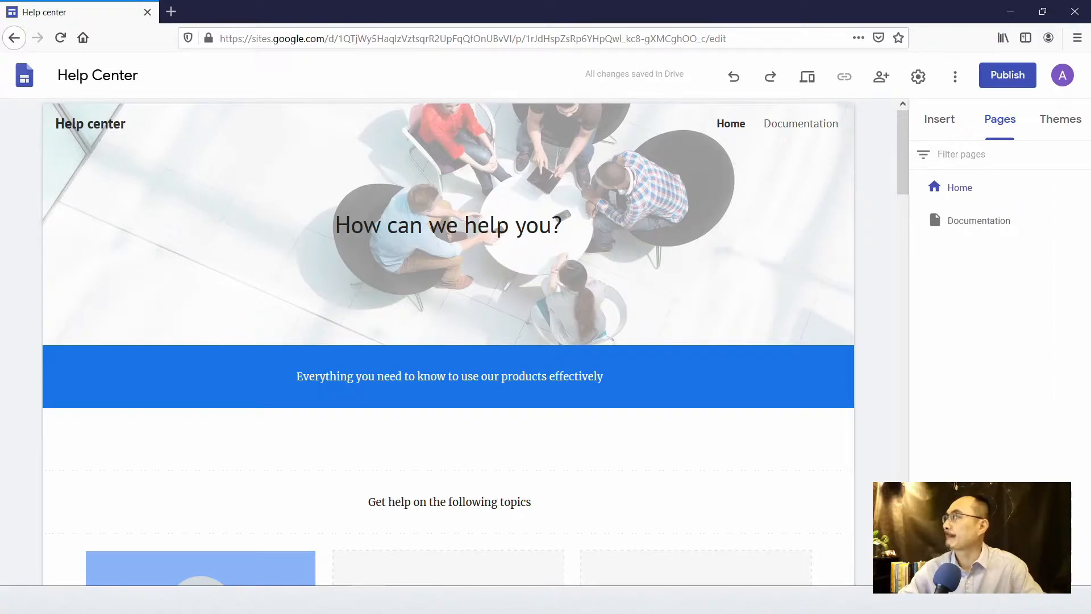
click(1060, 118)
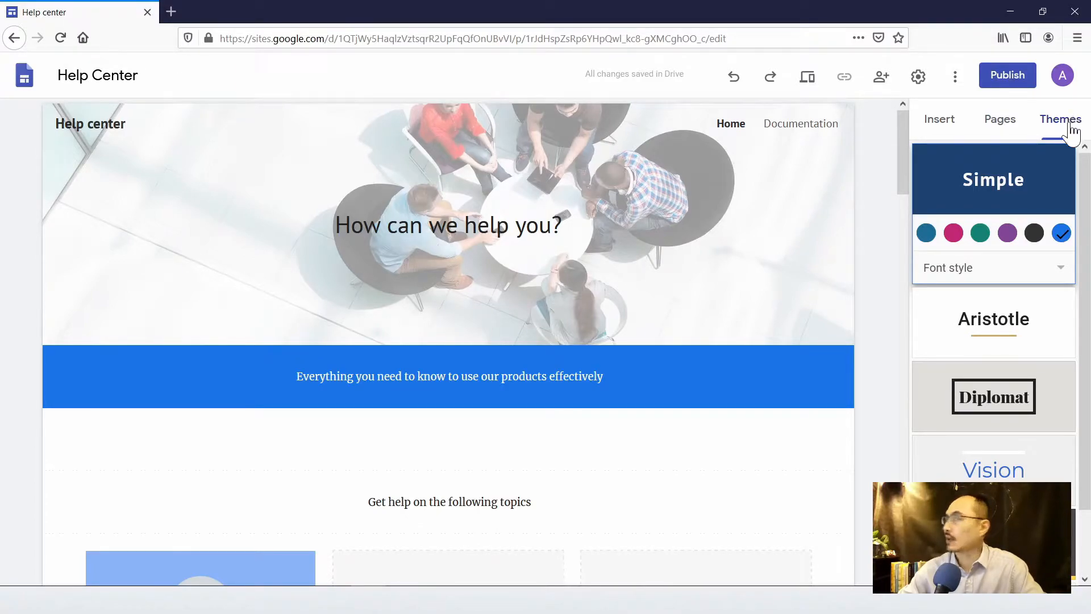
- Scroll the Themes panel to reveal Aristotle, Diplomat, Vision and Level
scroll(down, 3)
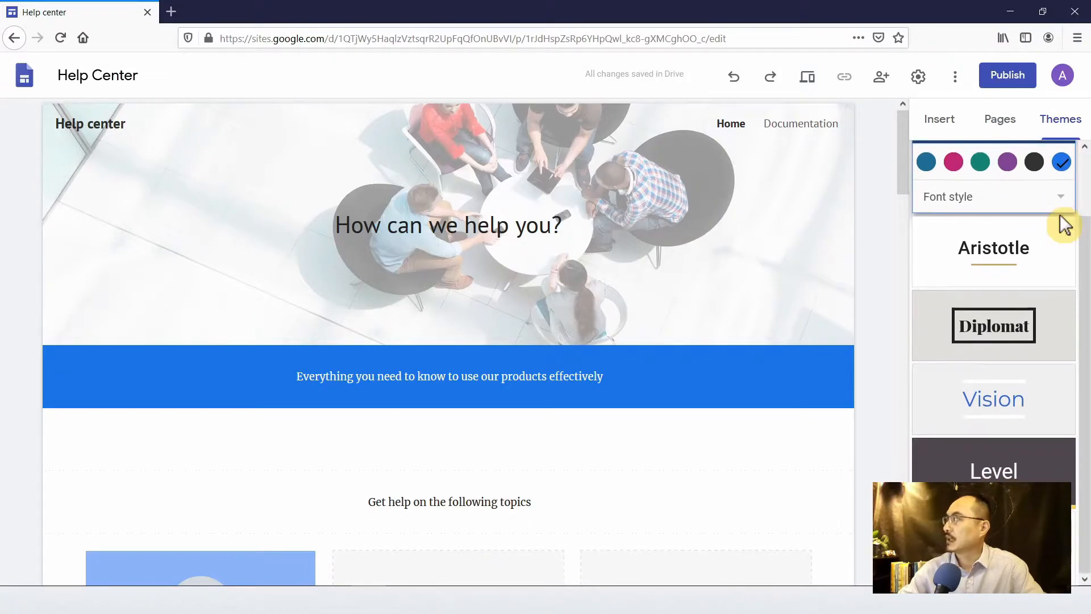
mouse_move(1038, 313)
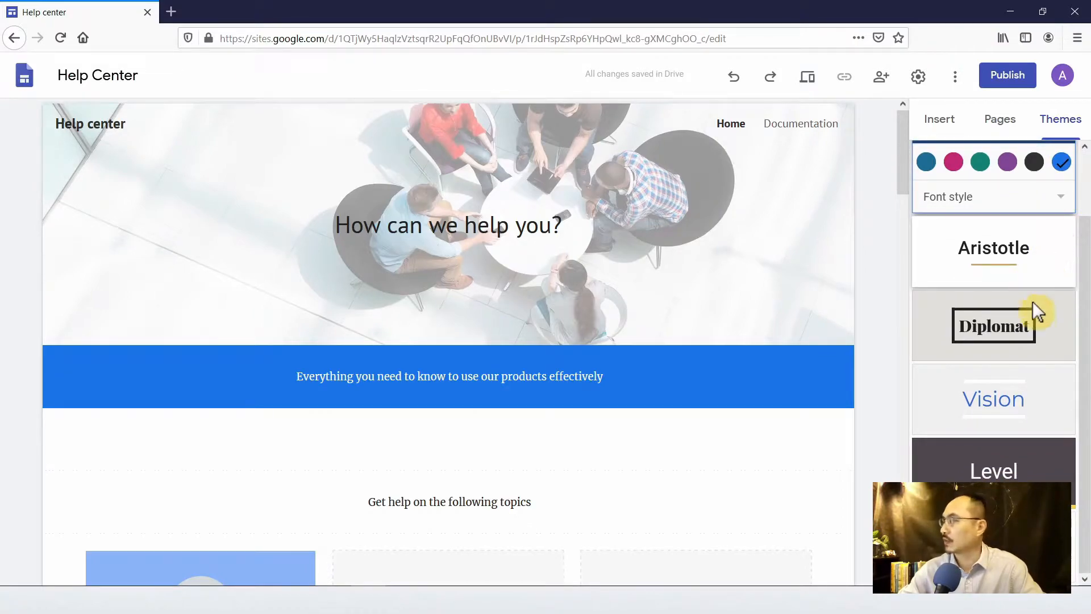
mouse_move(1020, 473)
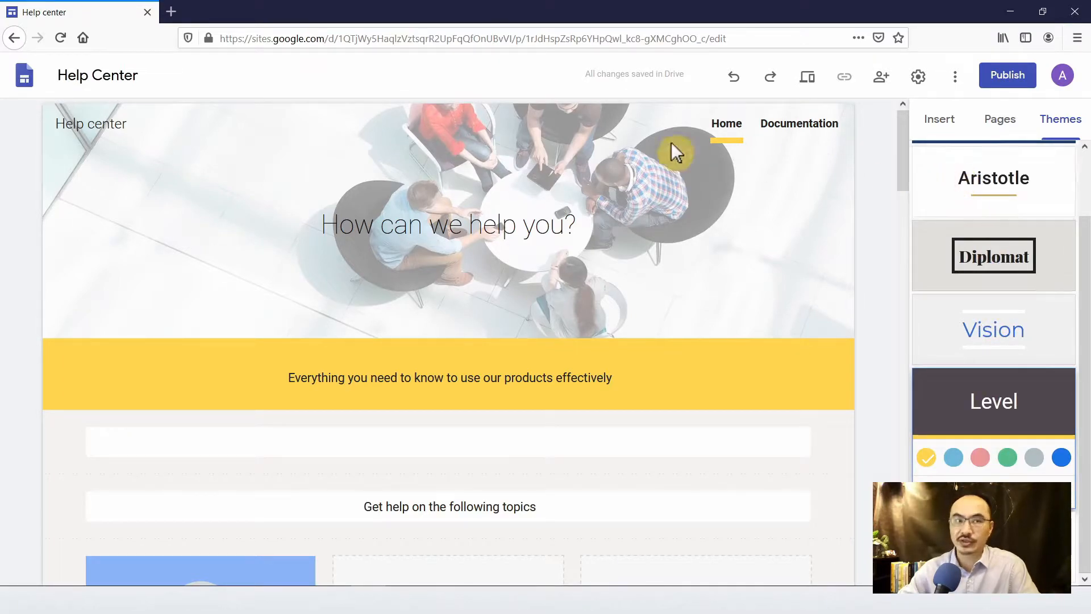
- Rename the site title to 'Video Thunder Help Center'
click(91, 124)
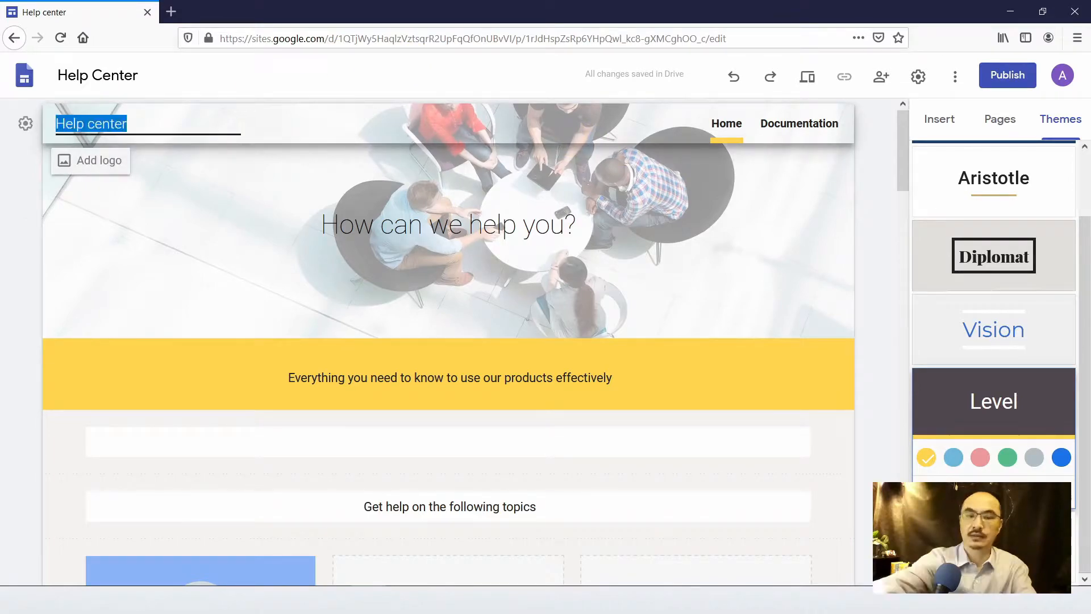
text(Video)
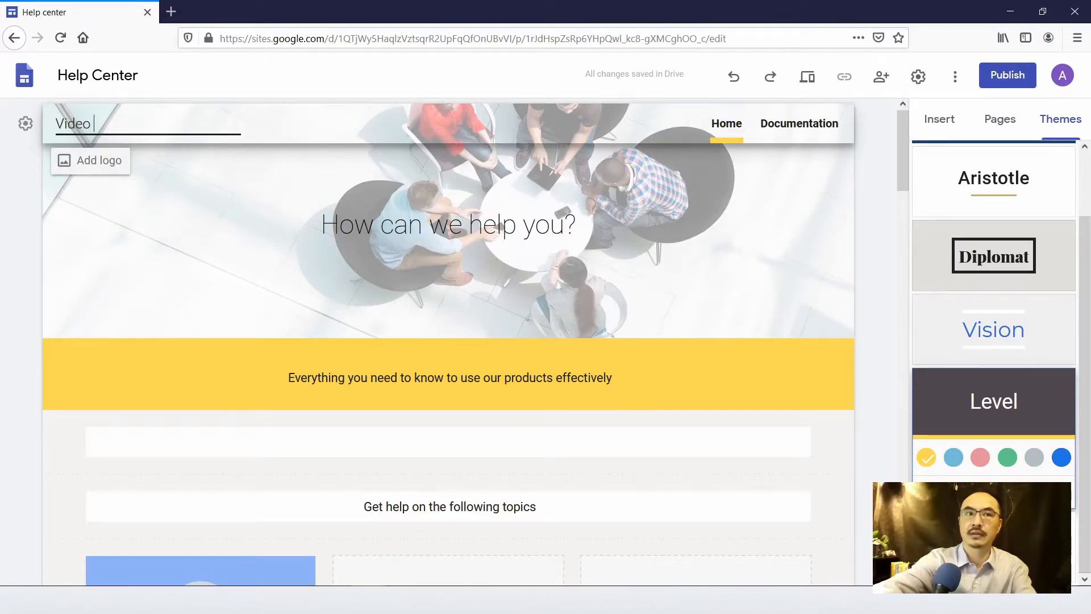
text(Thunder)
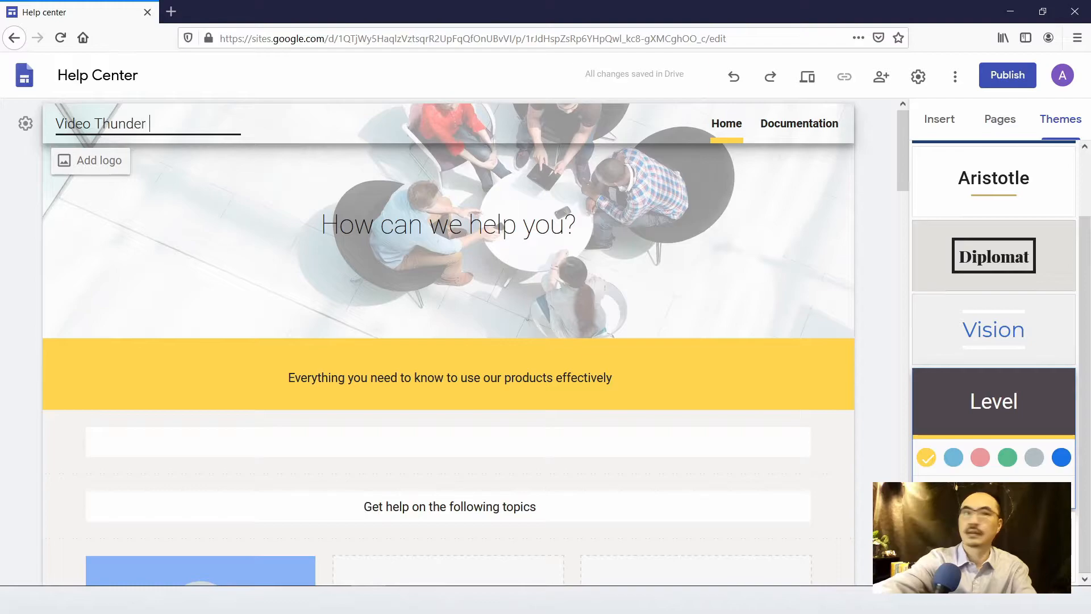
text(Help Center)
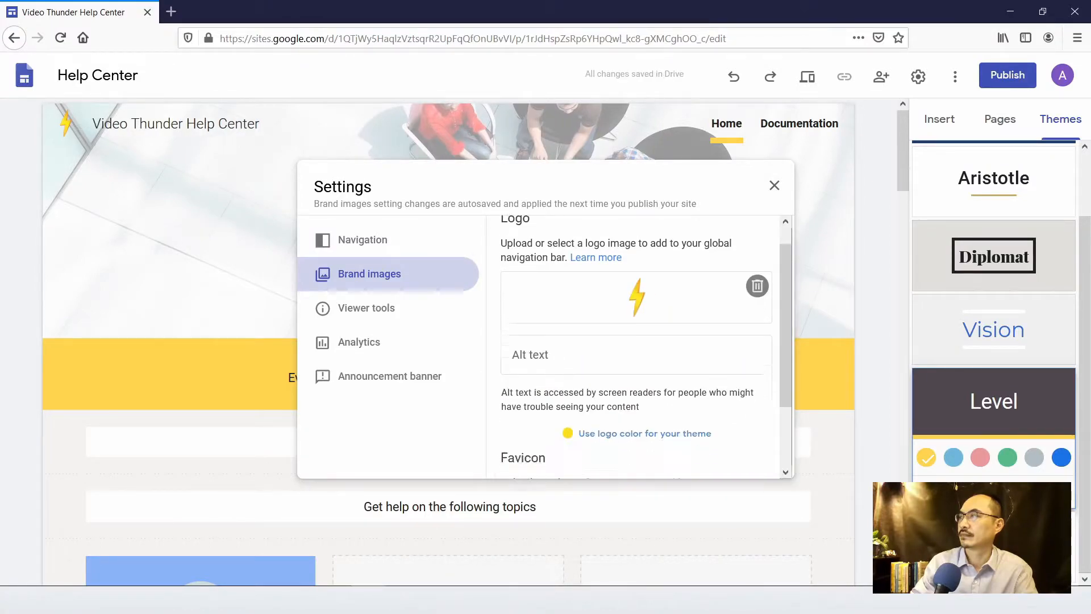
- Attempt a favicon upload, which fails as too big, and close settings
scroll(down, 3)
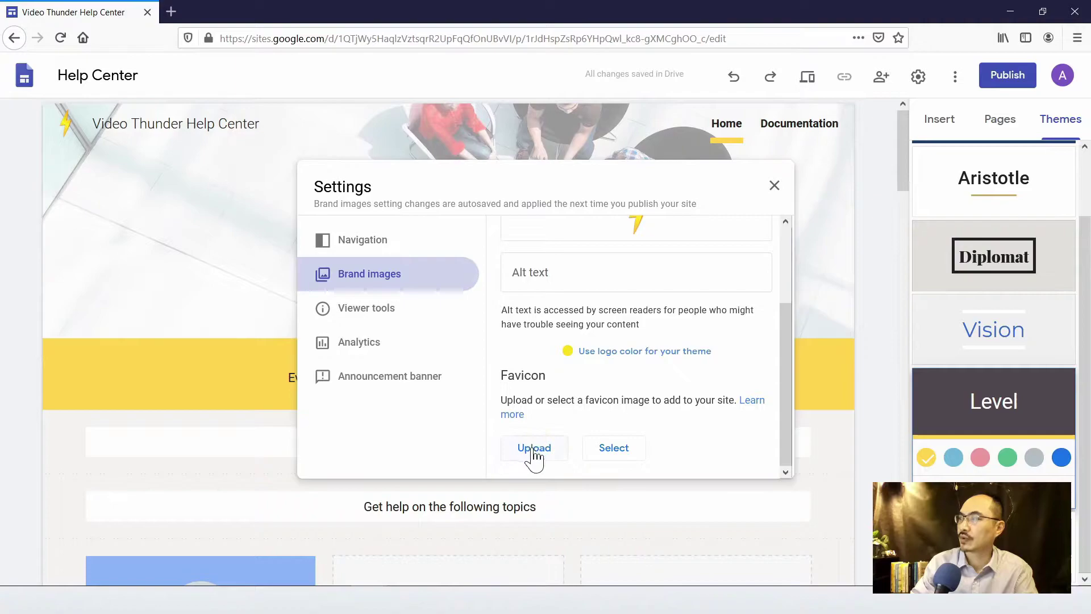
click(534, 448)
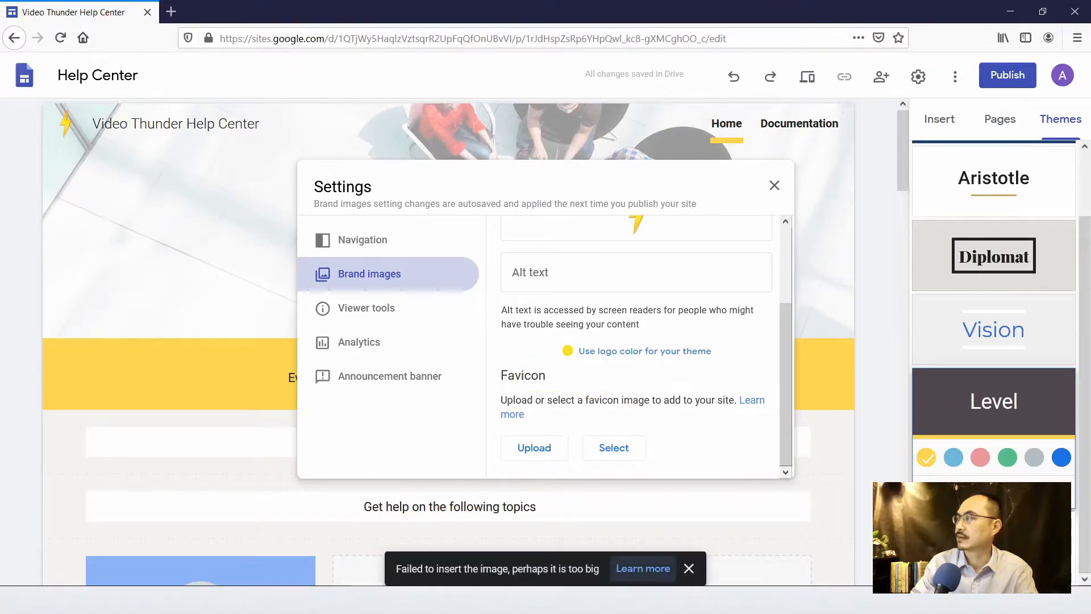
mouse_move(775, 185)
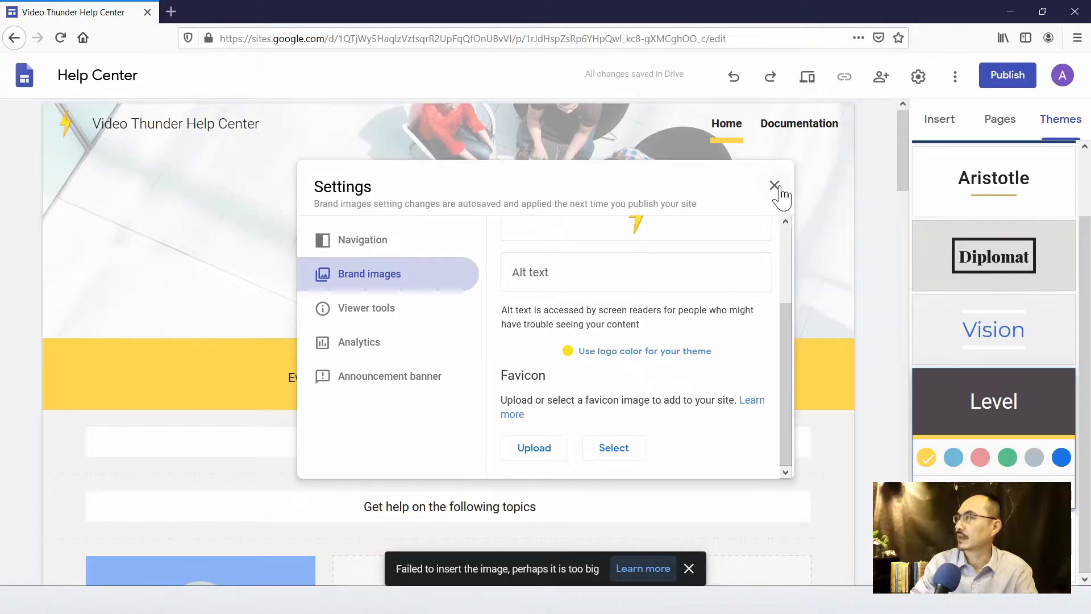
click(775, 185)
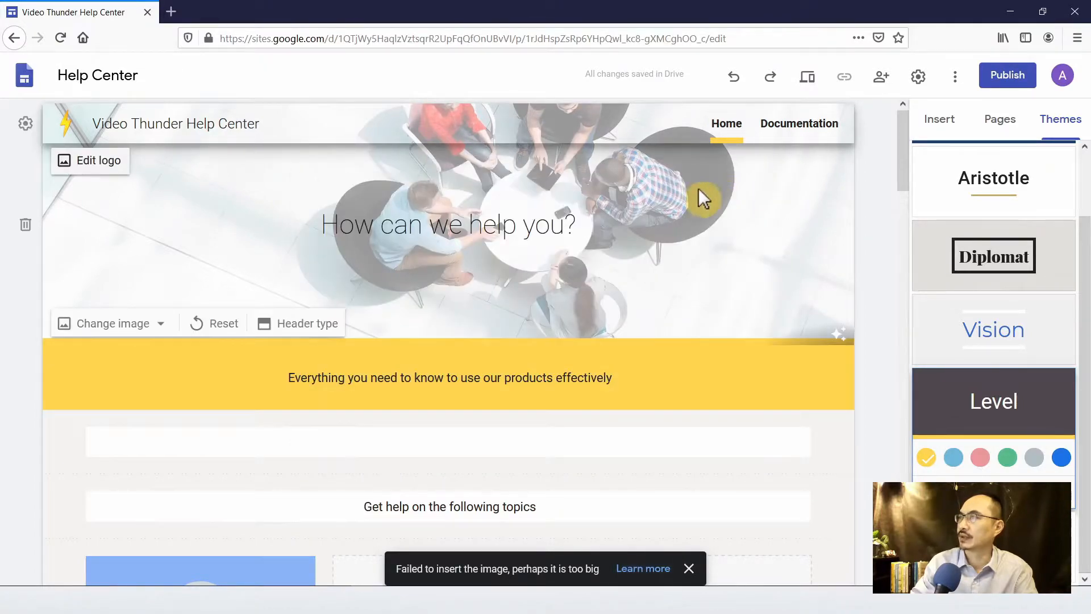
- Upload a film-strip picture as the header background image
click(448, 225)
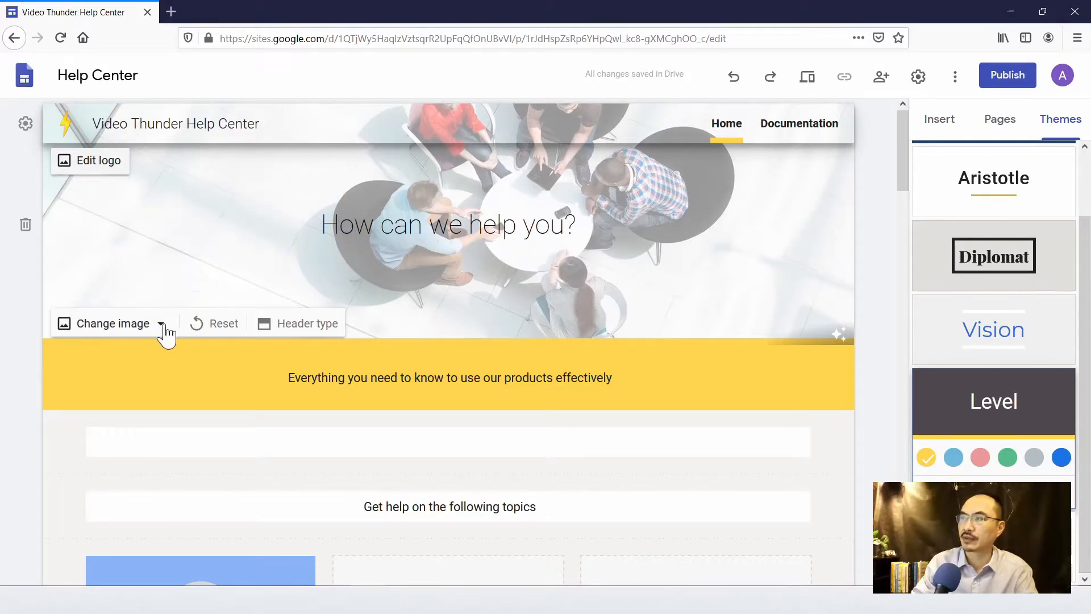
click(112, 323)
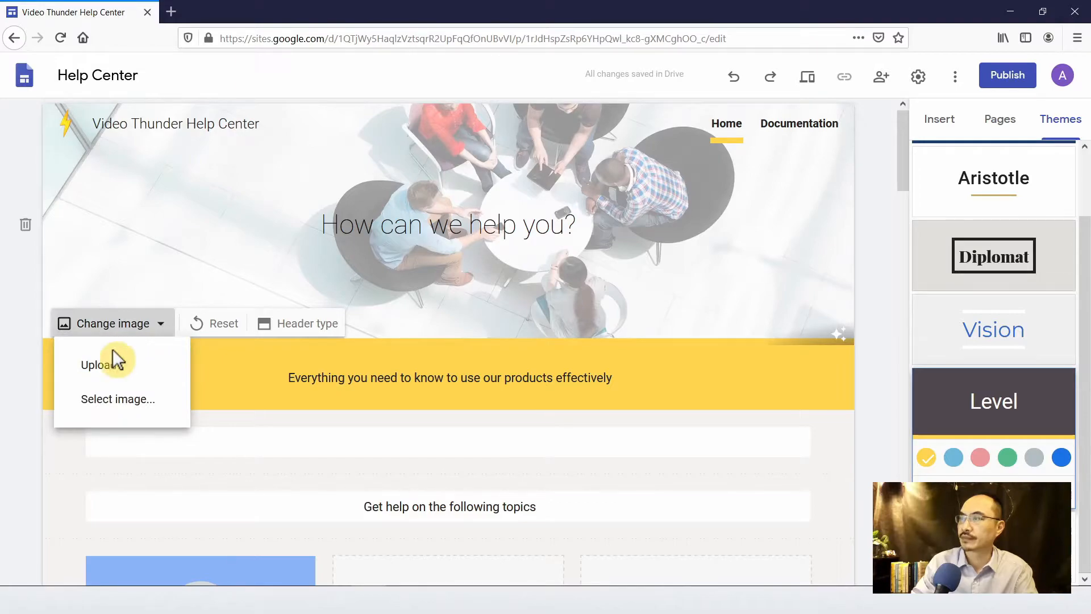
click(102, 365)
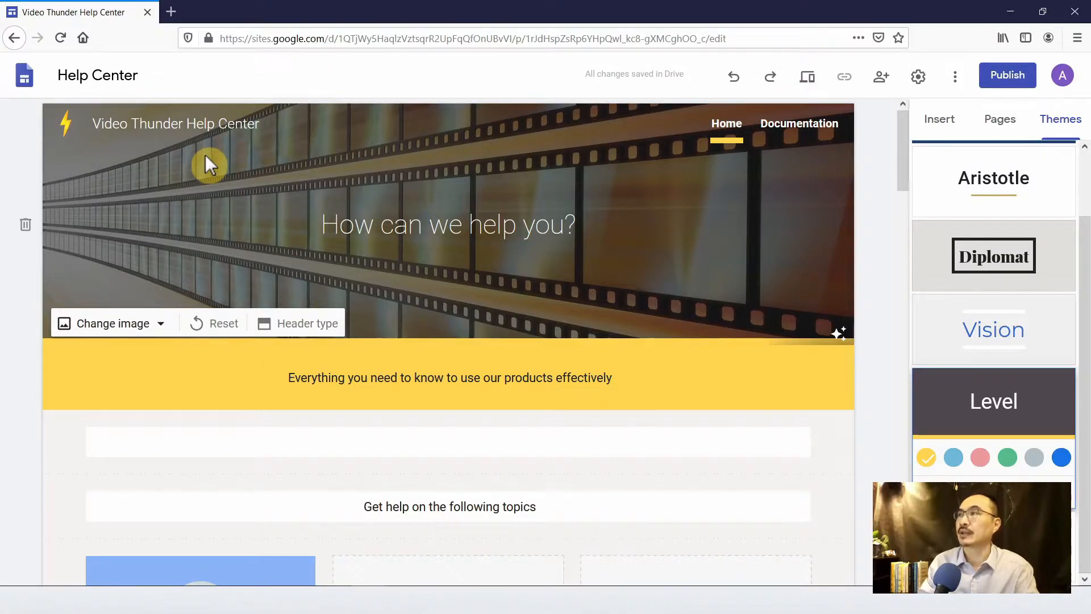
mouse_move(144, 199)
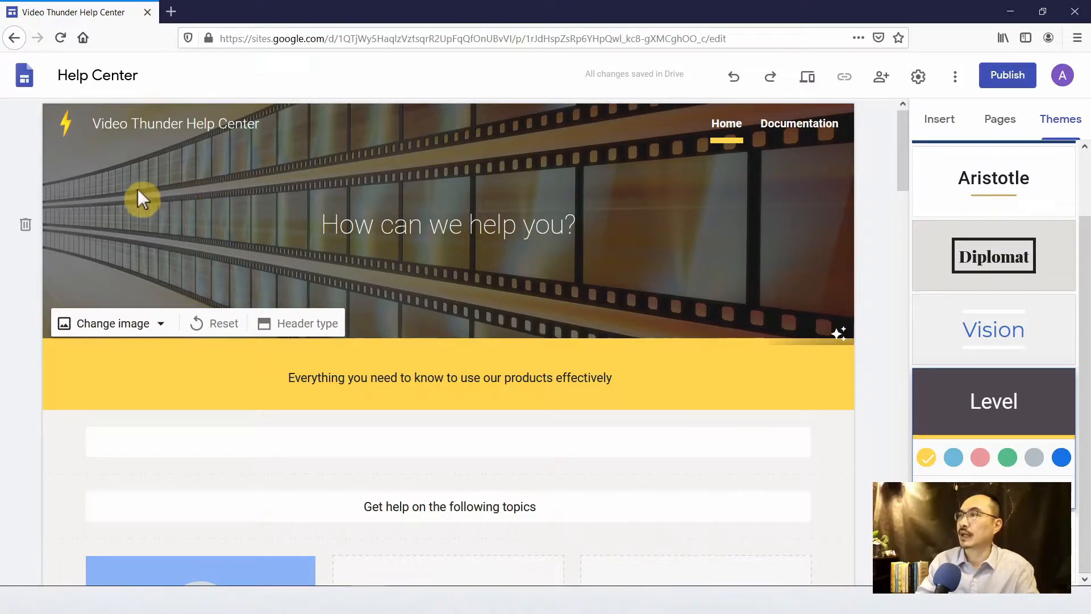
mouse_move(303, 165)
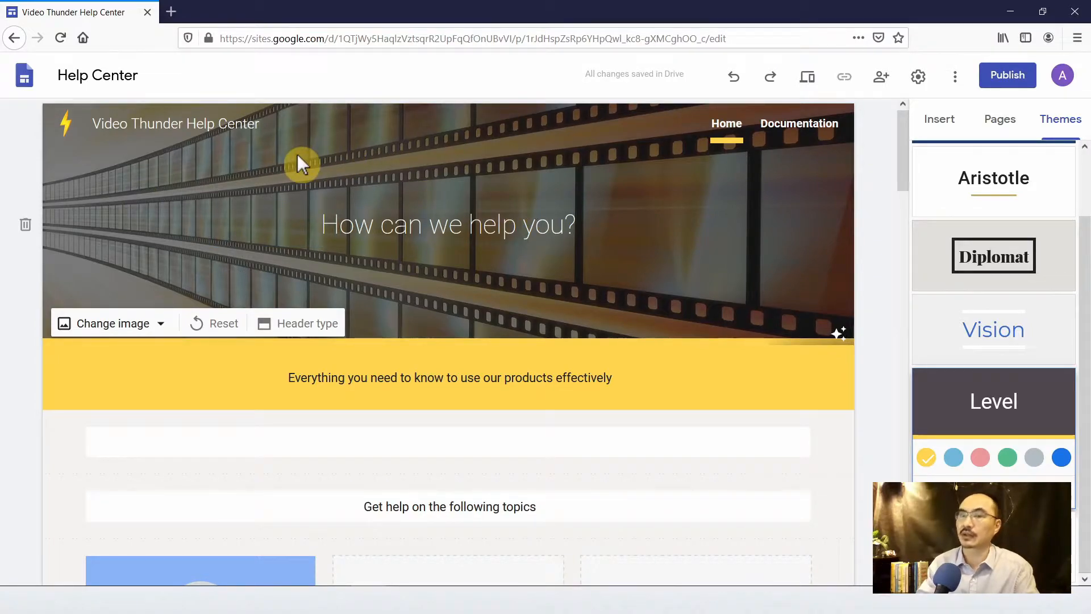
click(447, 224)
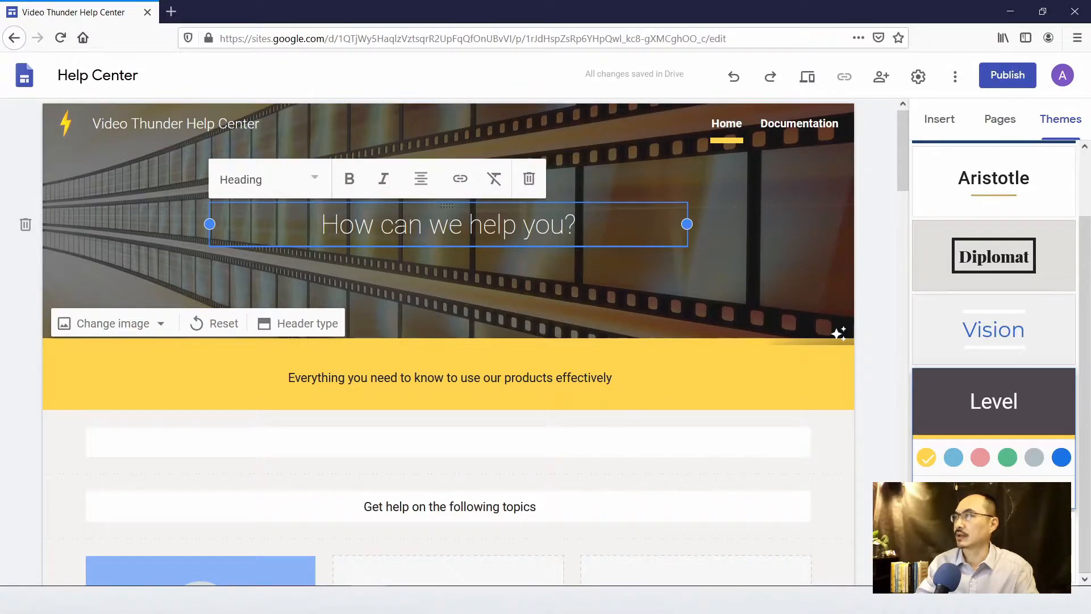
- Bold the heading and change it to 'How can we help you today?'
triple_click(447, 225)
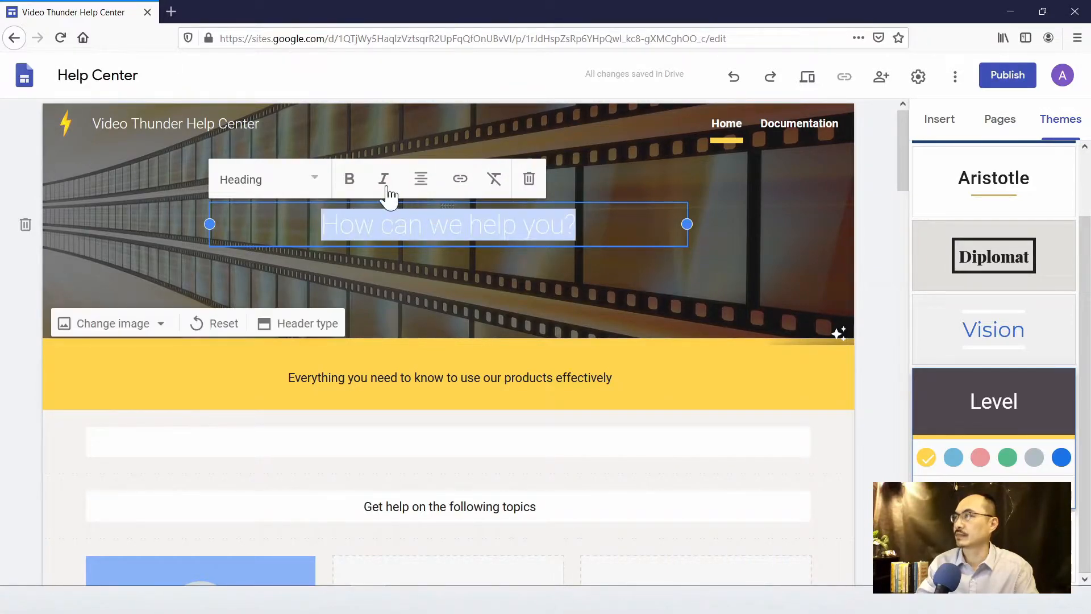
click(349, 178)
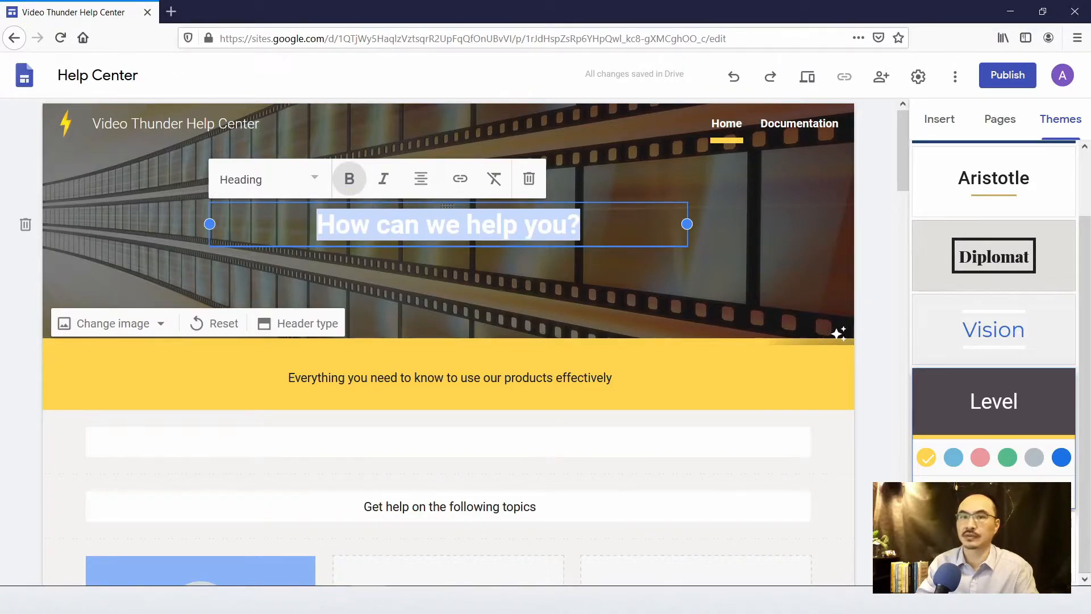
click(569, 224)
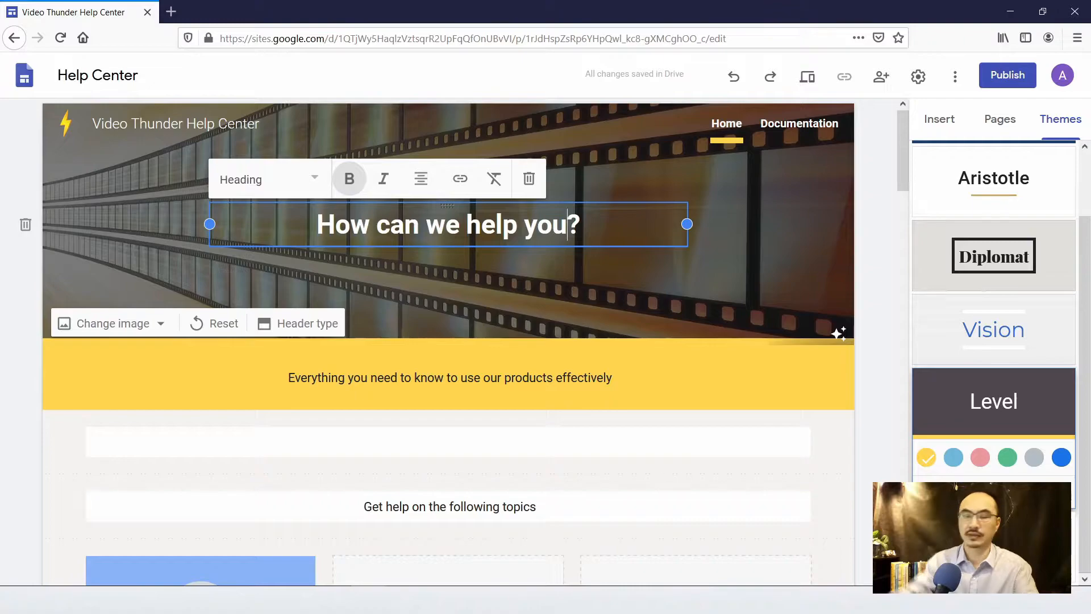
text(today)
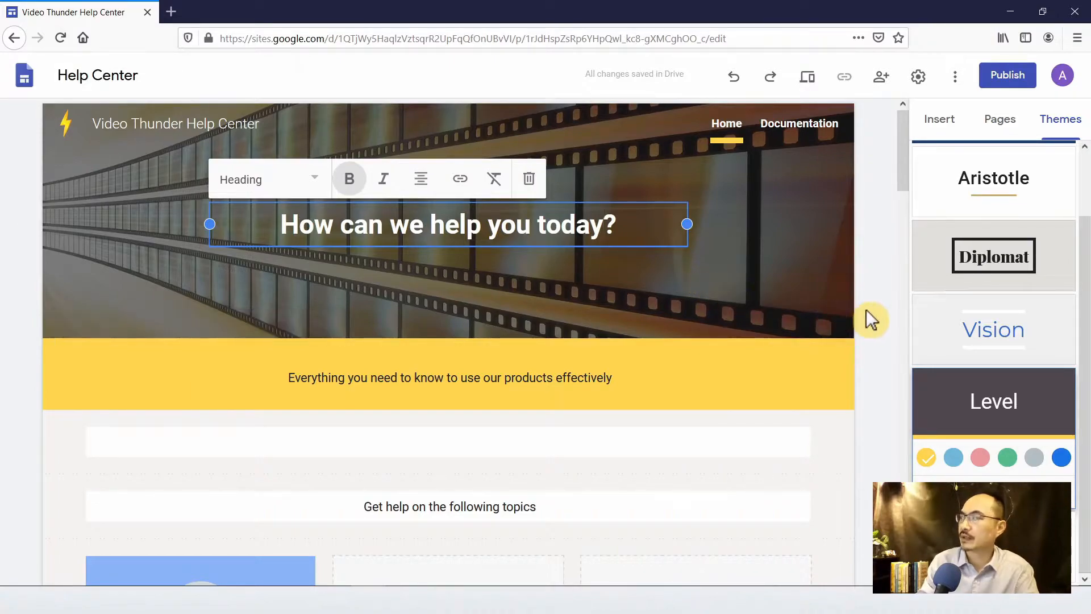
click(450, 377)
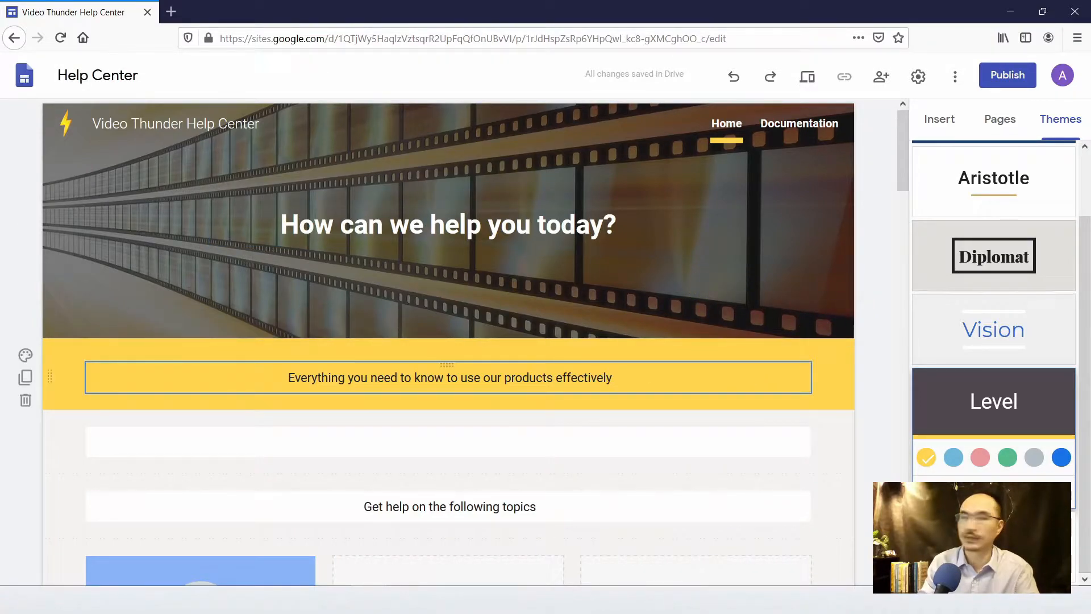
- Show the Insert options and select the 'Get help on the following topics' line
scroll(down, 3)
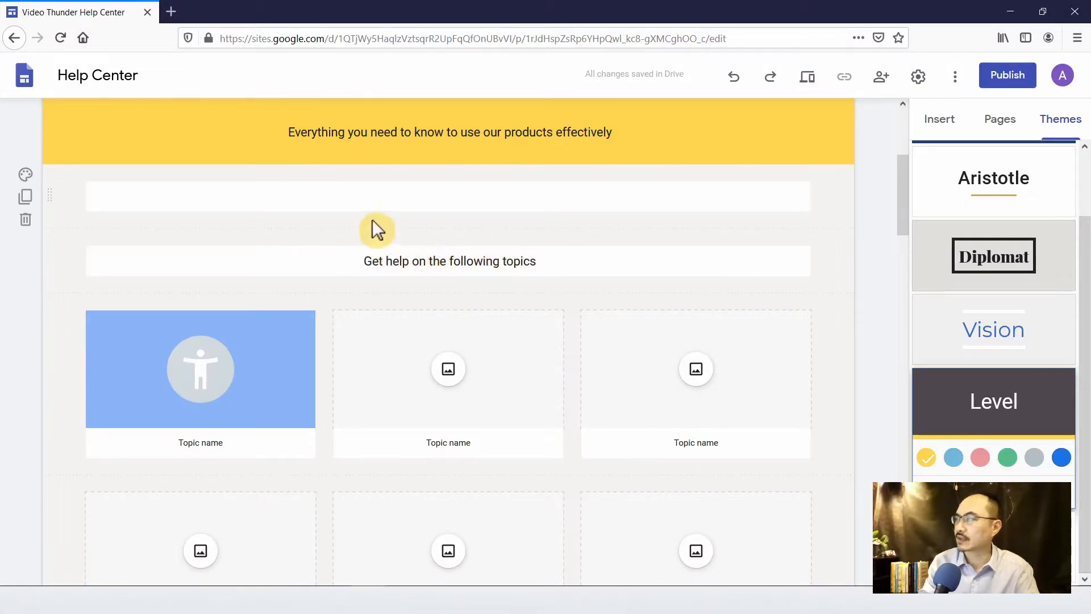
click(449, 261)
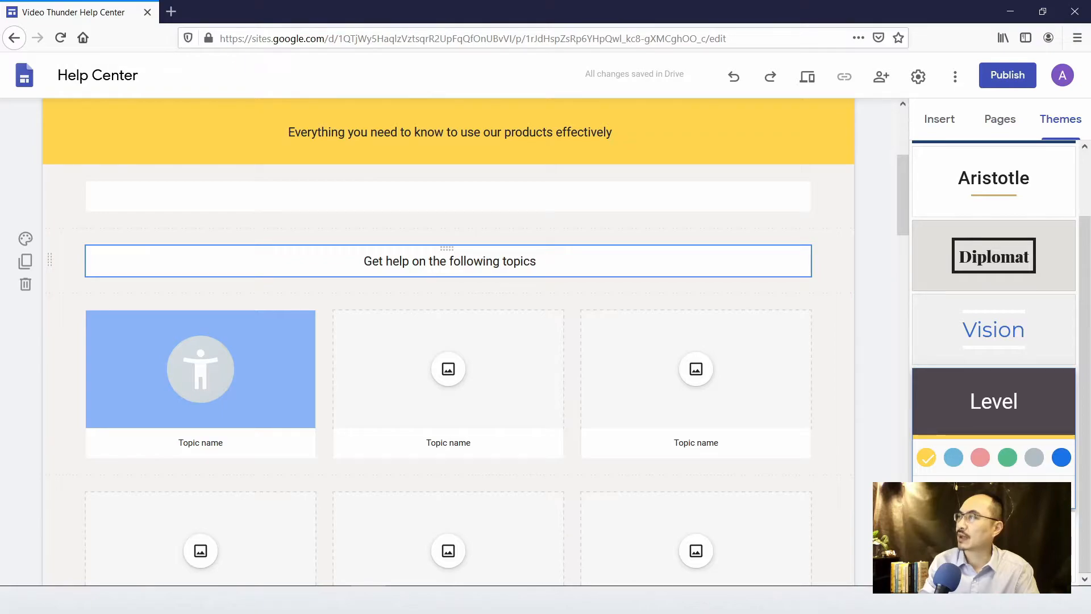
click(448, 199)
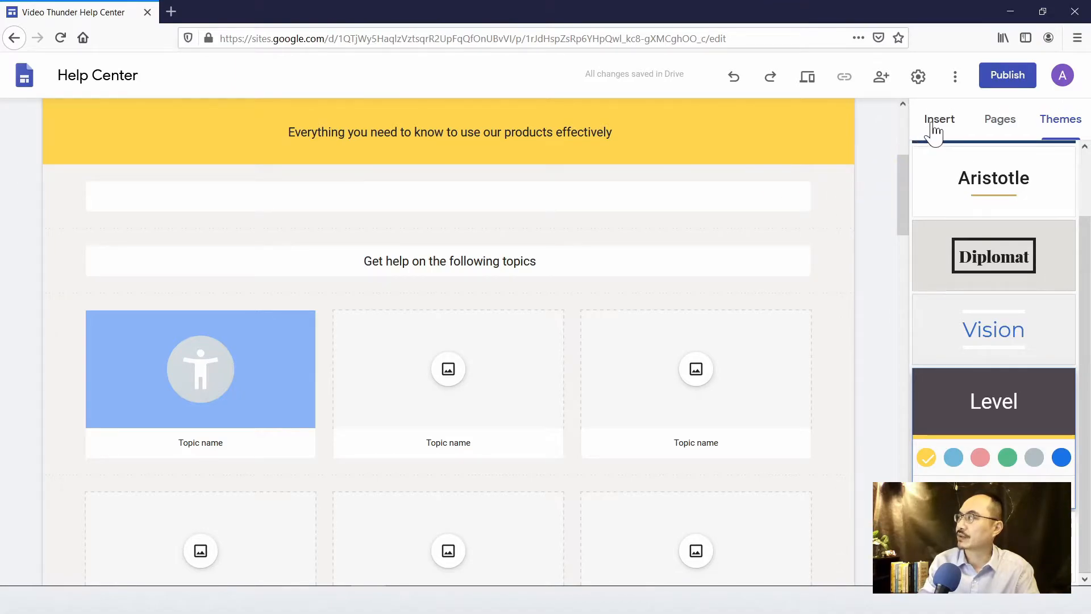
click(939, 118)
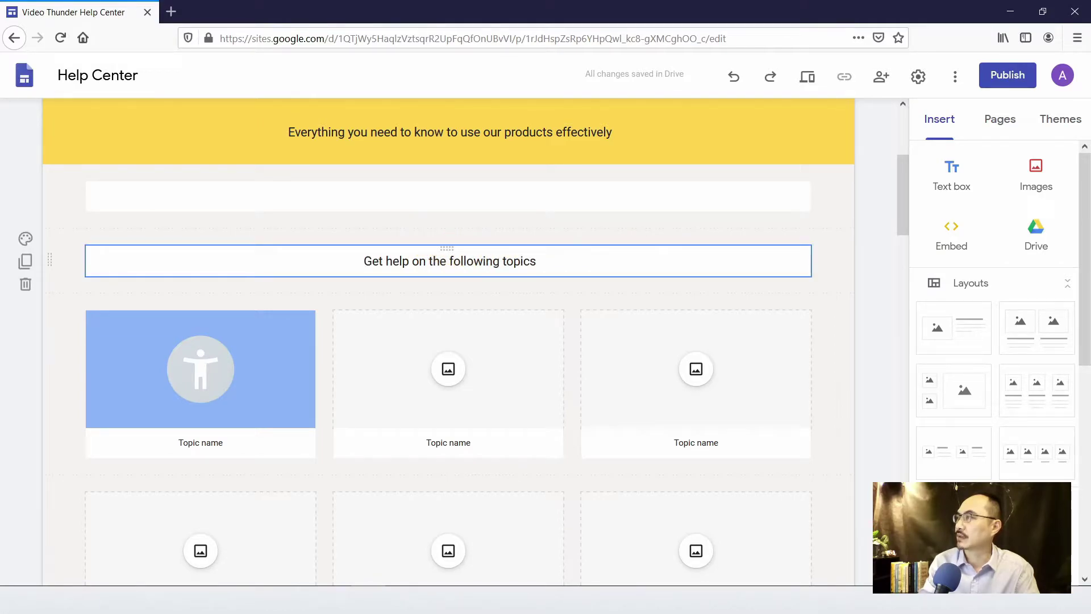
click(449, 260)
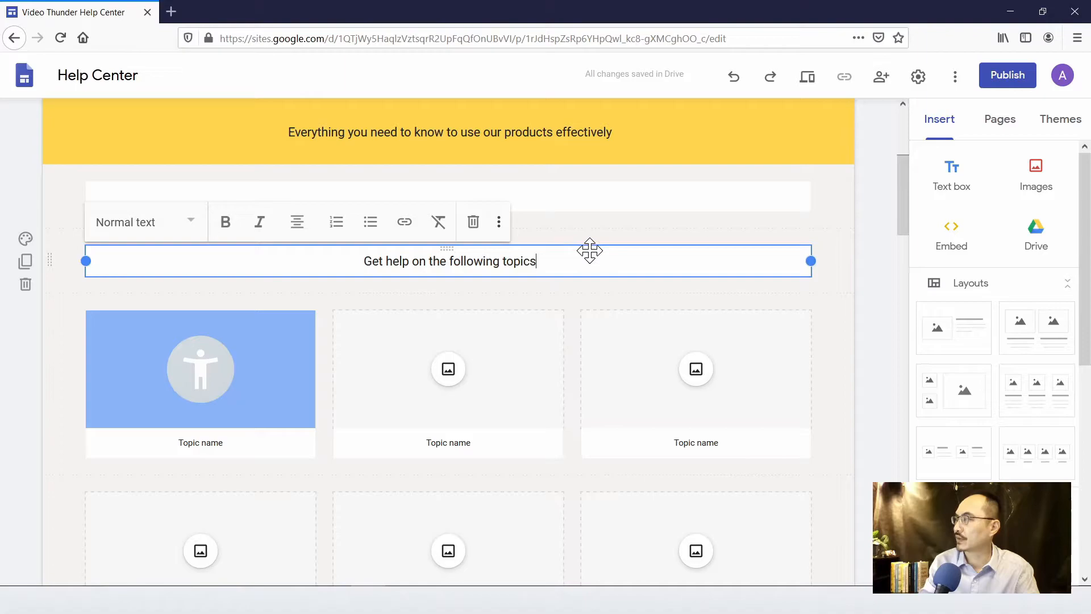
mouse_move(948, 182)
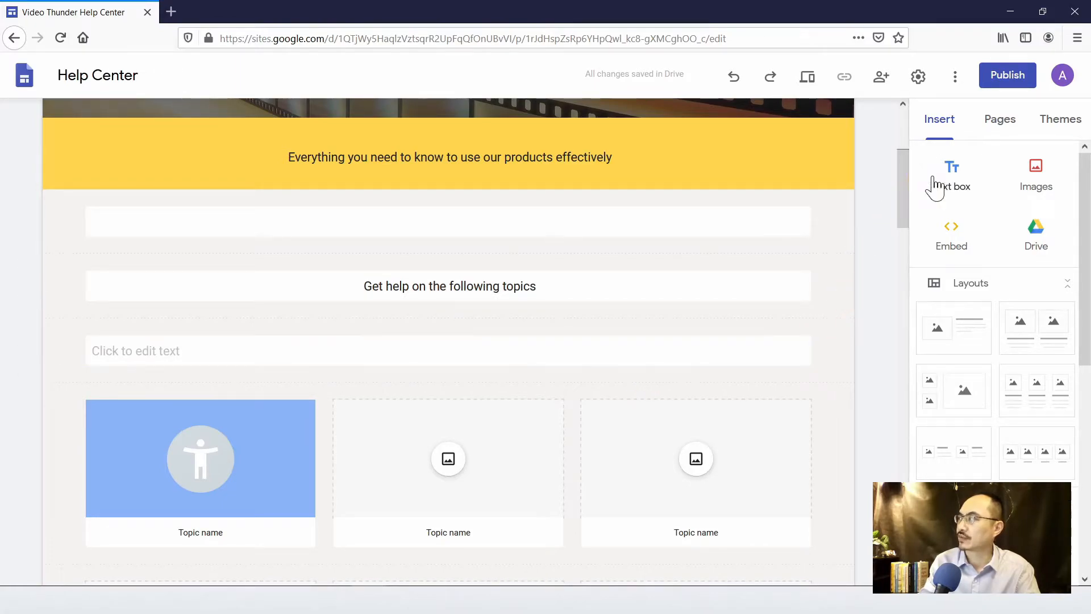
- Add the 'Our team is eager to assist you…' paragraph above the topics line
click(448, 358)
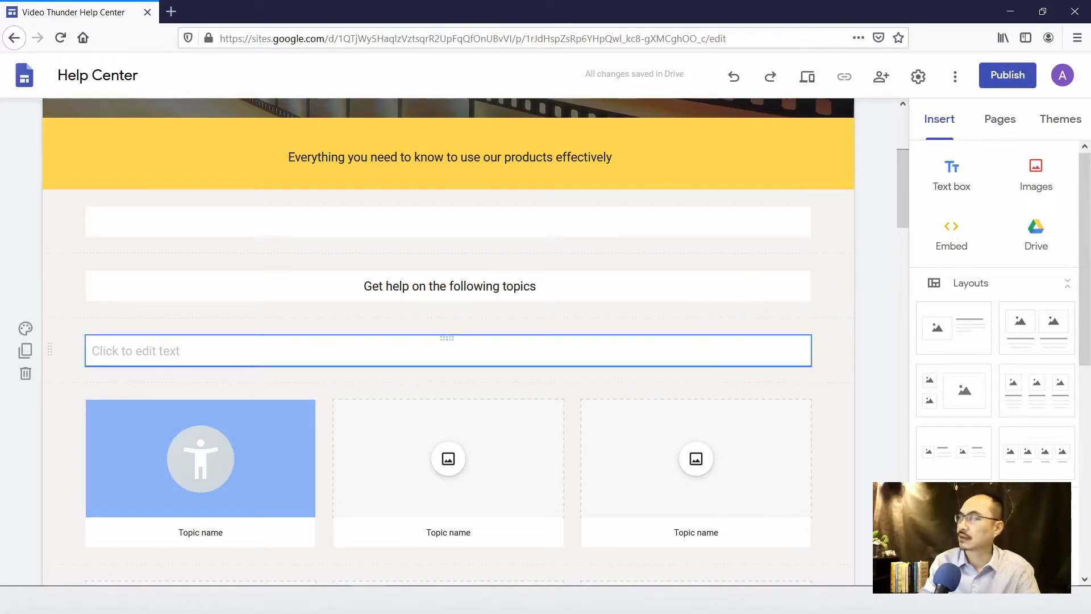
text(Our team is eager to assist you. If you need help getting started, find a bug, or have trouble using our tool, get in touch so we can help.)
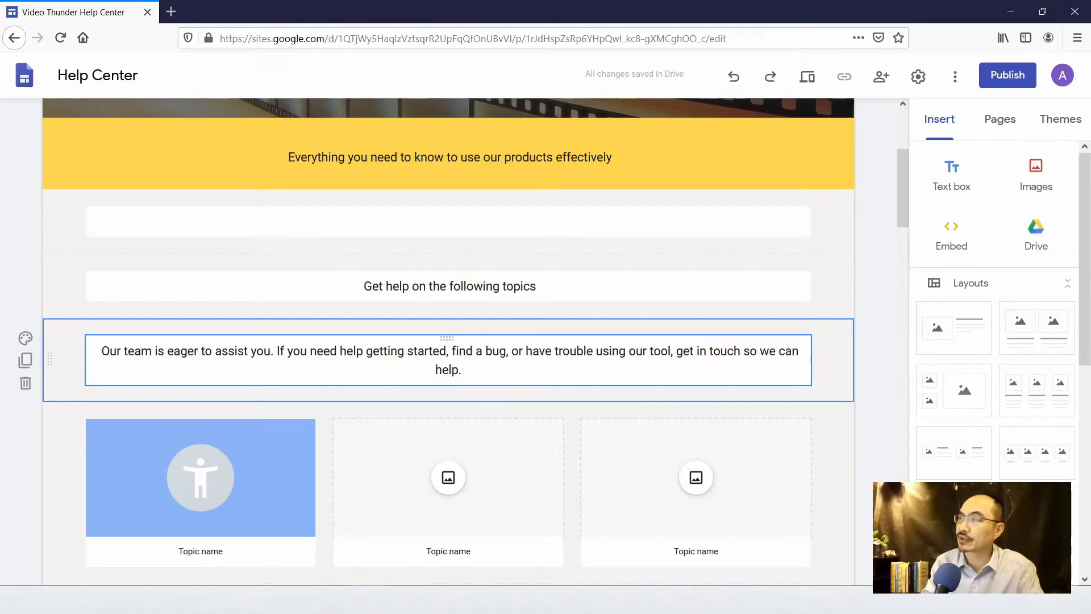
click(448, 239)
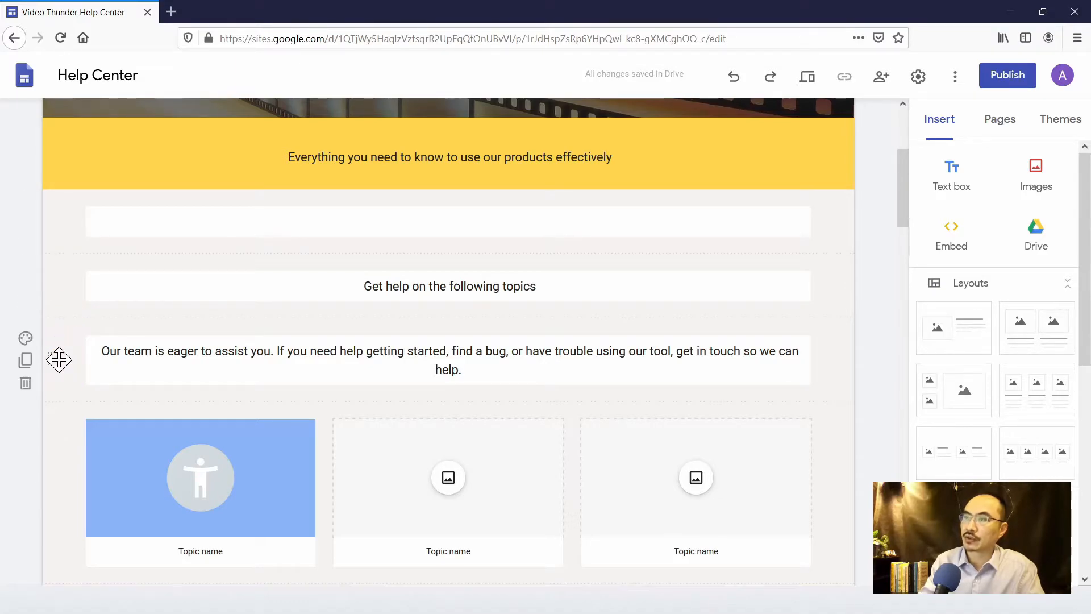
mouse_move(50, 360)
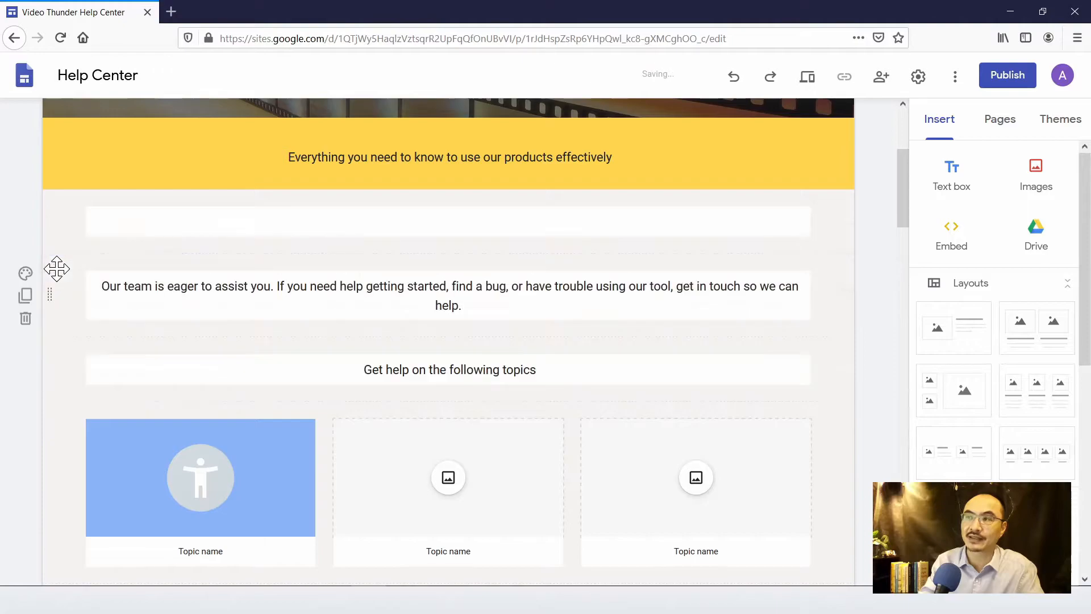
click(449, 296)
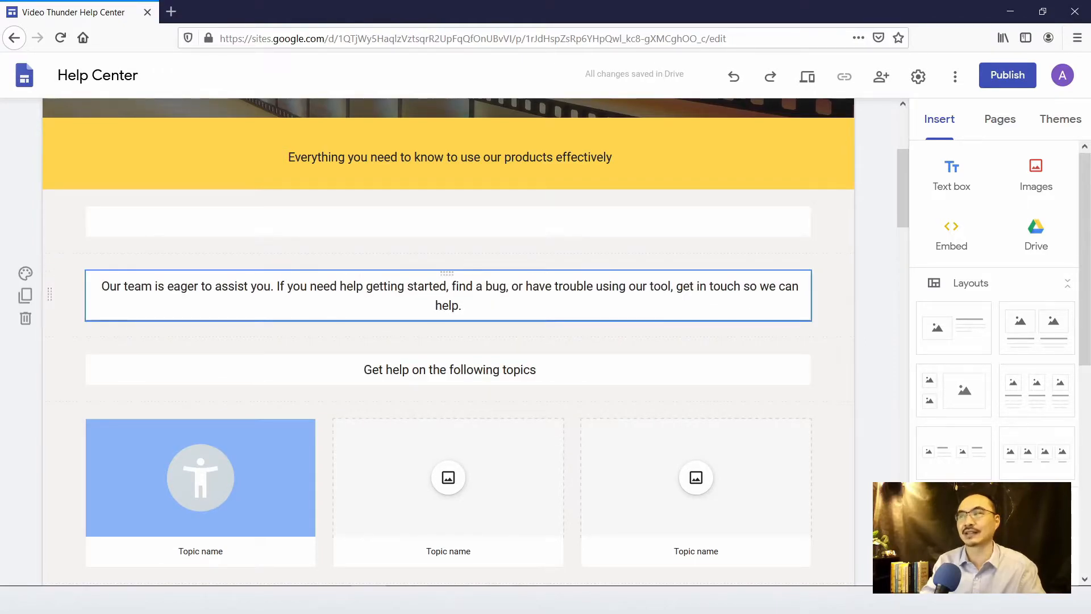
click(209, 336)
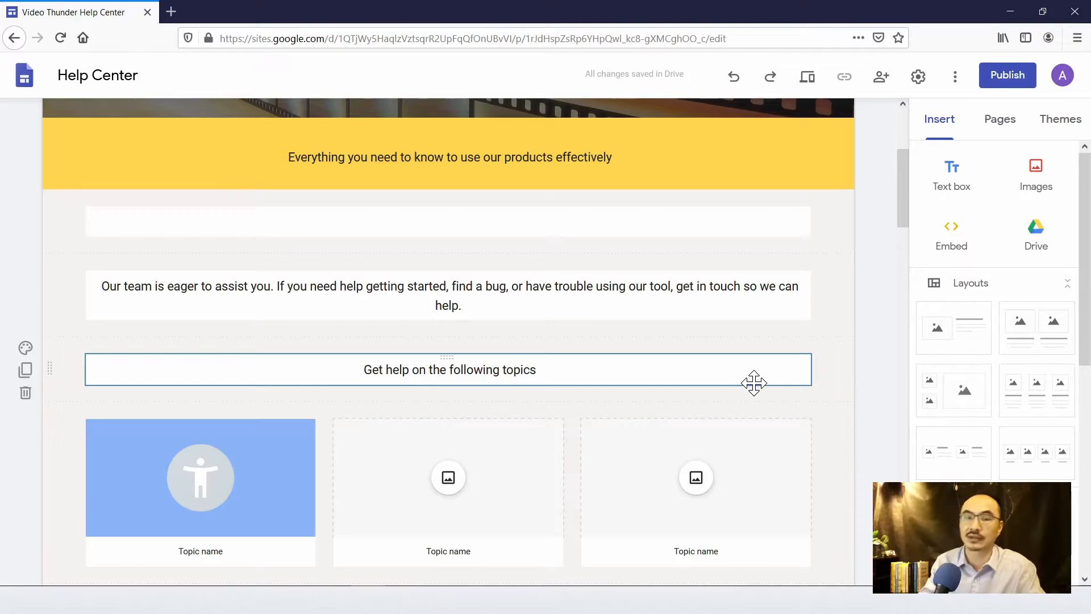
- Caption the second topic card 'Quick Understanding on Video Thunder Workflows' and upload its diagram image
scroll(down, 3)
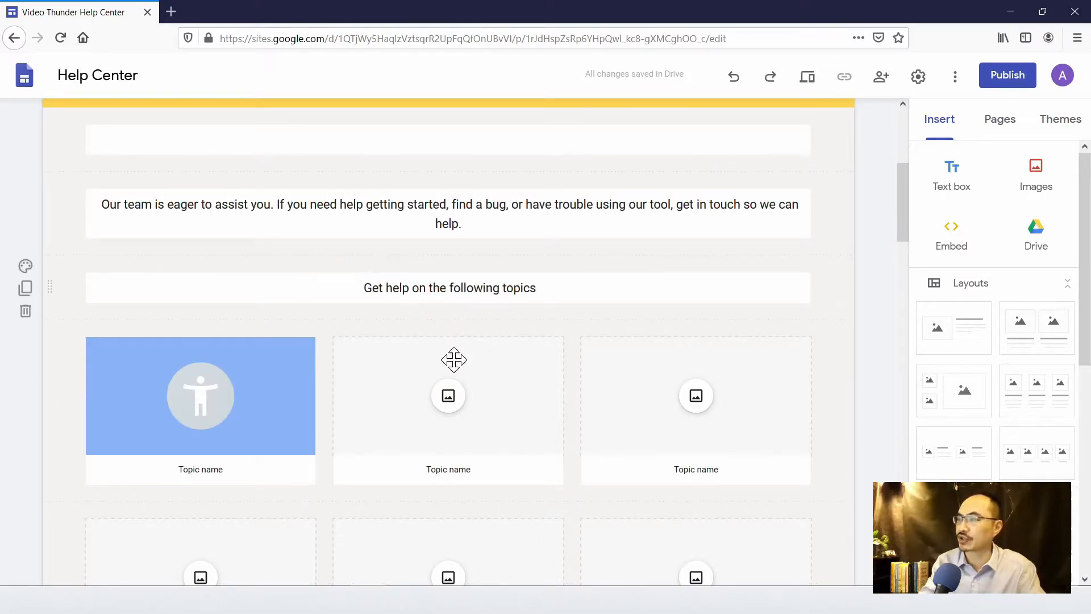
text(Quick Understanding on Video Thunder Workflows)
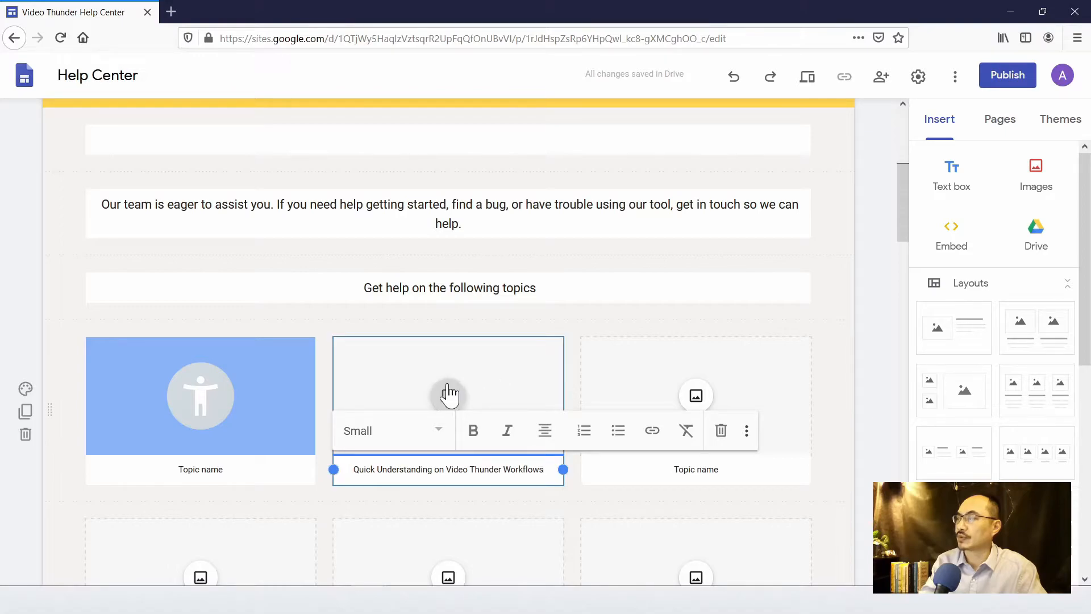
click(447, 396)
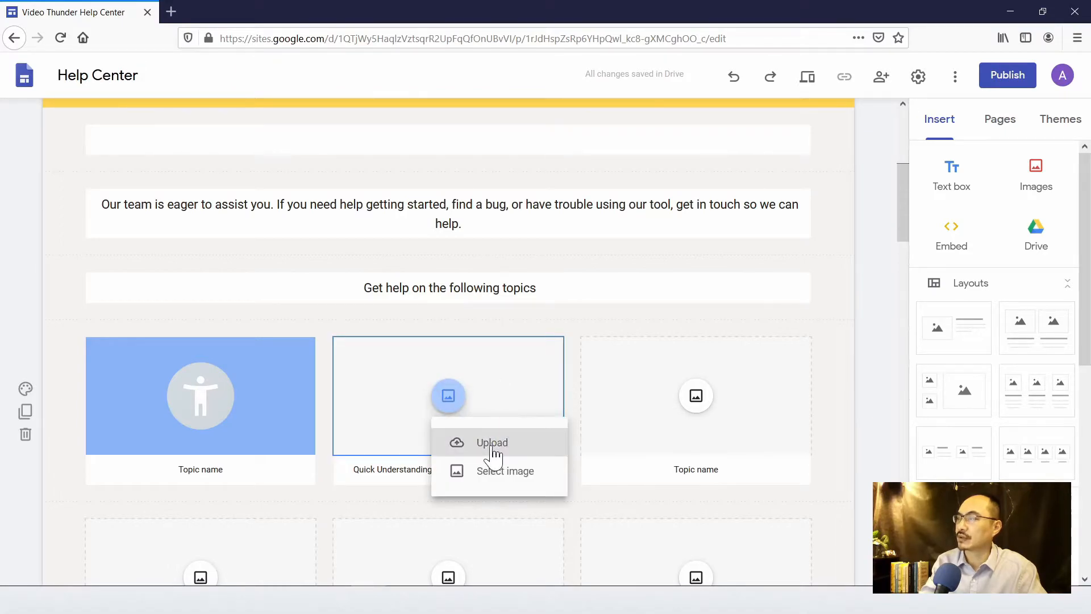
click(492, 442)
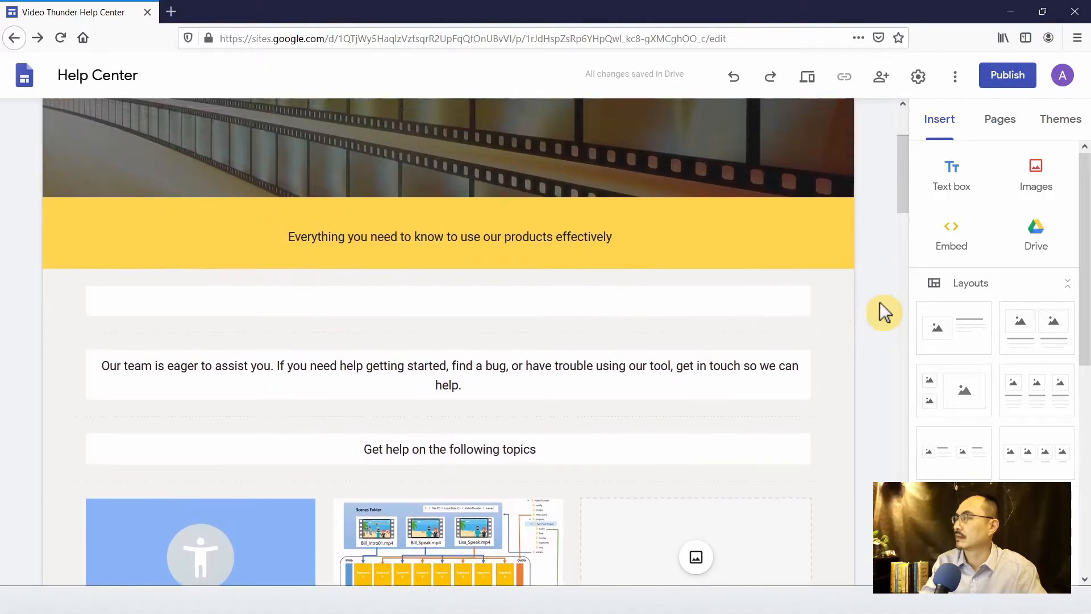
scroll(up, 3)
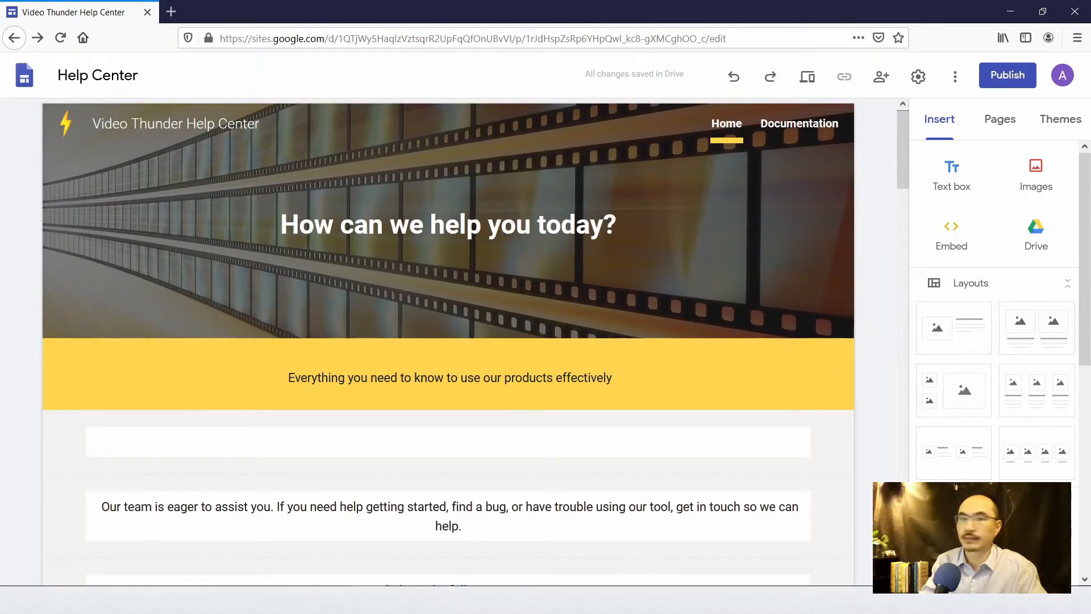
scroll(down, 3)
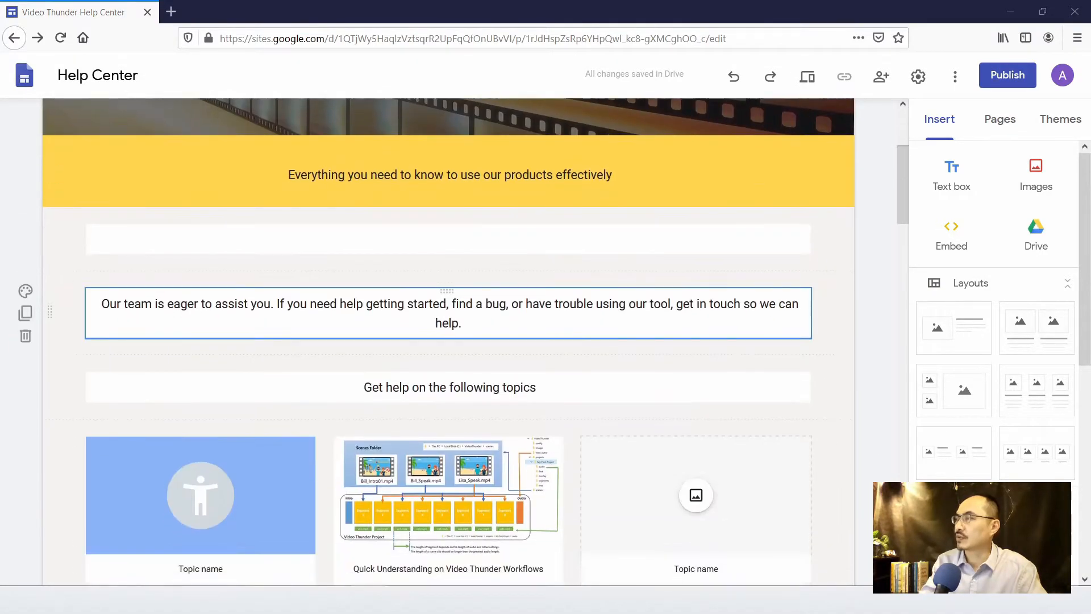
scroll(down, 3)
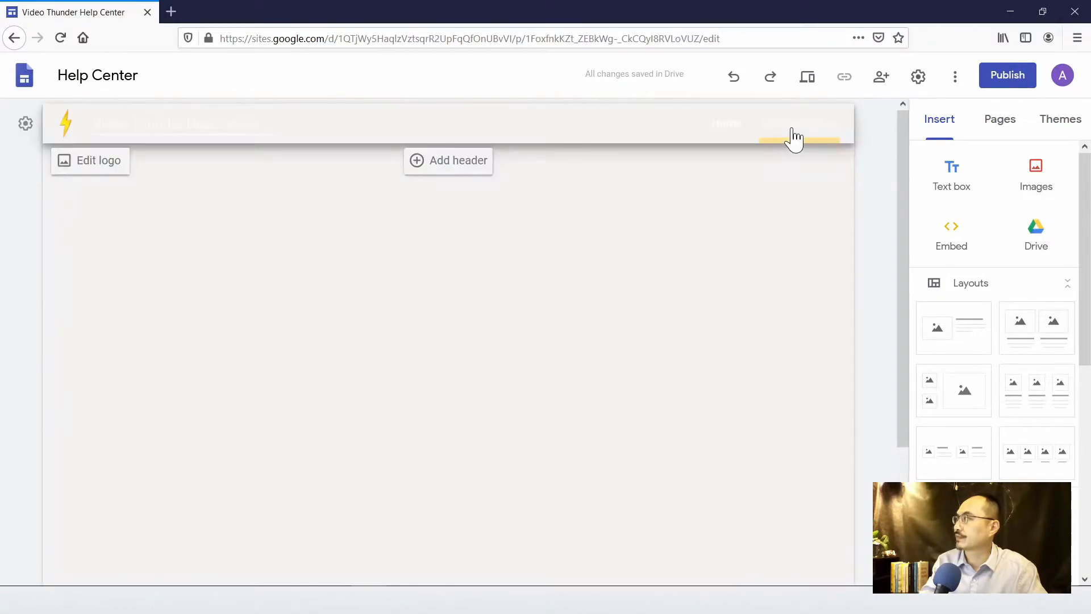
- Retype the Documentation page's name as Quick Understanding in its Properties
click(799, 124)
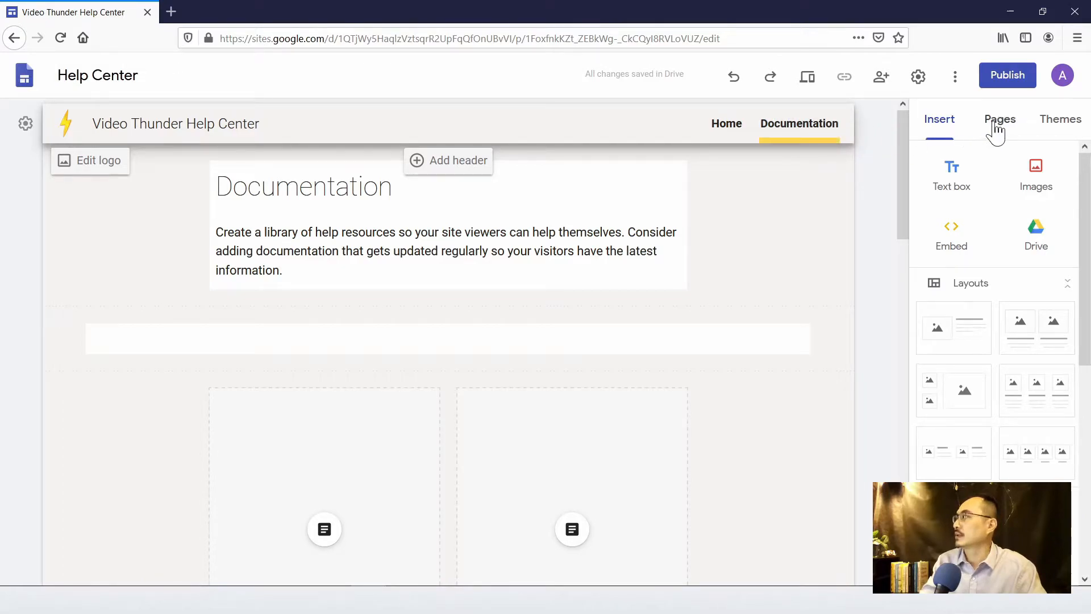
click(1000, 118)
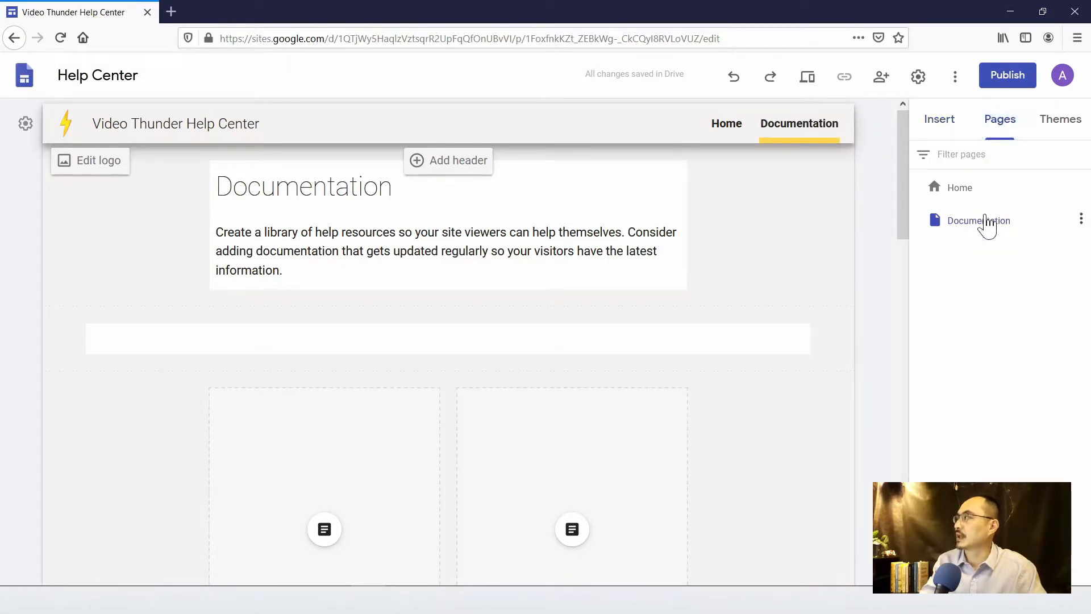
click(1080, 219)
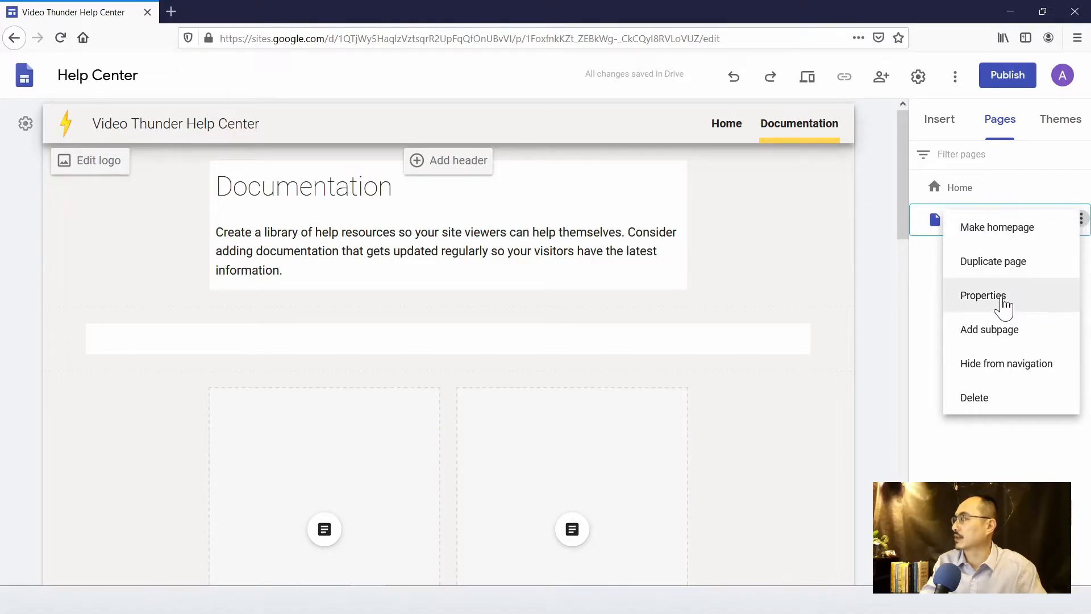
click(983, 296)
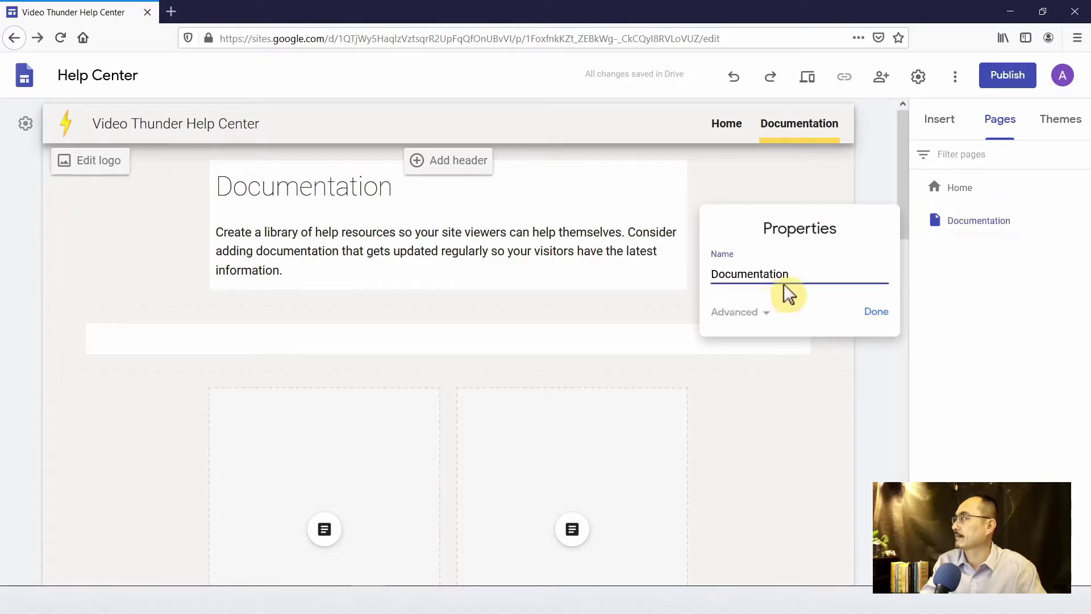
double_click(749, 274)
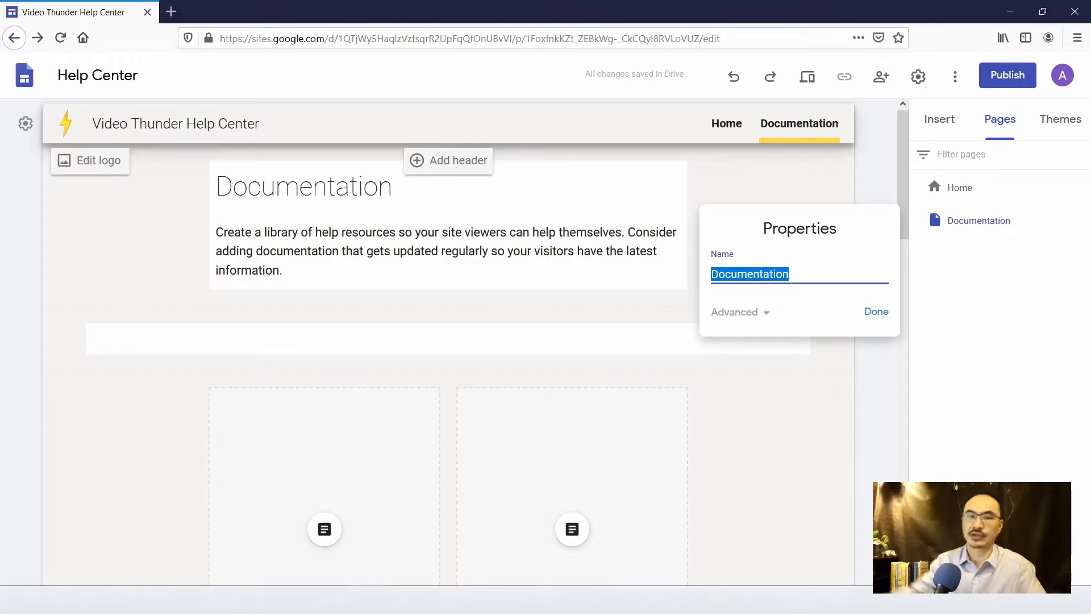
text(Q)
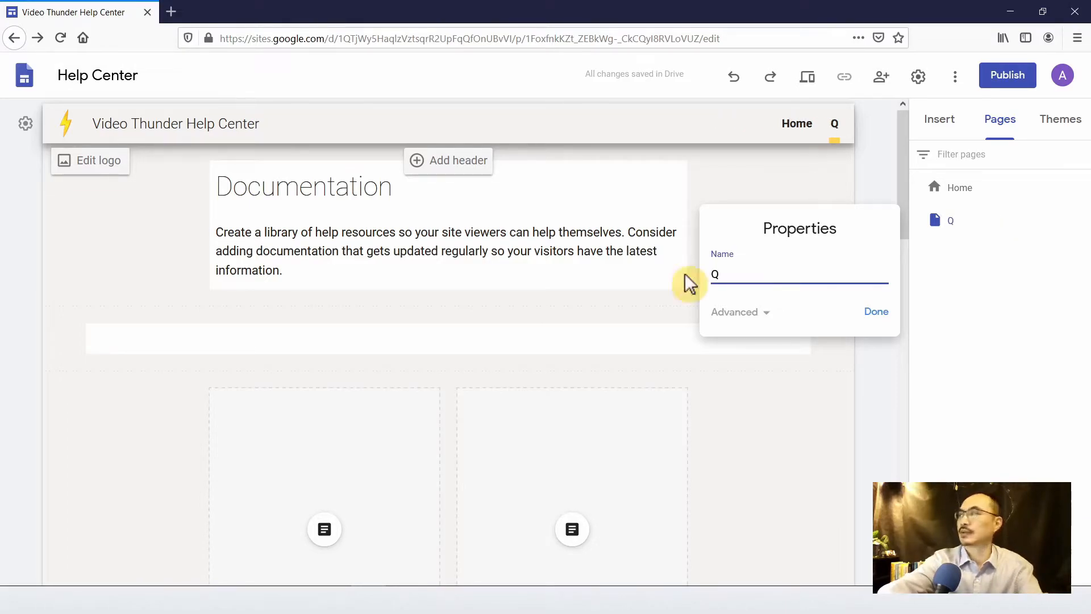
text(uick)
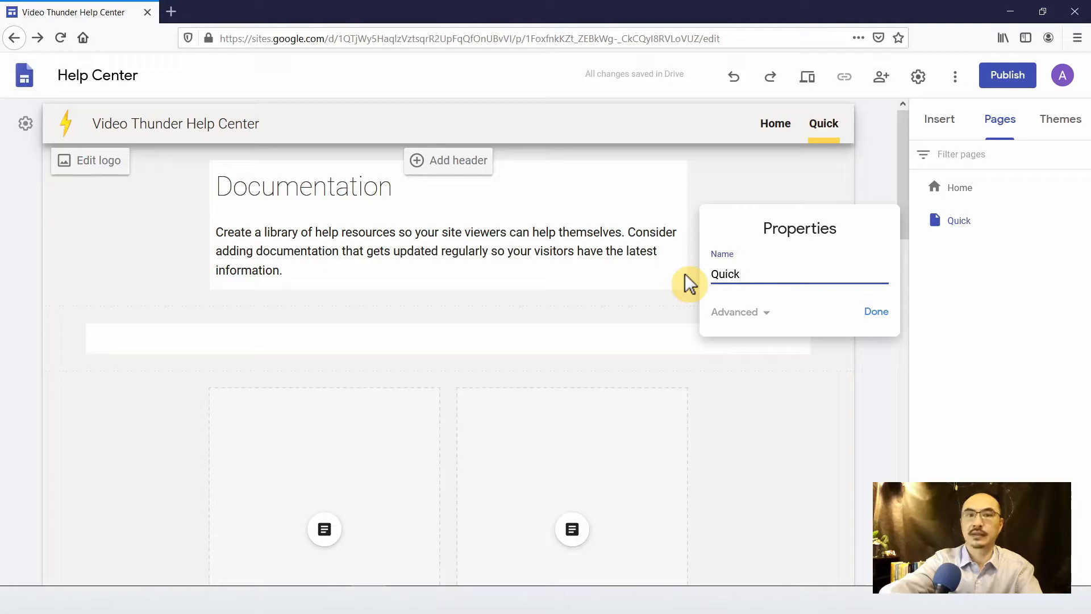
text(Undre)
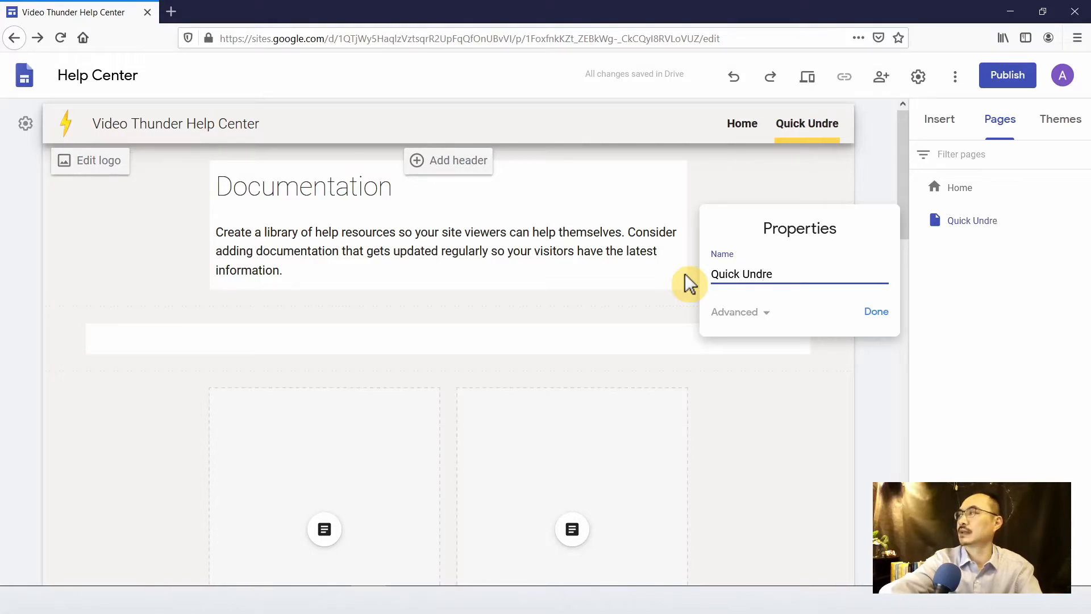
key(Backspace)
text(erstanding)
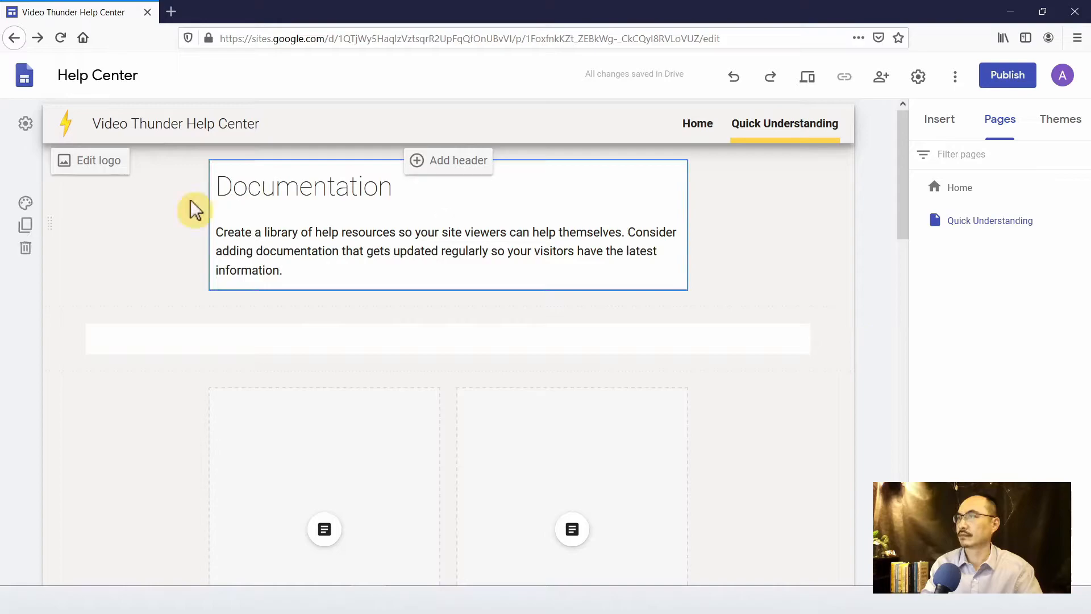
- Upload a film-strip photo as the banner section's background image
click(25, 203)
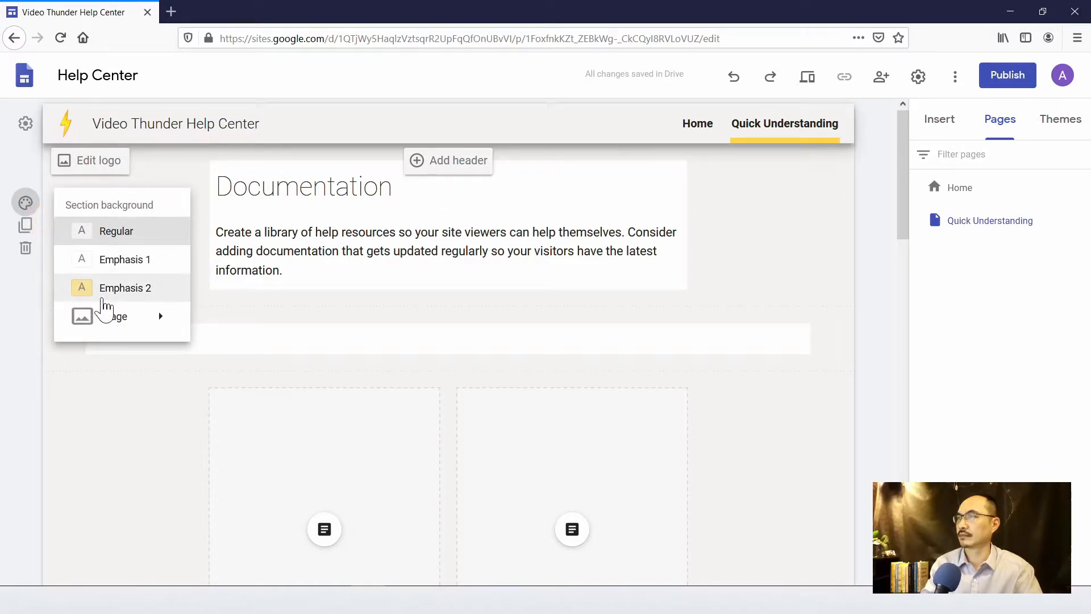
click(113, 316)
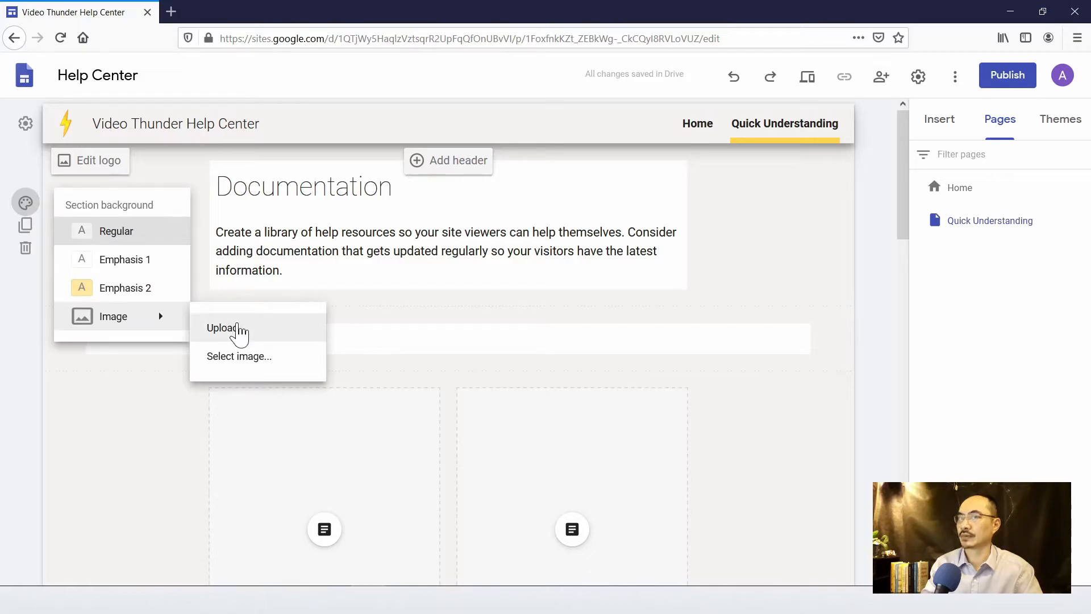
click(222, 327)
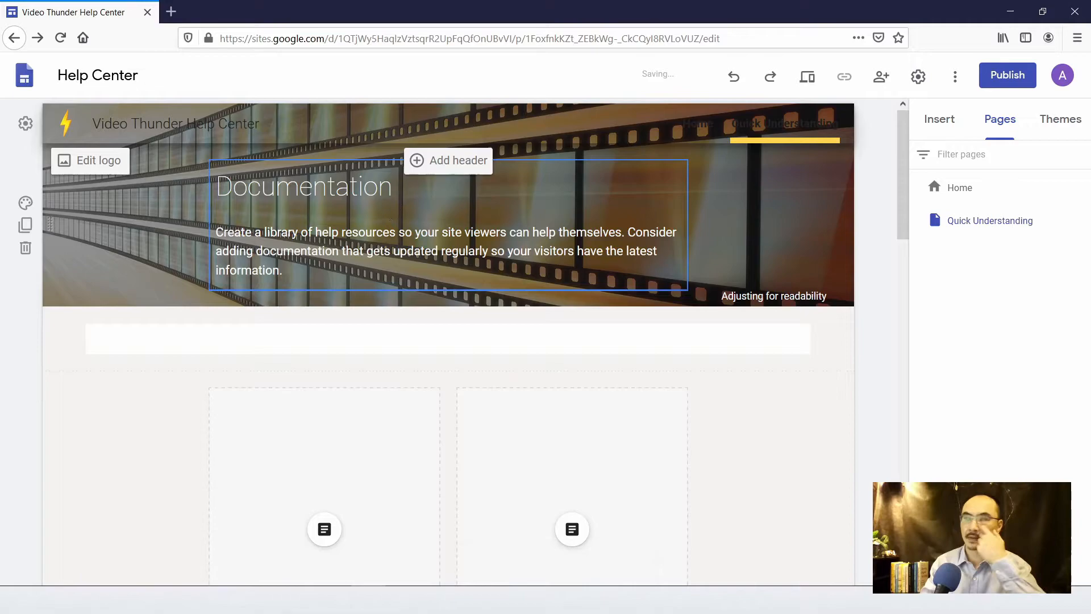
- Replace the Documentation banner heading with Quick Understanding
click(303, 186)
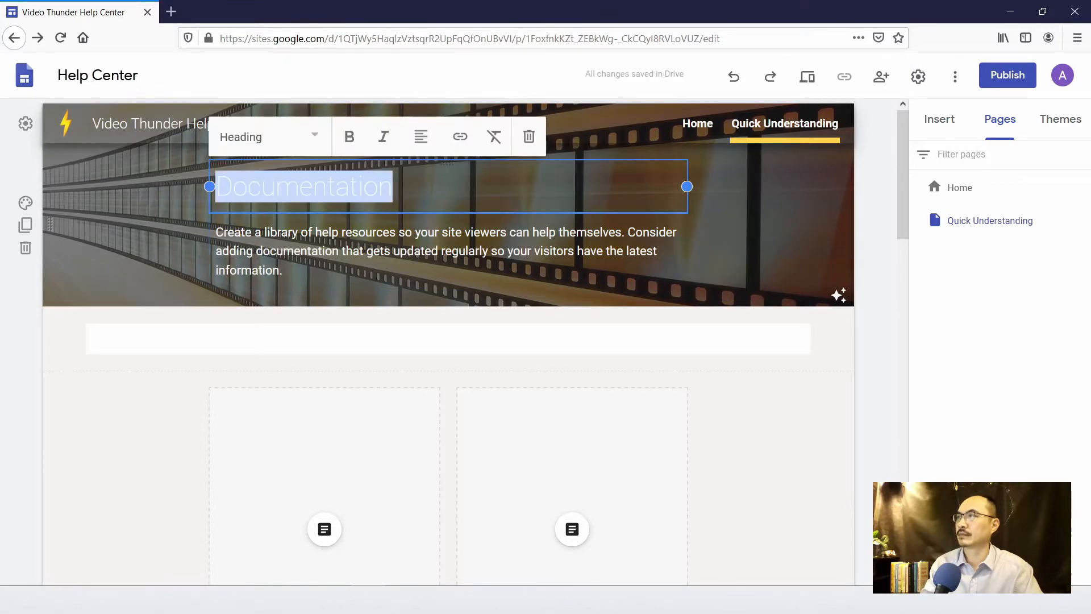
text(Qu)
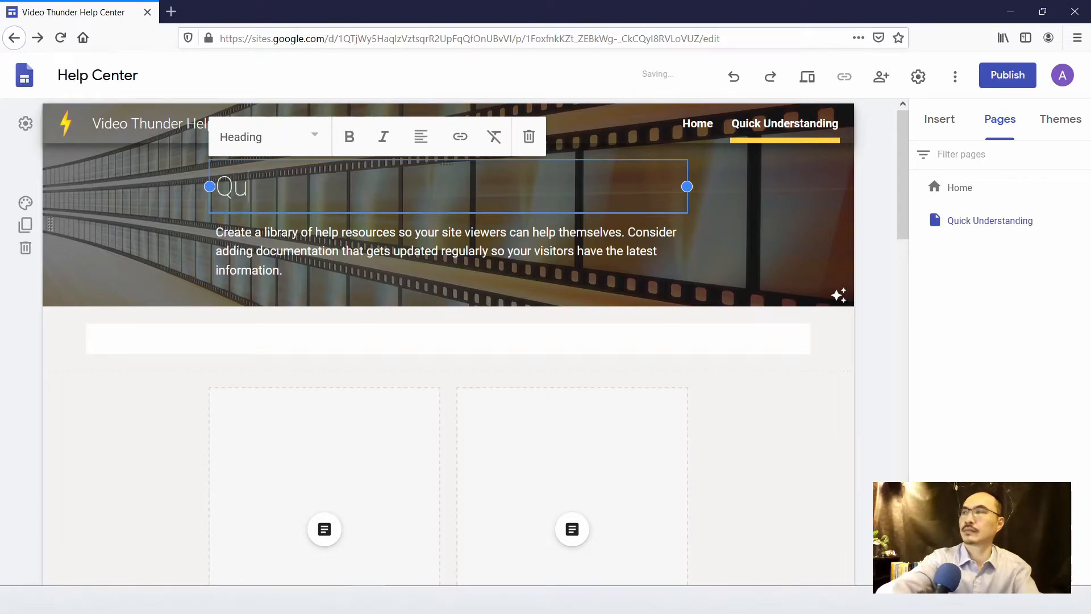
text(ick Underst)
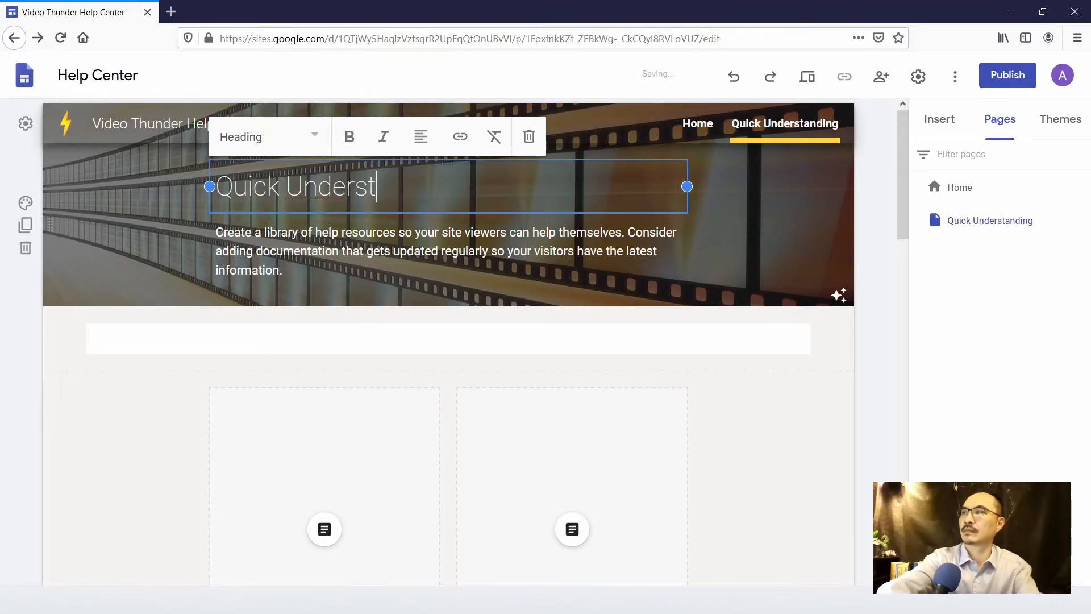
text(anding)
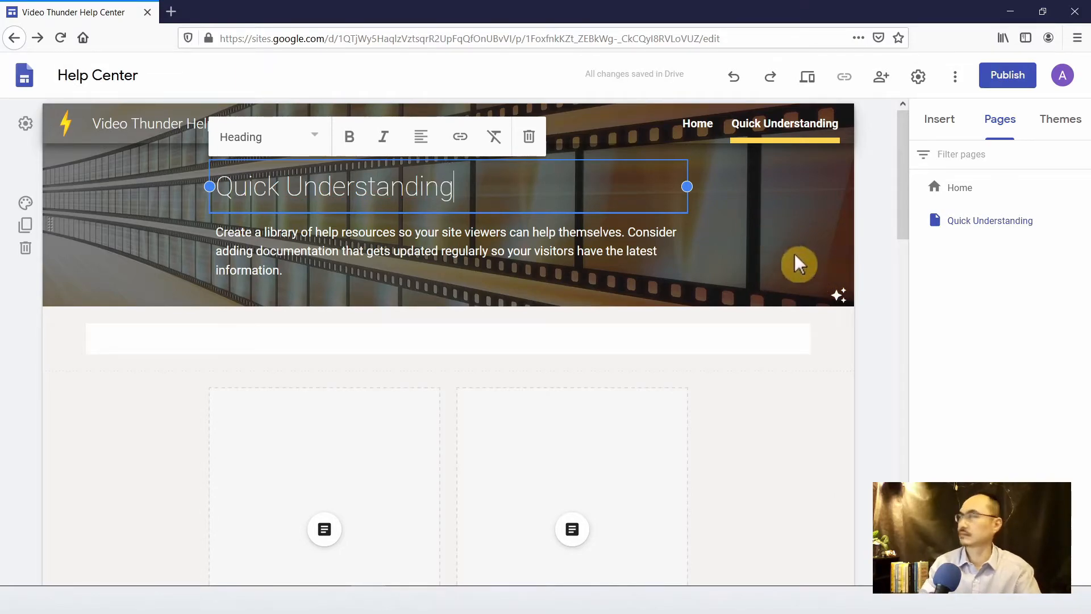
- Delete the description paragraph from the banner
click(411, 250)
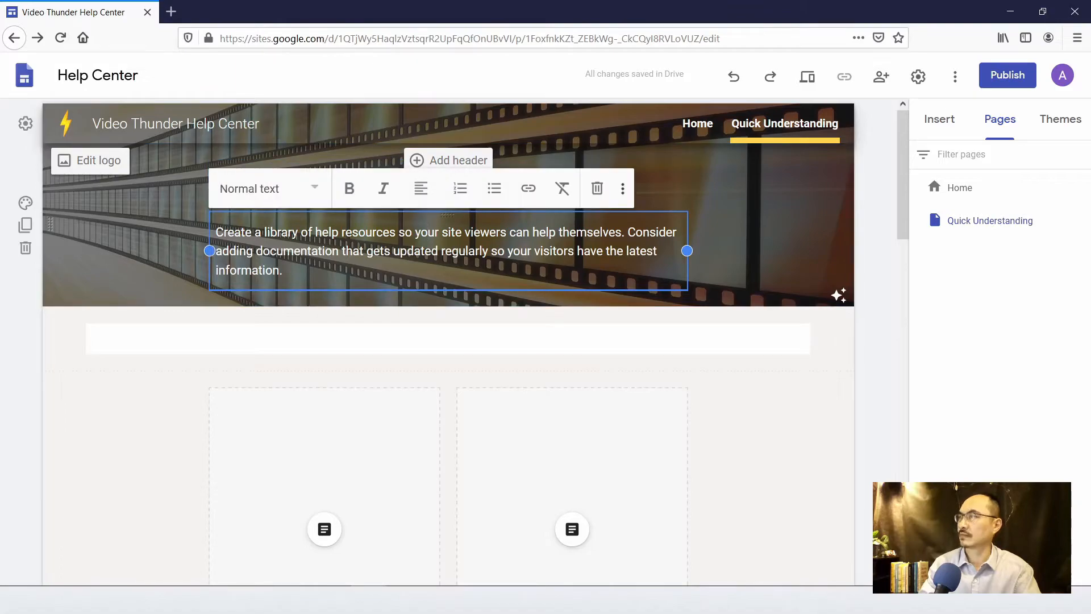
mouse_move(614, 206)
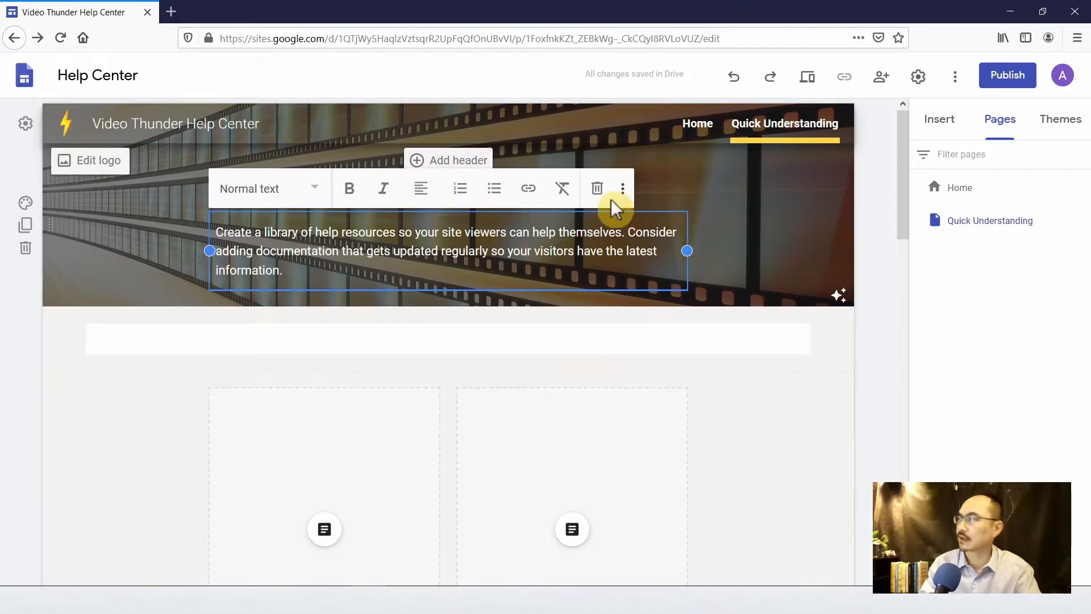
click(596, 188)
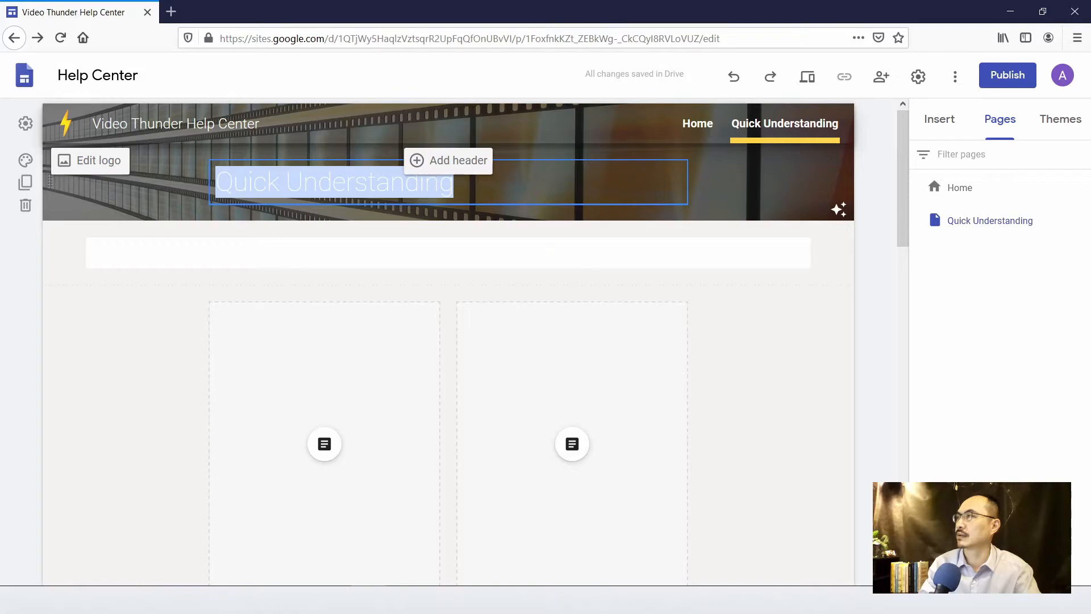
click(334, 182)
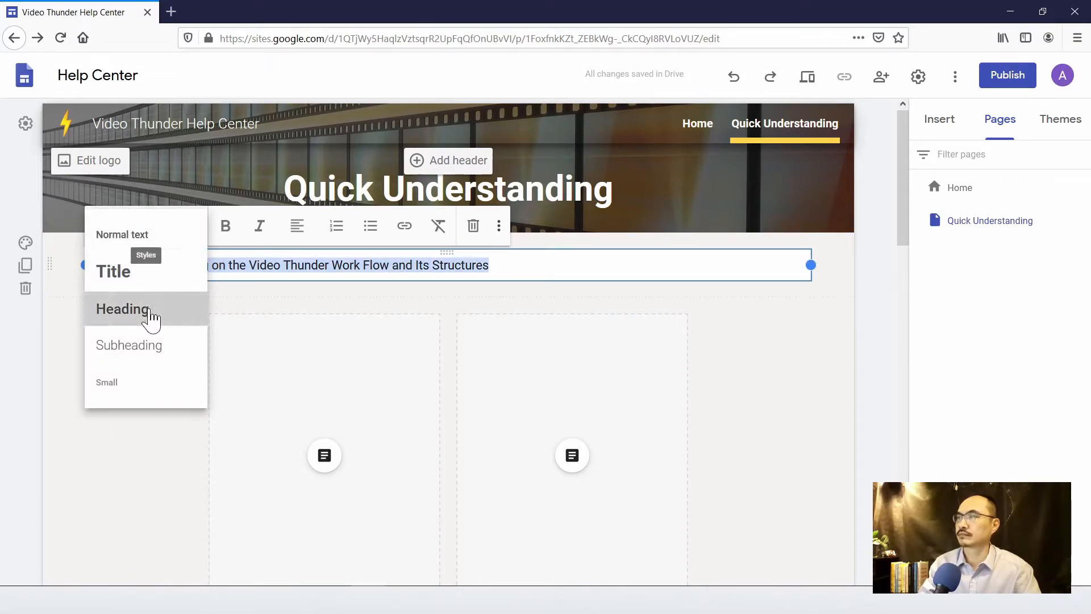
- Style the Video Thunder Work Flow line as a bold subheading
click(122, 309)
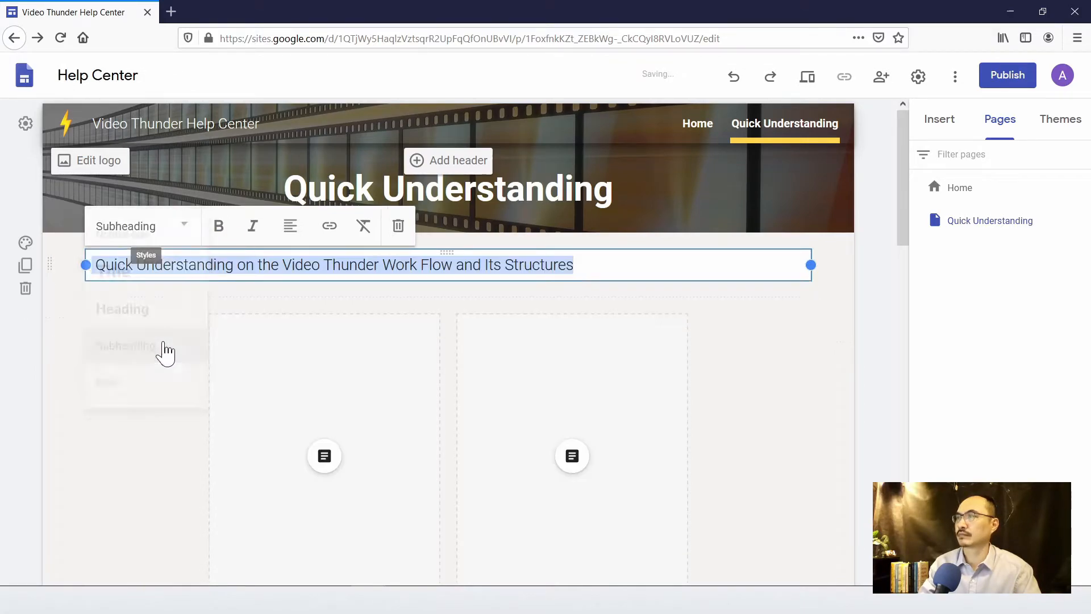
click(218, 225)
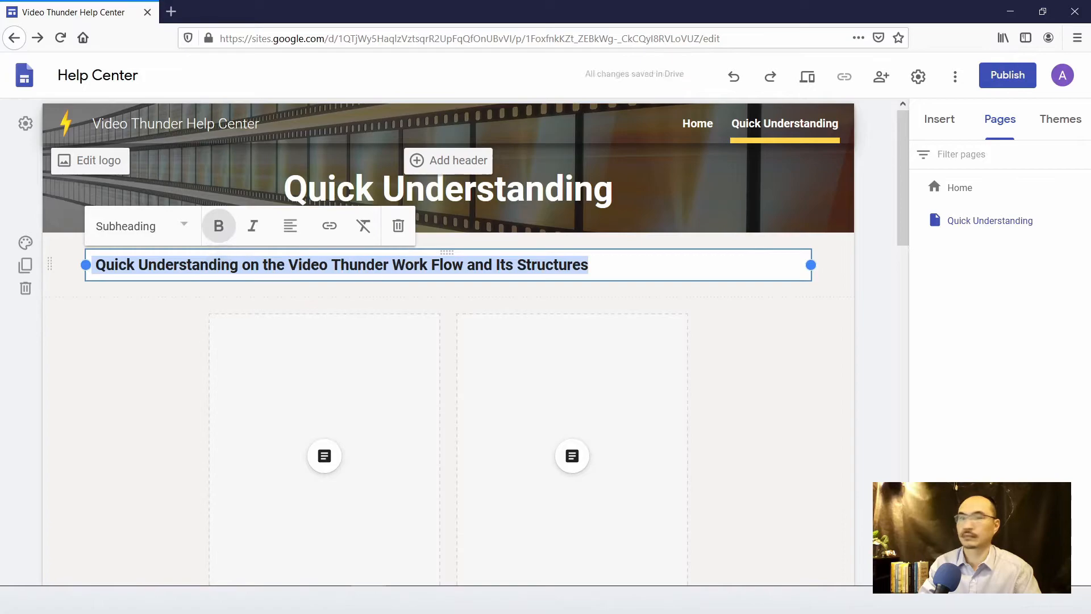
mouse_move(794, 332)
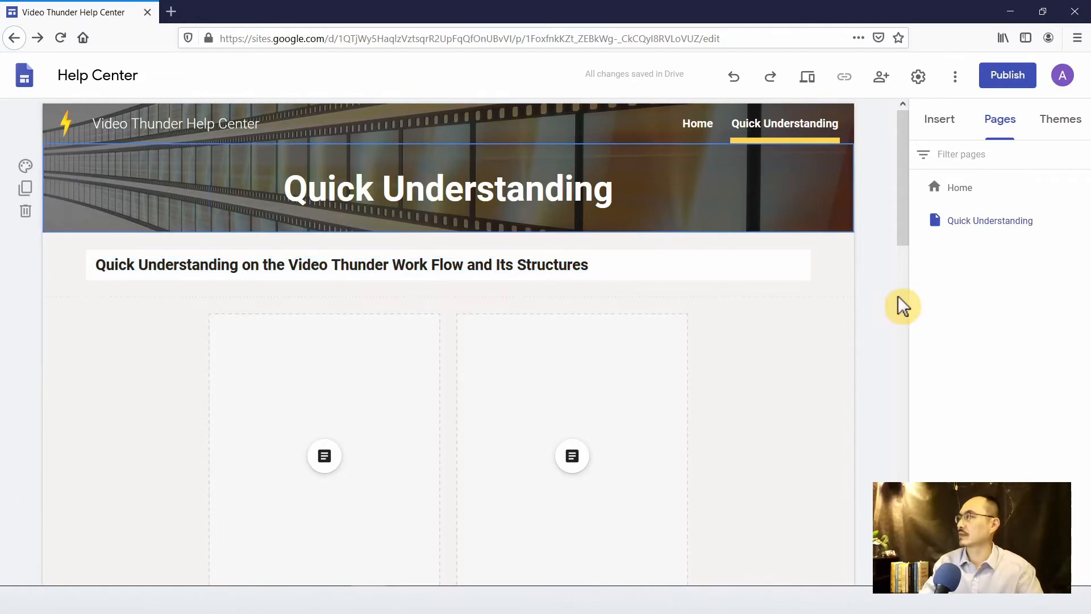
click(939, 118)
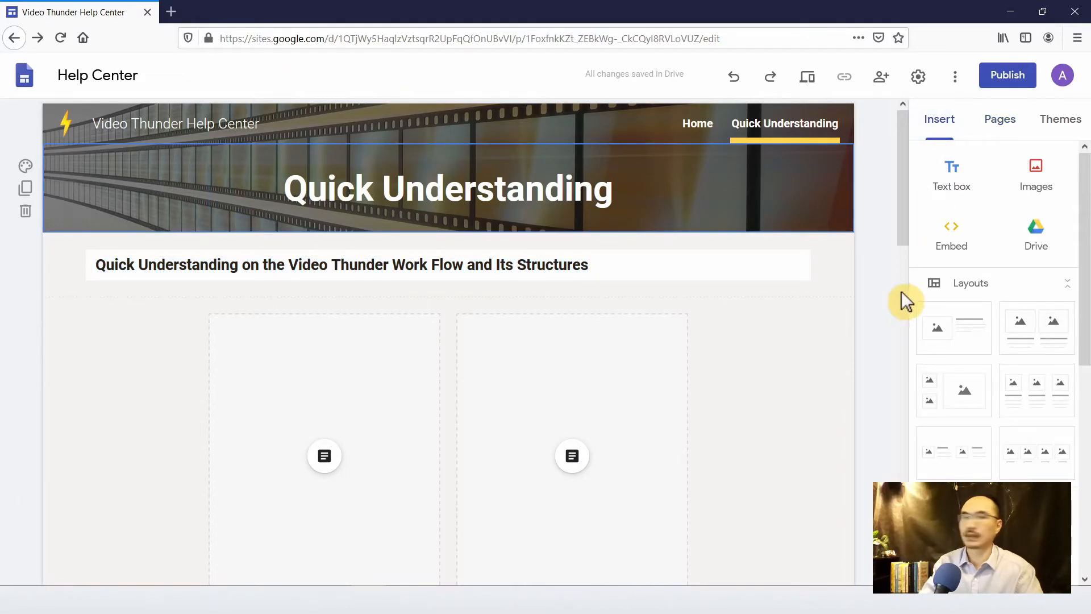
- Upload the Video Thunder project-structure diagram below the subheading
click(334, 265)
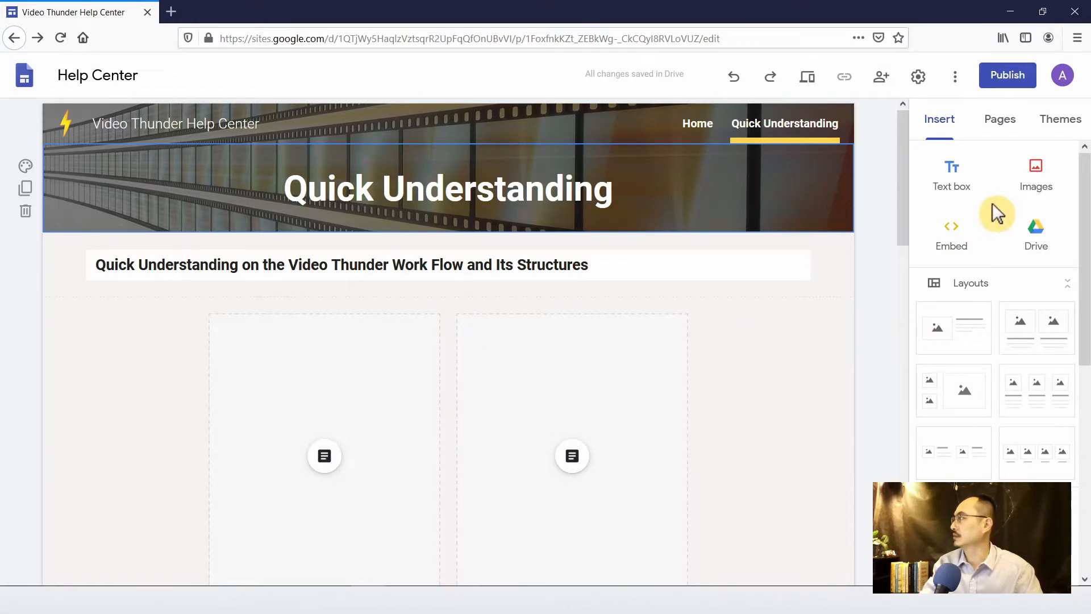
mouse_move(1033, 196)
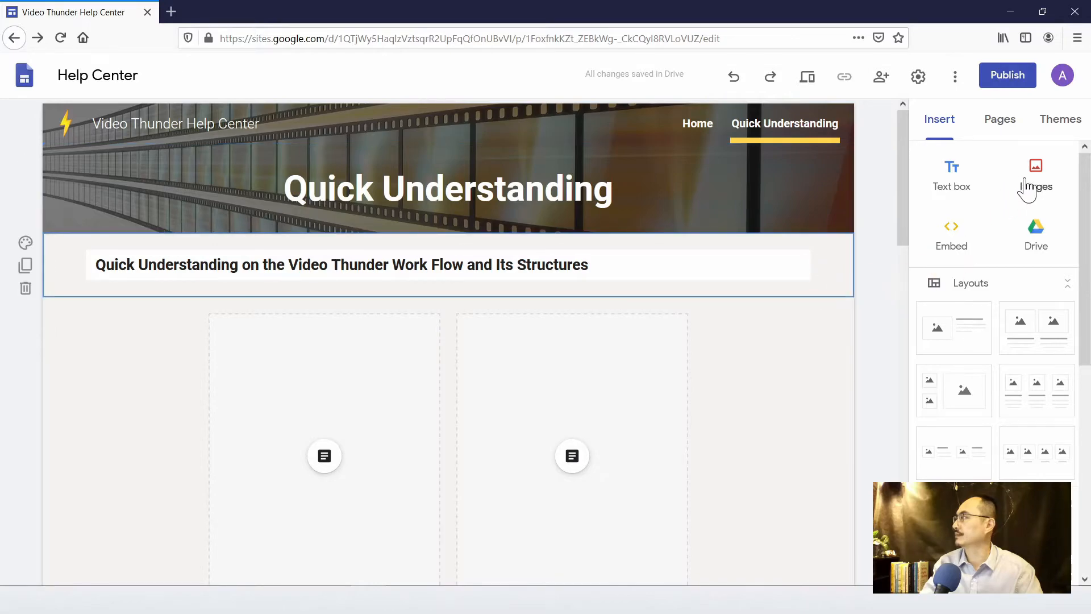
click(1036, 176)
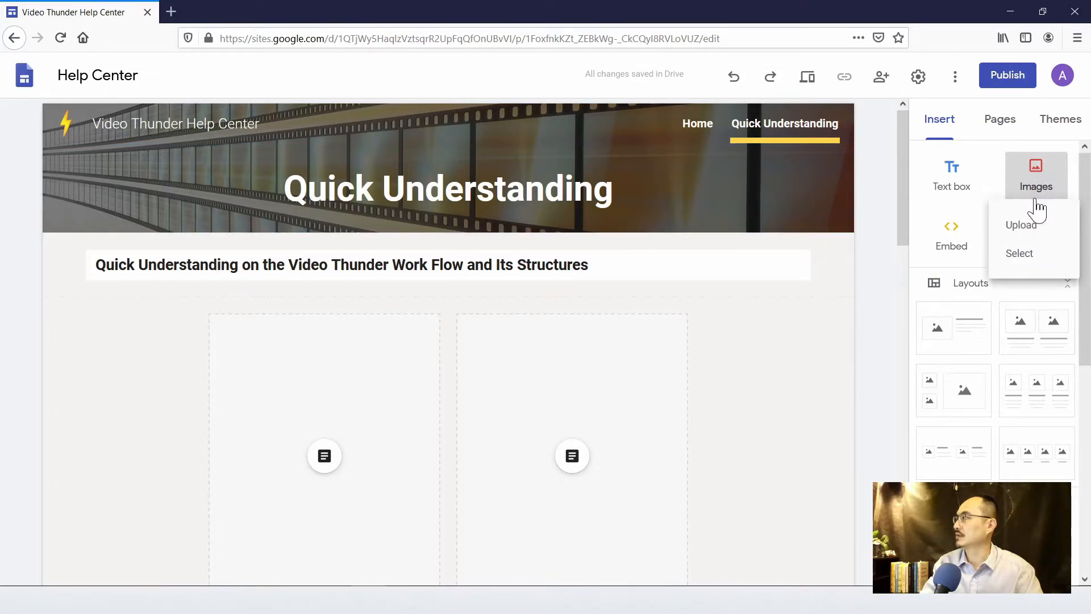
mouse_move(1029, 235)
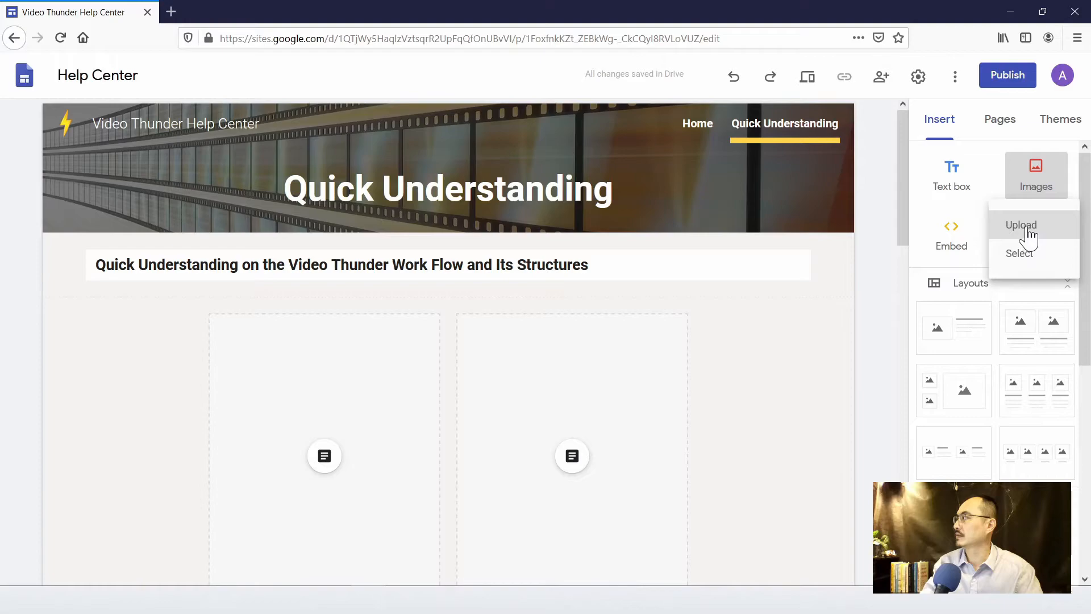
click(1020, 225)
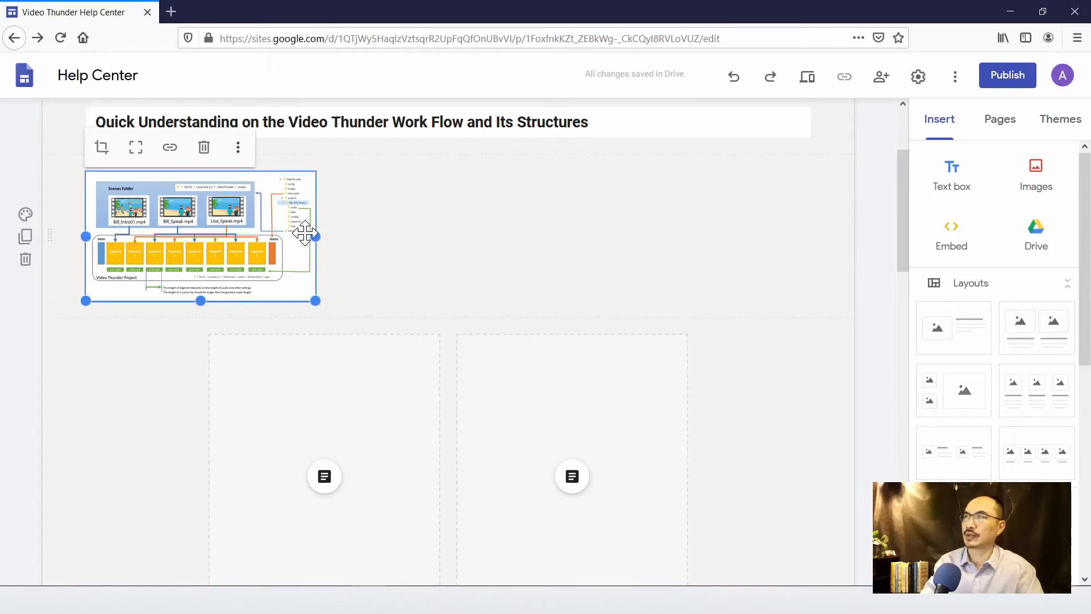
mouse_move(315, 300)
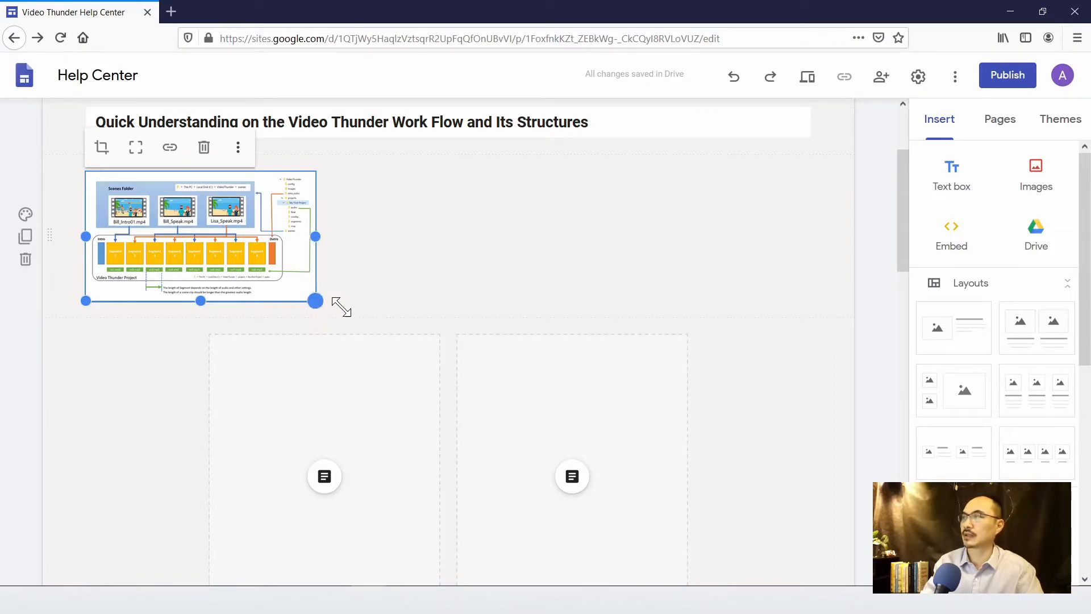
- Drag the diagram's corner handle until it spans the page width
drag(314, 300, 490, 333)
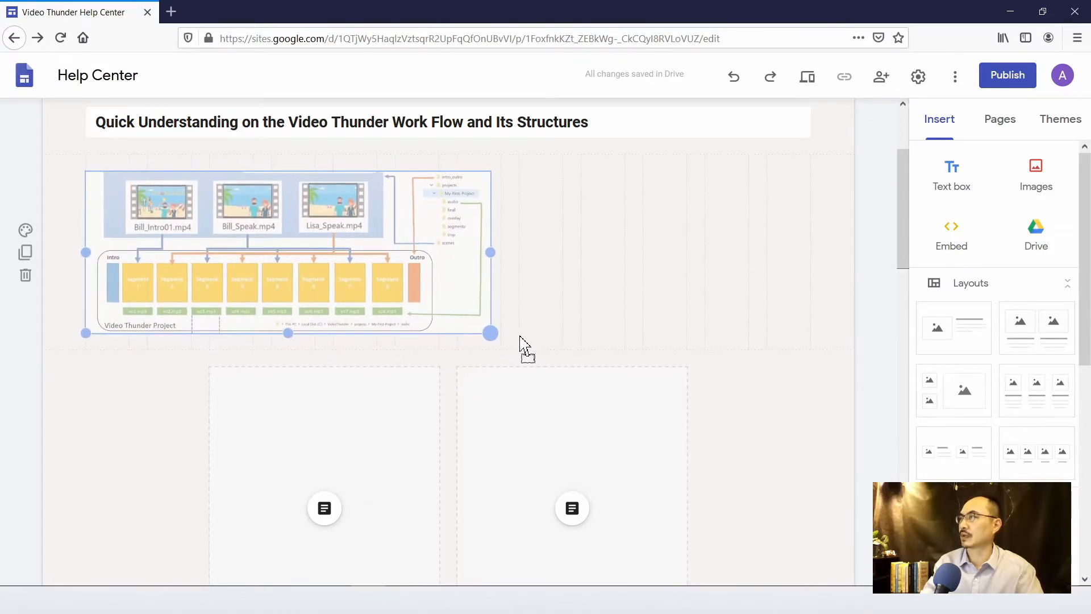
drag(490, 332, 553, 338)
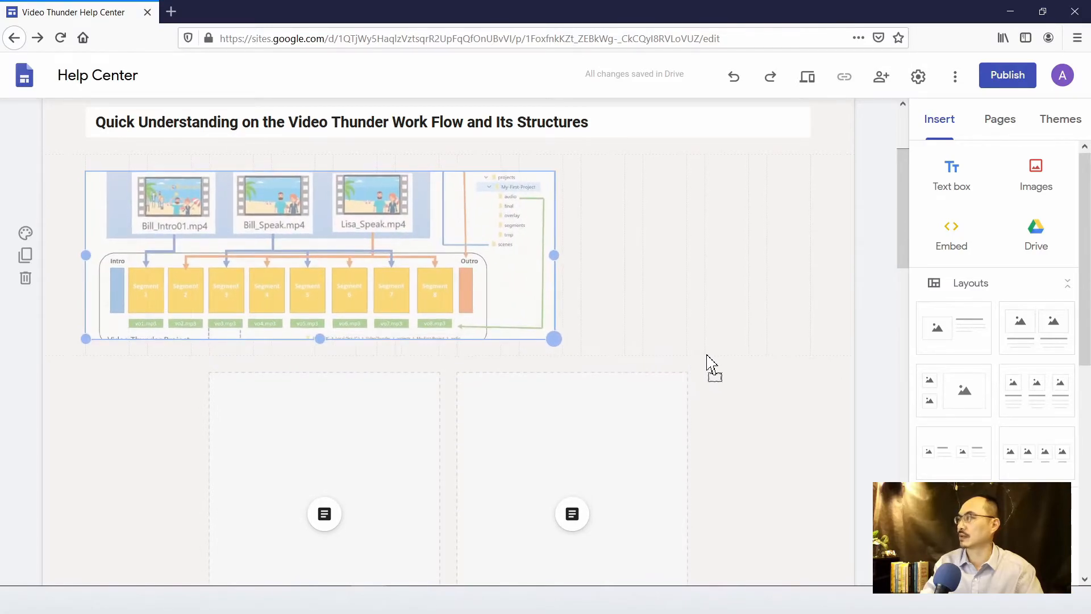
scroll(down, 3)
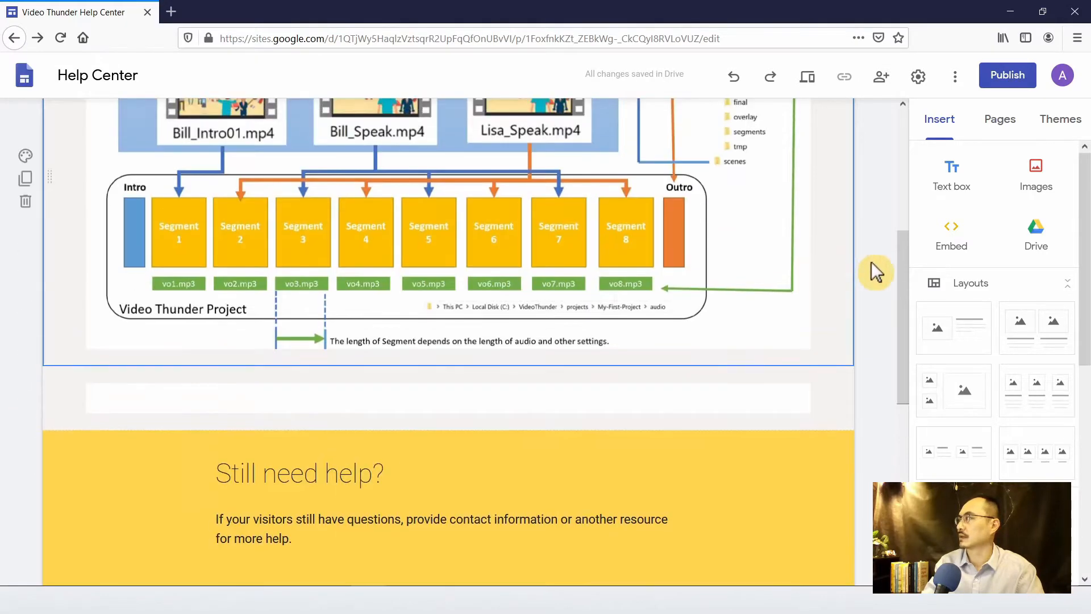
click(447, 397)
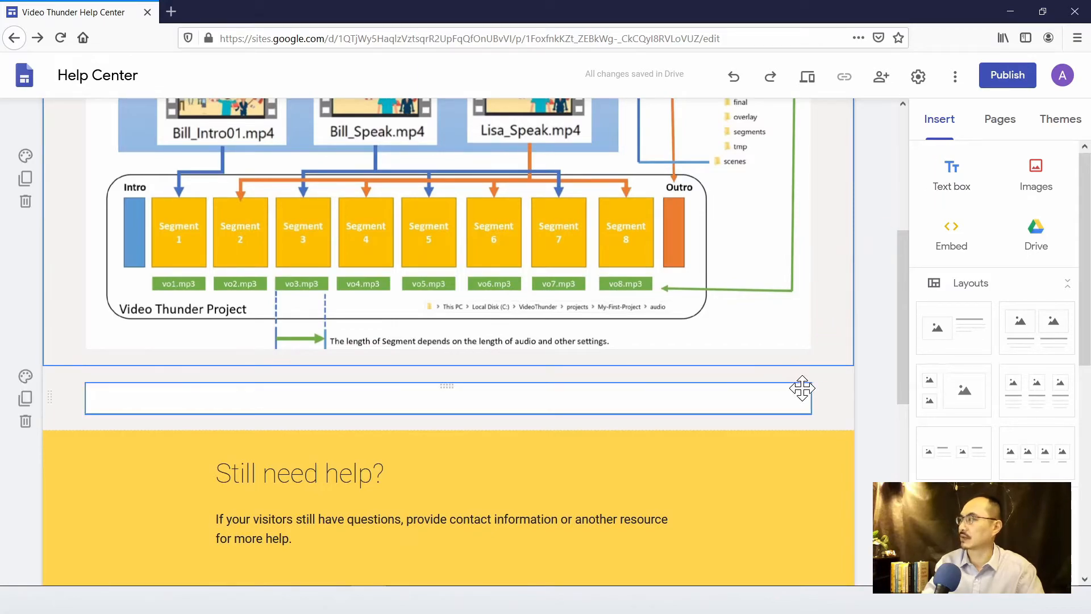
- Add a 'Video Thunder Workflows' Heading and numbered steps ending with 'See below:'
text(Video Thunder Workflows)
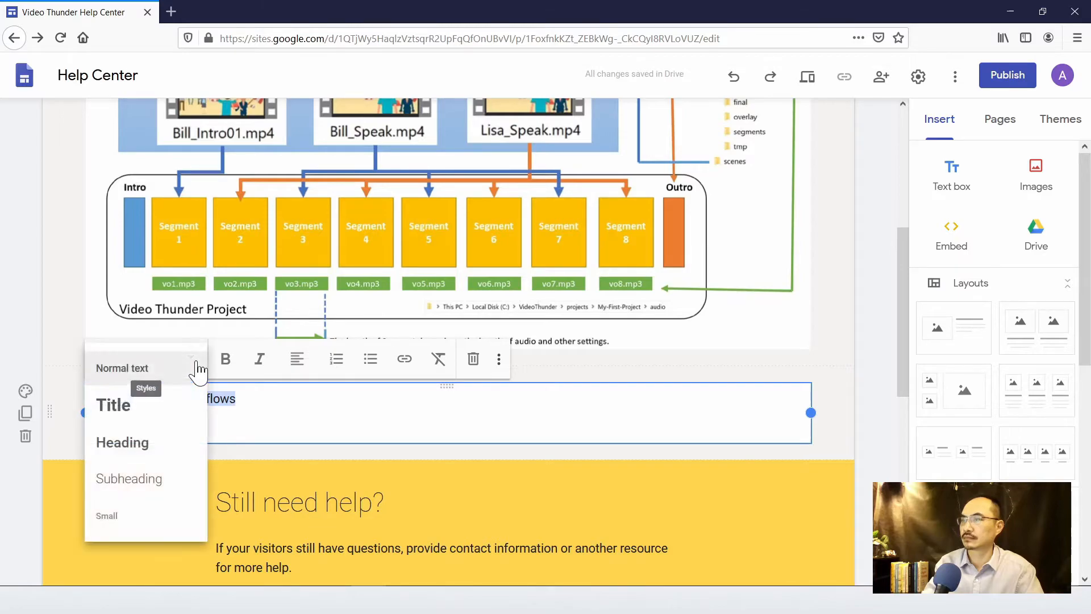
mouse_move(148, 443)
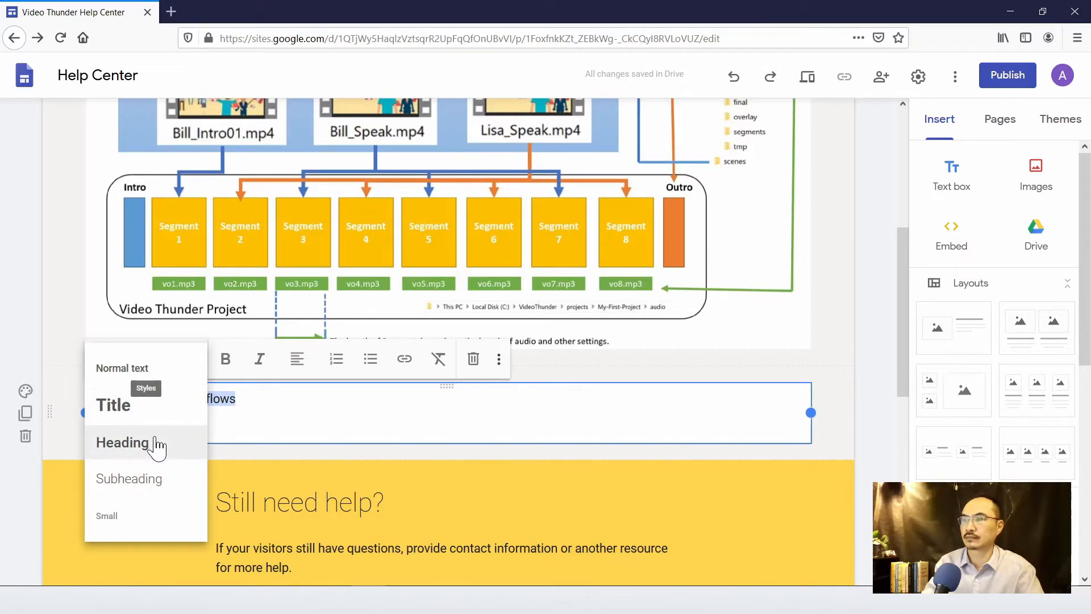
click(122, 442)
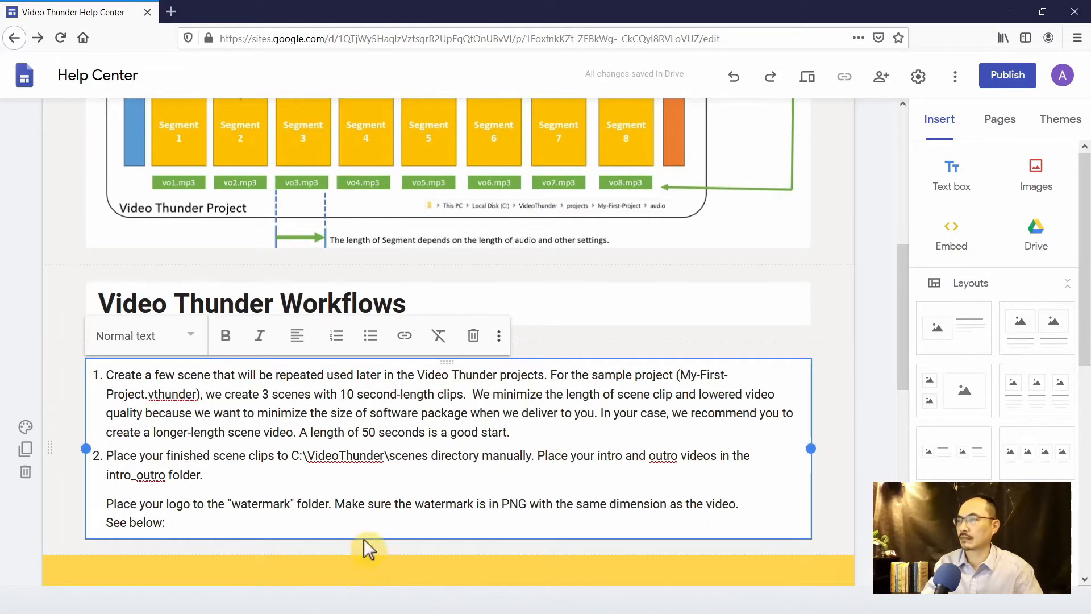
scroll(down, 3)
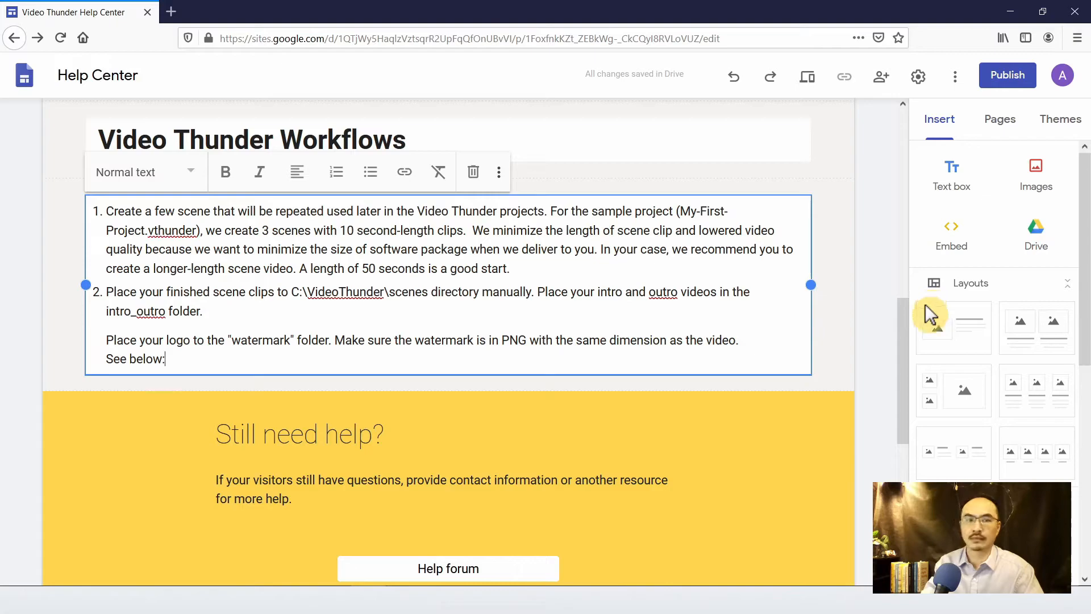
mouse_move(98, 504)
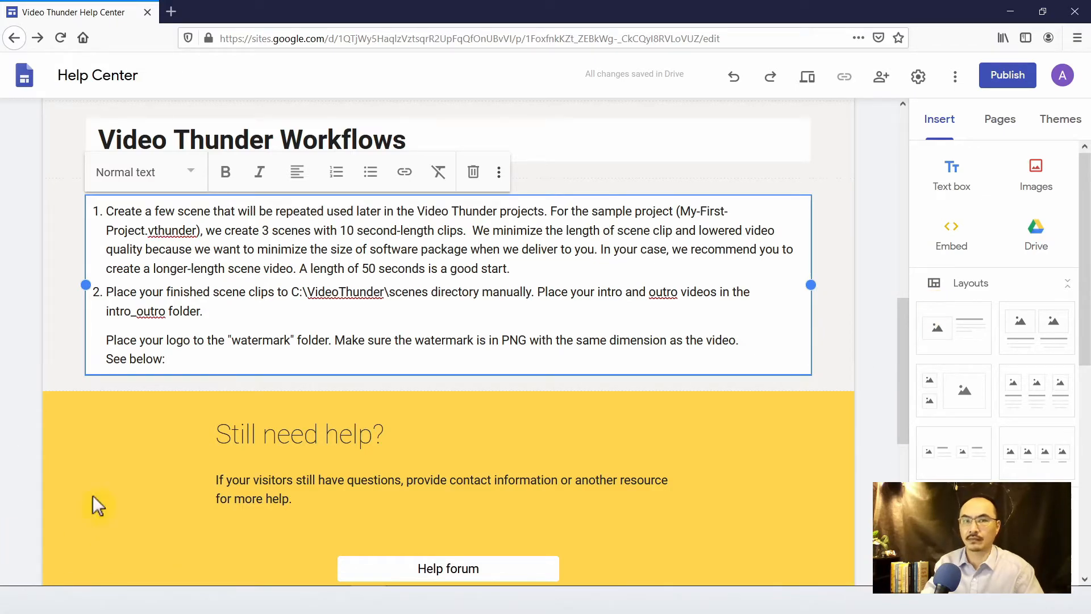
mouse_move(951, 231)
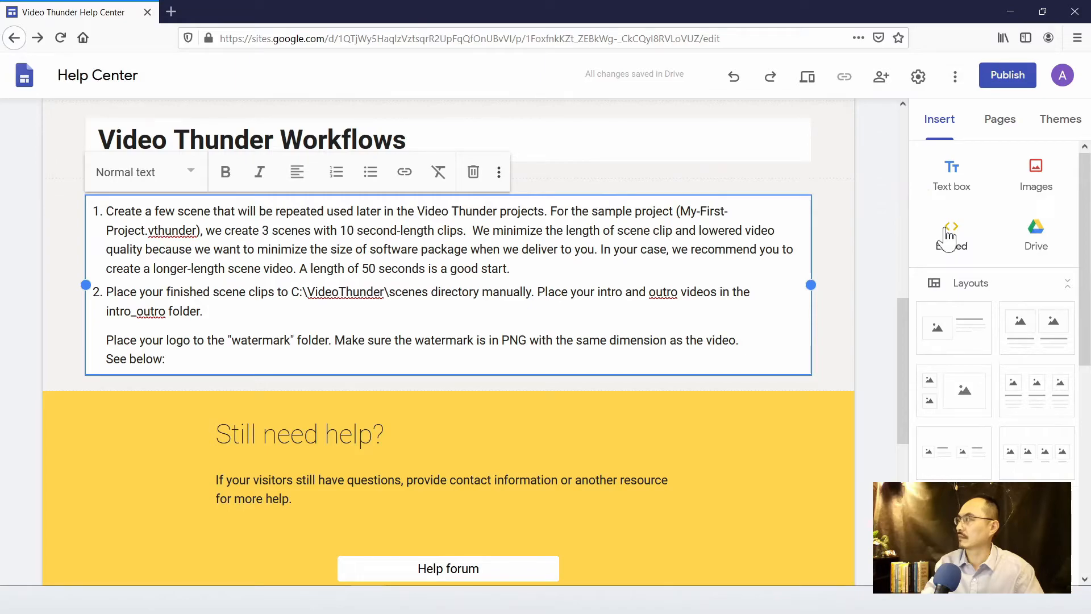
mouse_move(868, 392)
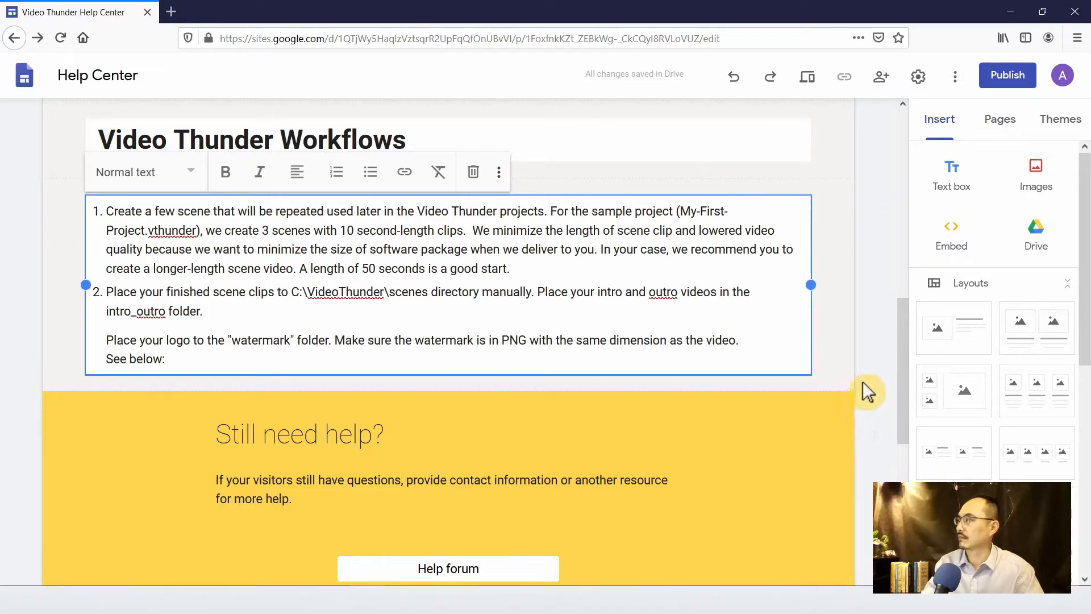
click(876, 376)
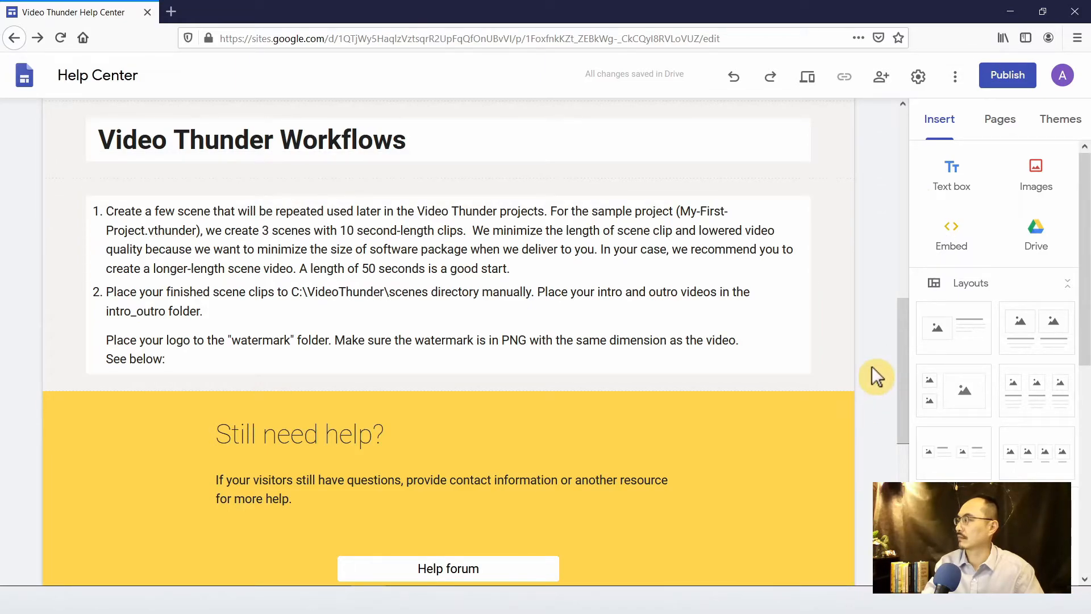
scroll(down, 3)
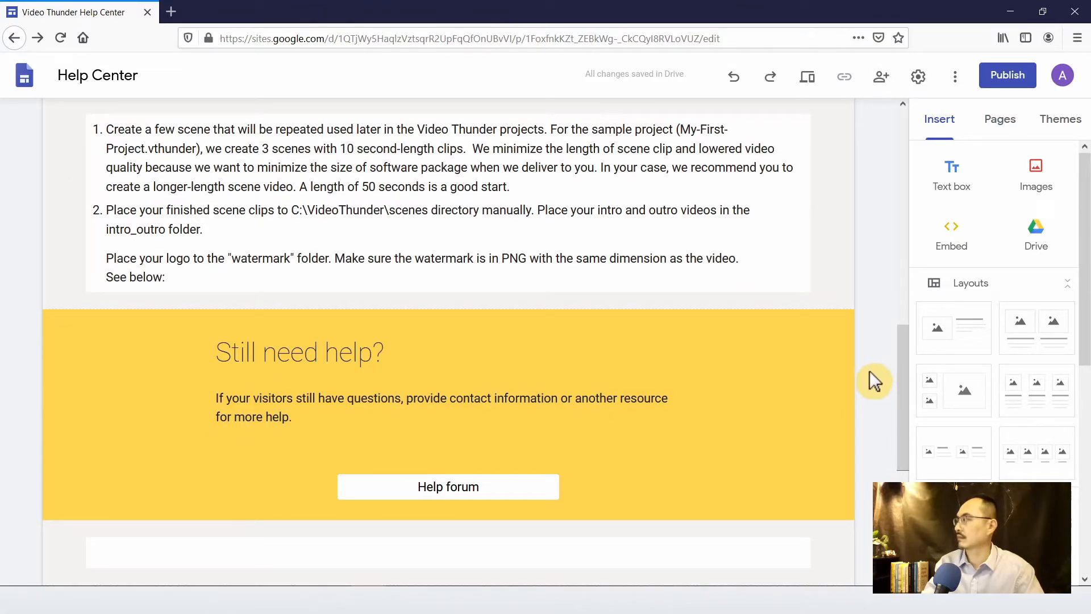
scroll(down, 3)
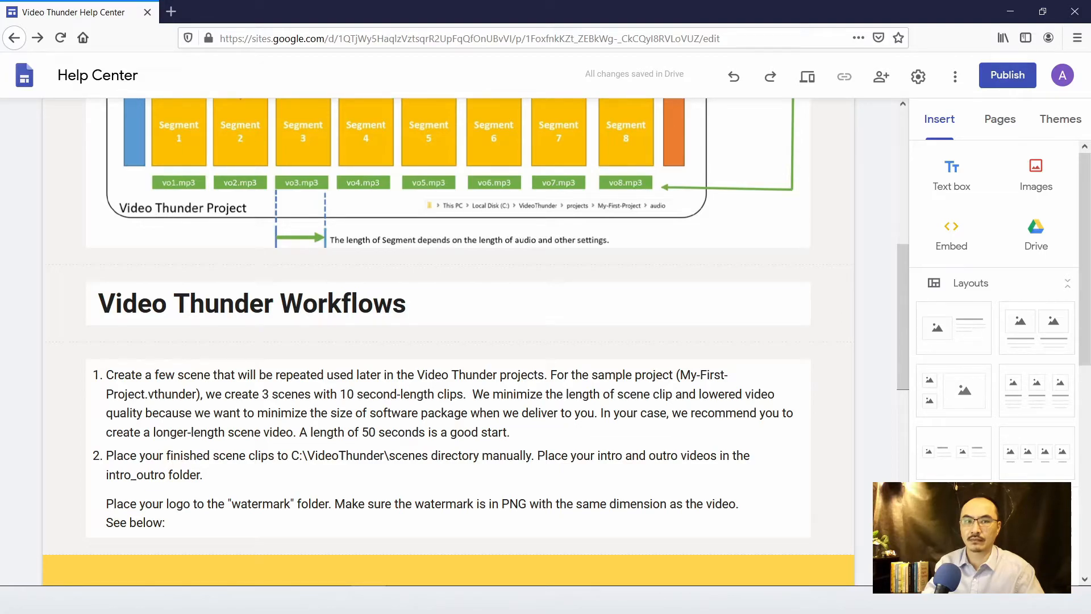
click(417, 417)
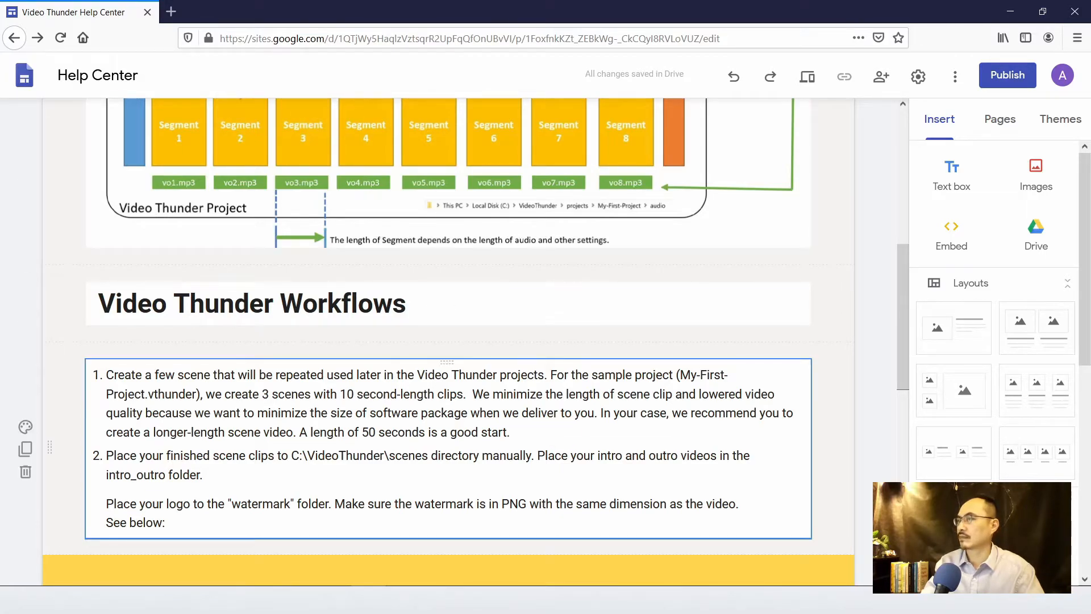
scroll(down, 3)
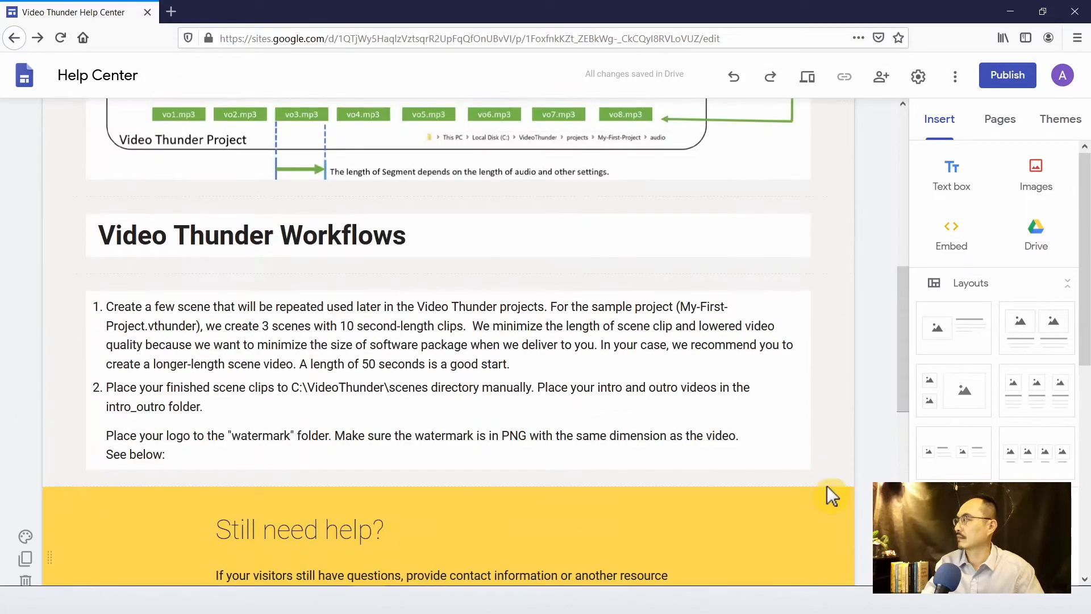
scroll(up, 3)
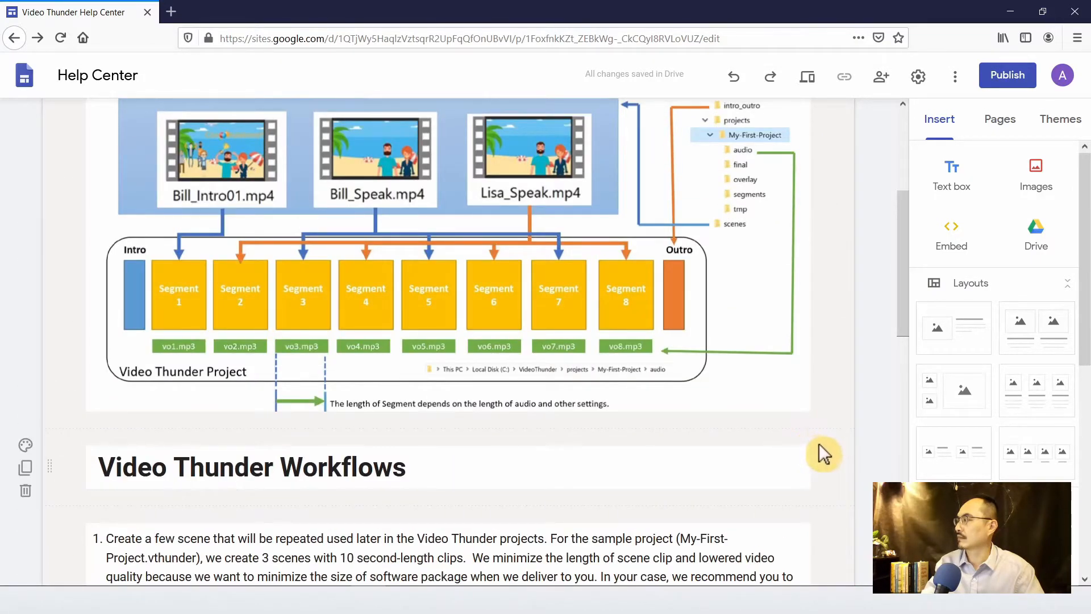
scroll(down, 3)
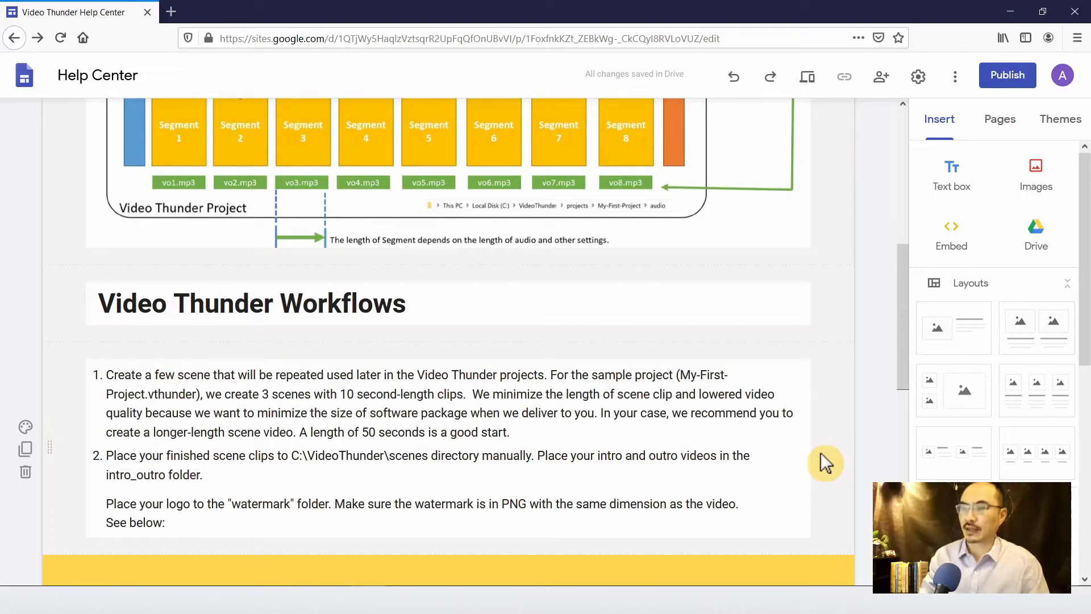
mouse_move(824, 463)
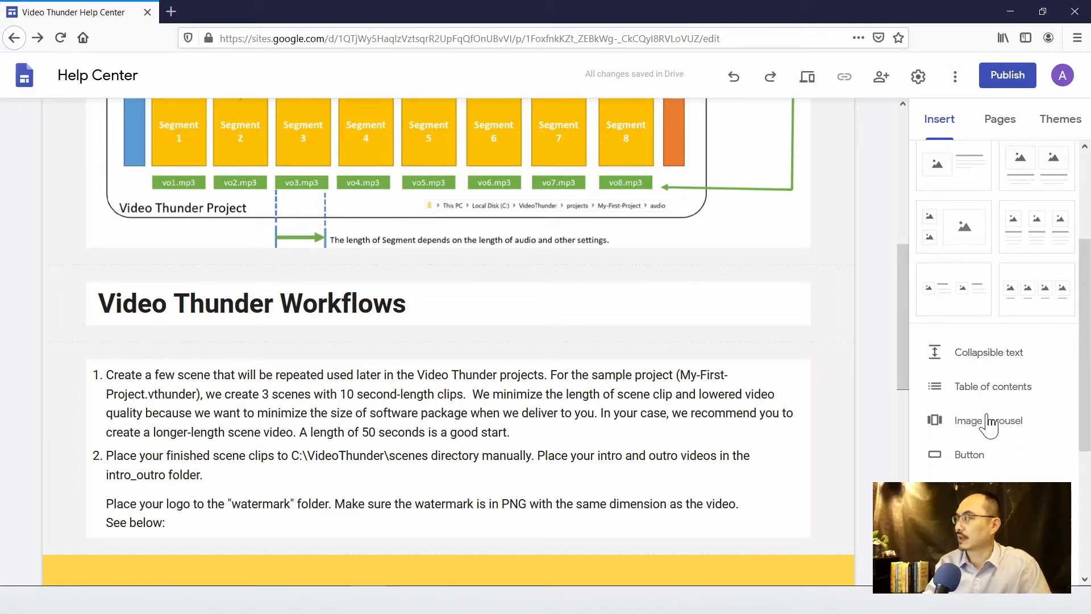
- Insert a collapsible 'Which video and audio formats do you support?' item and expand its answer
scroll(down, 3)
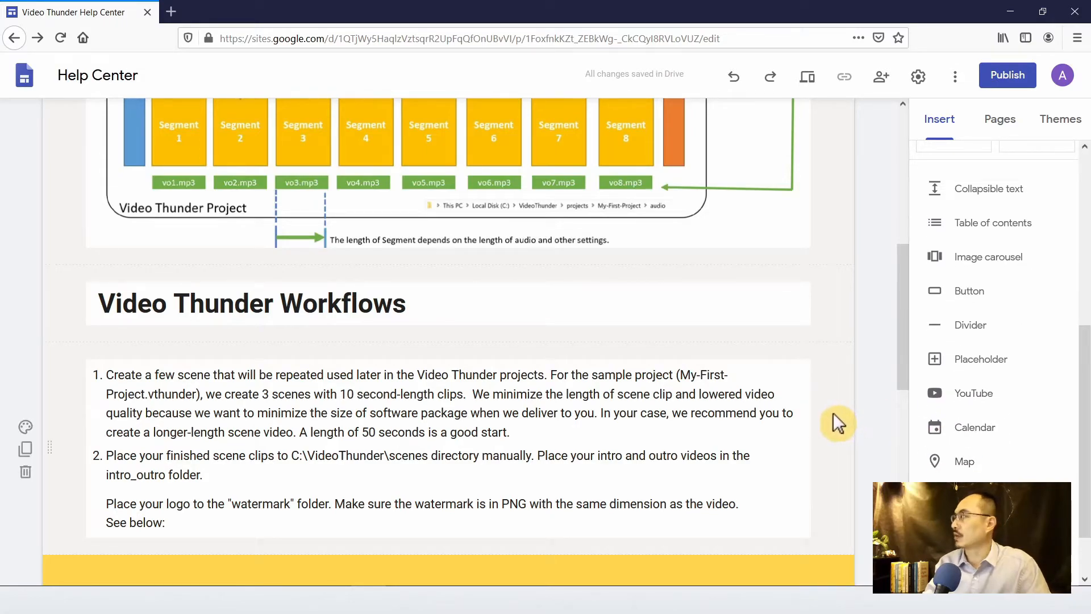
scroll(down, 3)
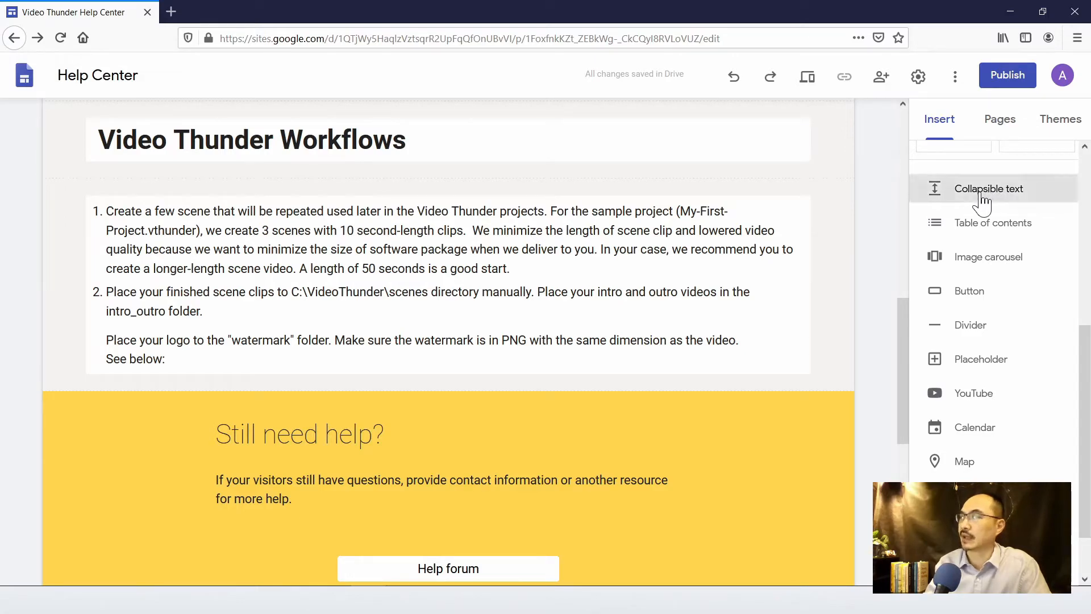
mouse_move(746, 431)
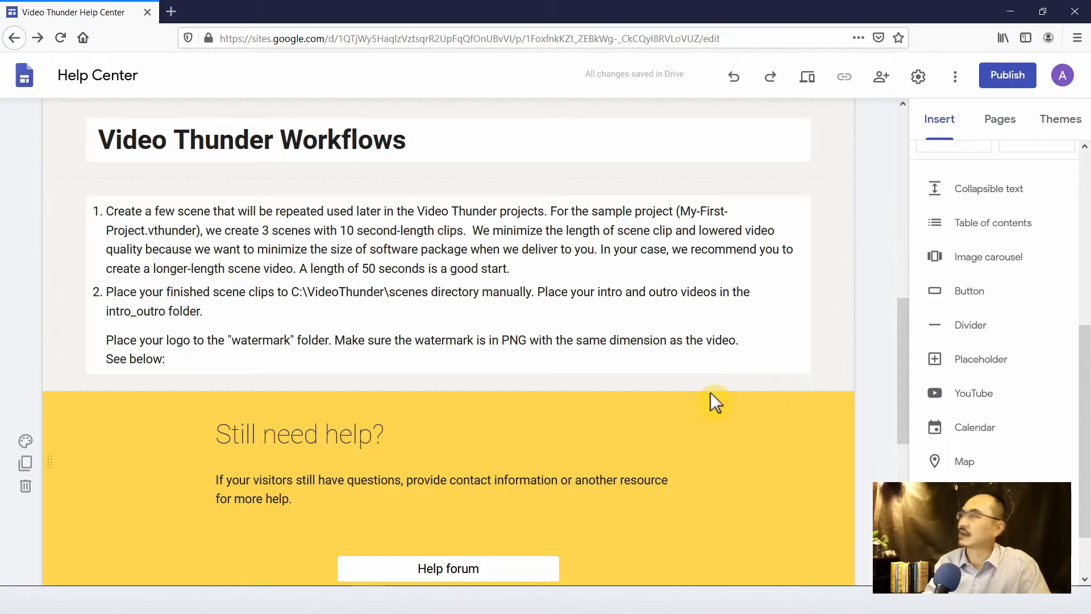
mouse_move(981, 196)
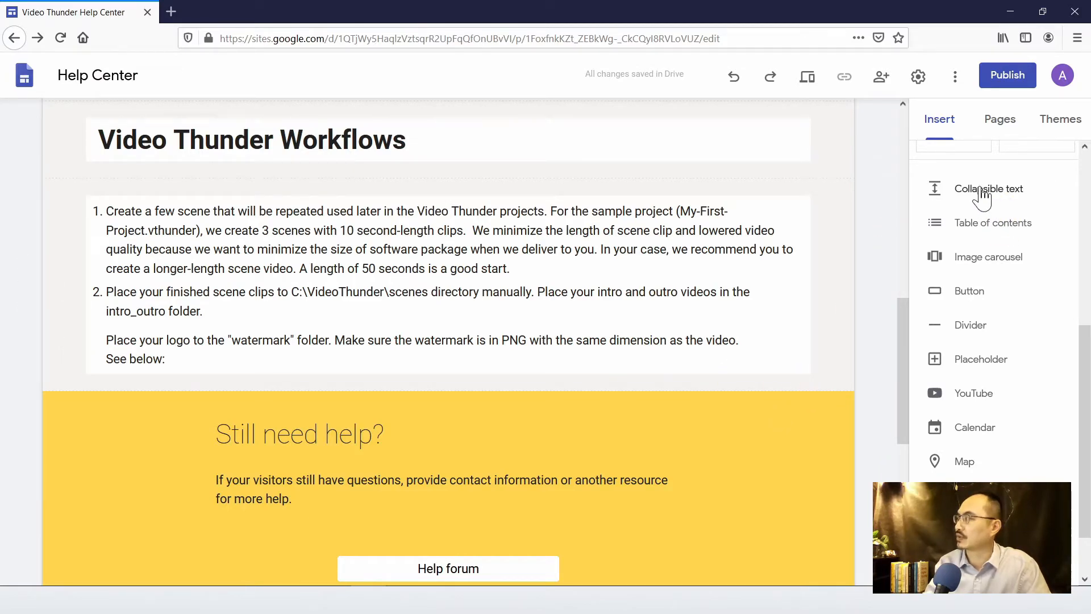
click(988, 189)
text(Which video and audio formats do you support?)
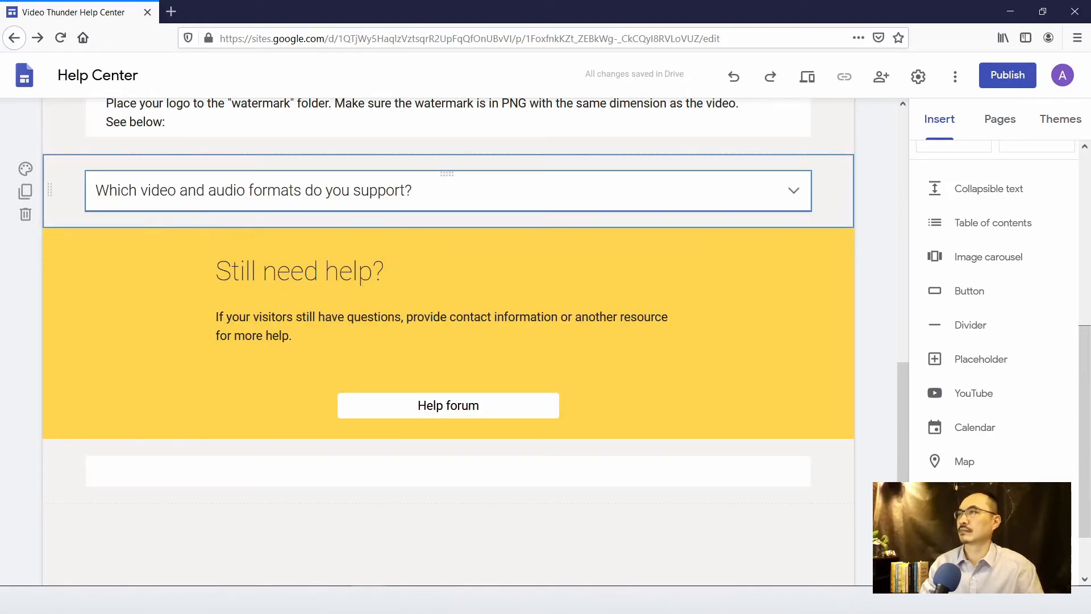
mouse_move(591, 202)
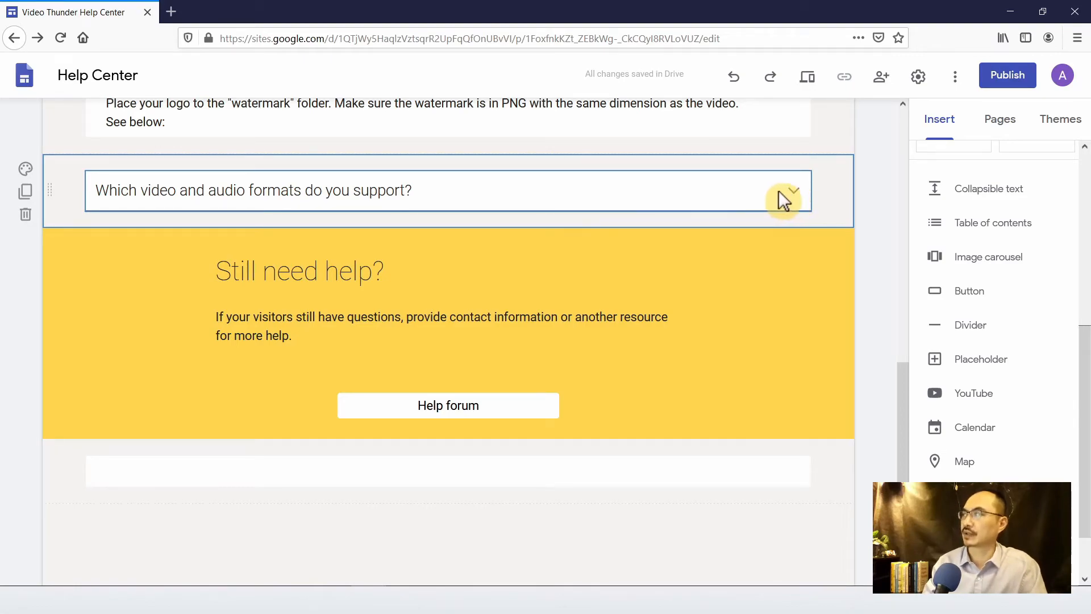
click(795, 191)
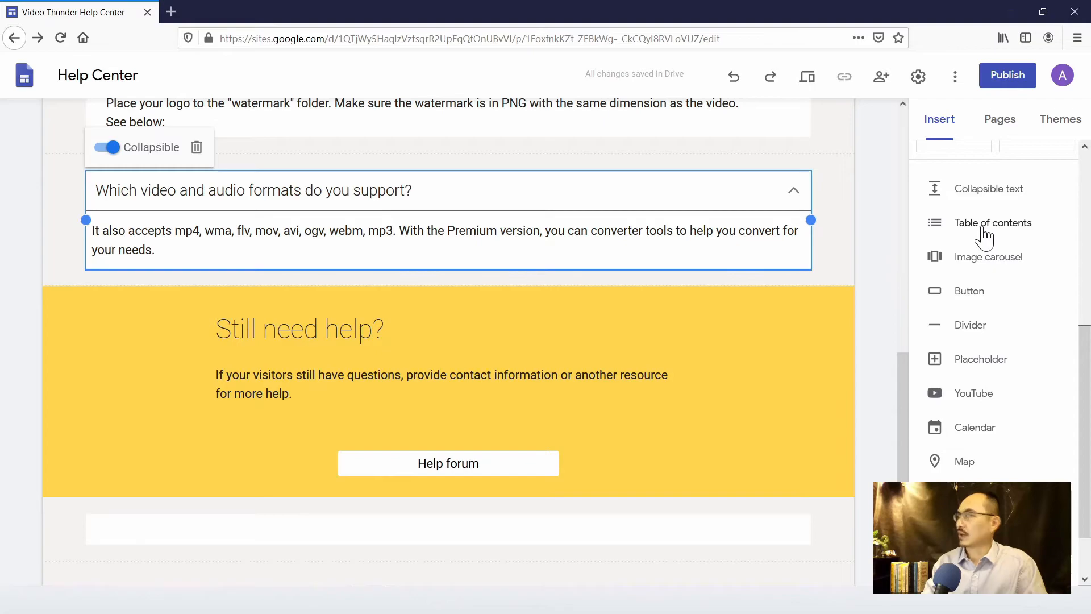
mouse_move(989, 275)
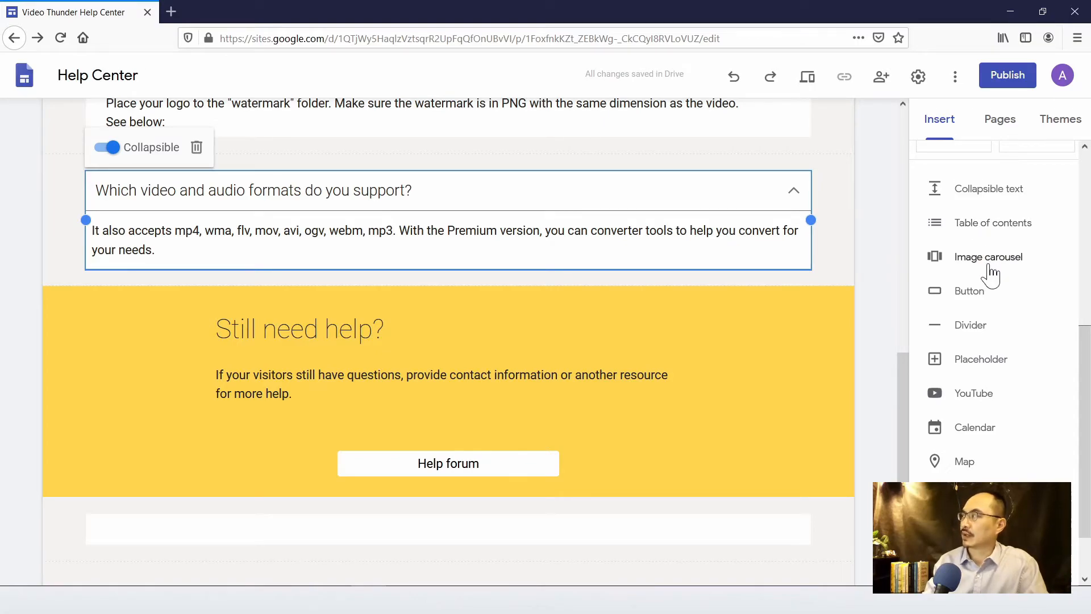
mouse_move(1008, 268)
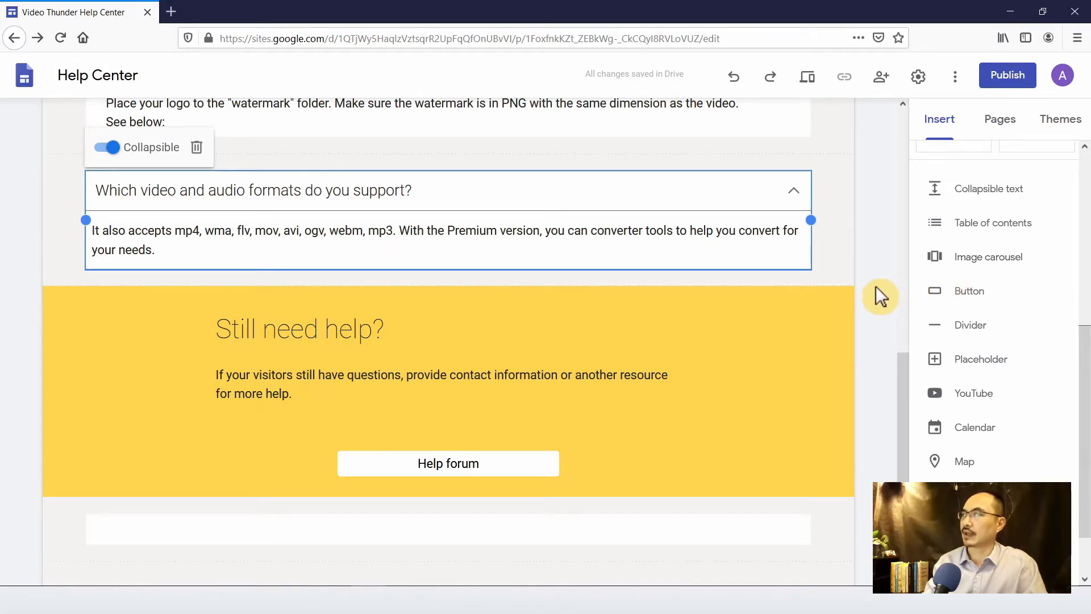
mouse_move(805, 326)
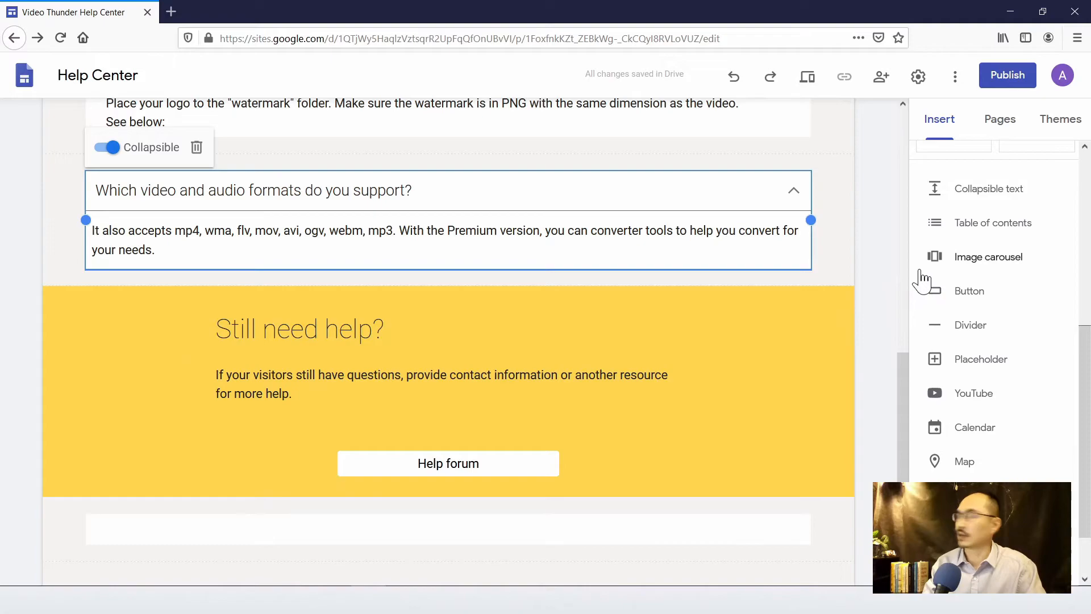
mouse_move(933, 281)
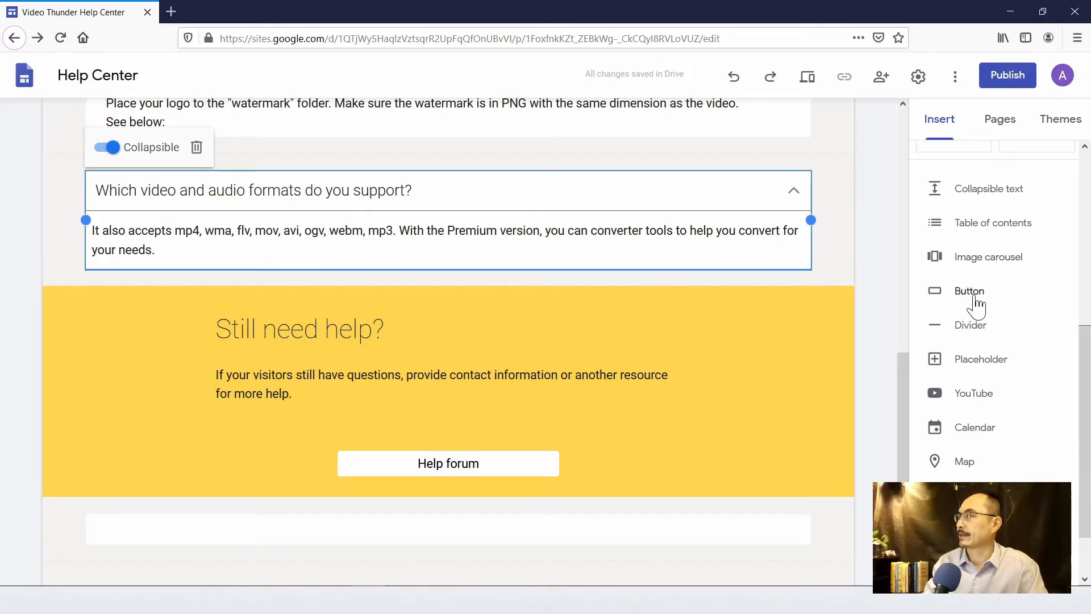
mouse_move(972, 335)
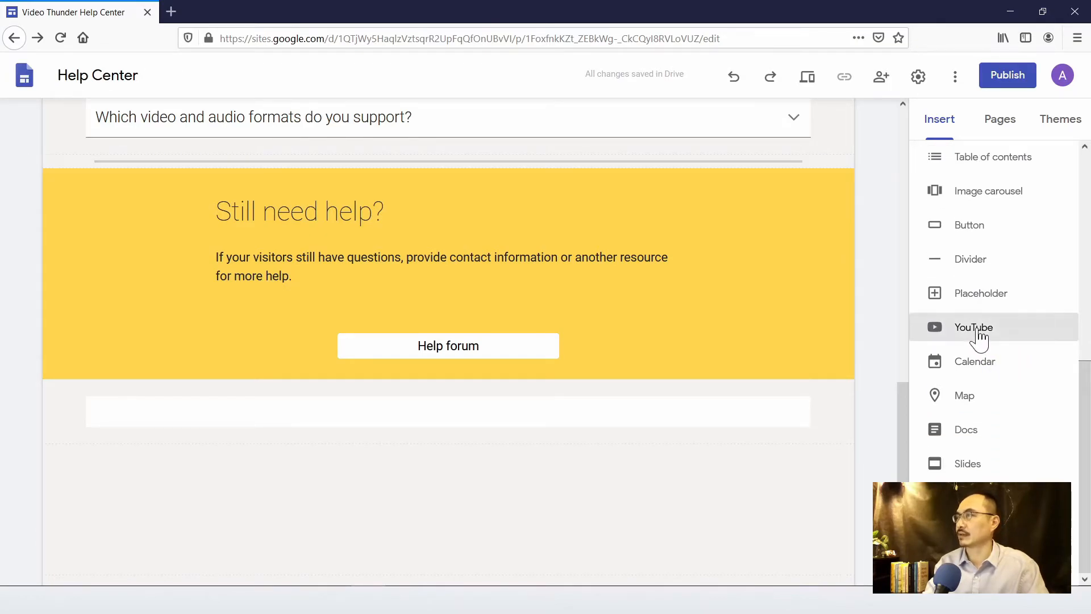
- Embed the 'What is Codespaces' YouTube video and shrink it slightly
click(973, 328)
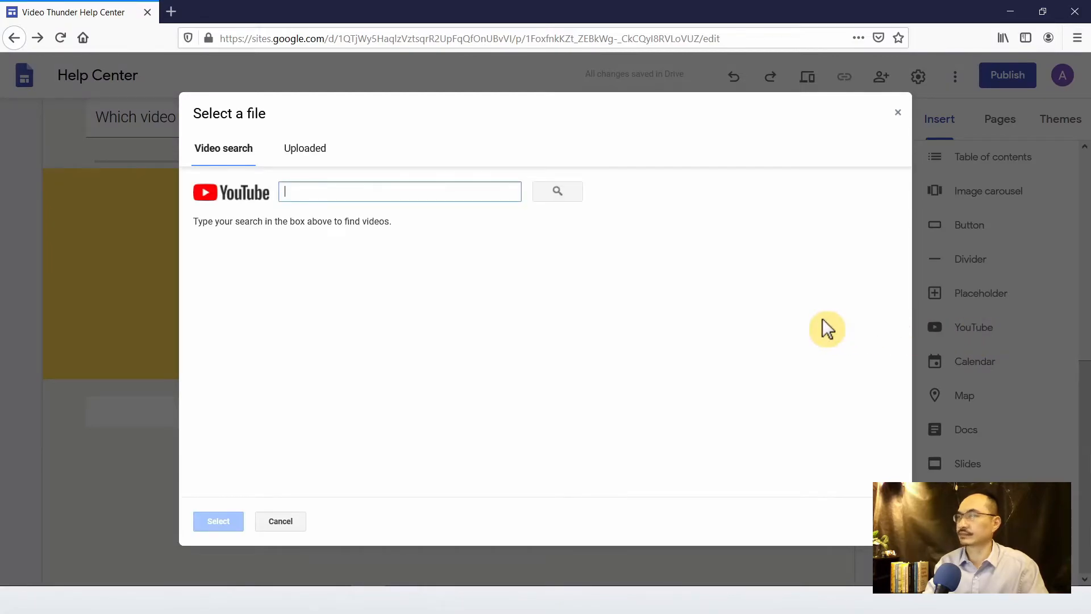
text(arthur wang codespaces)
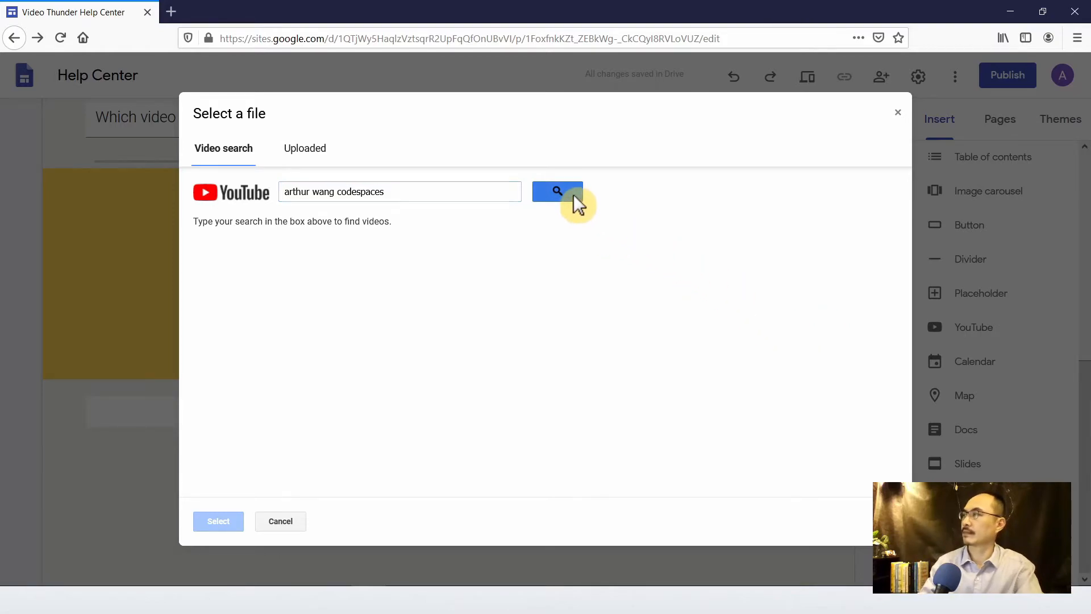
click(557, 190)
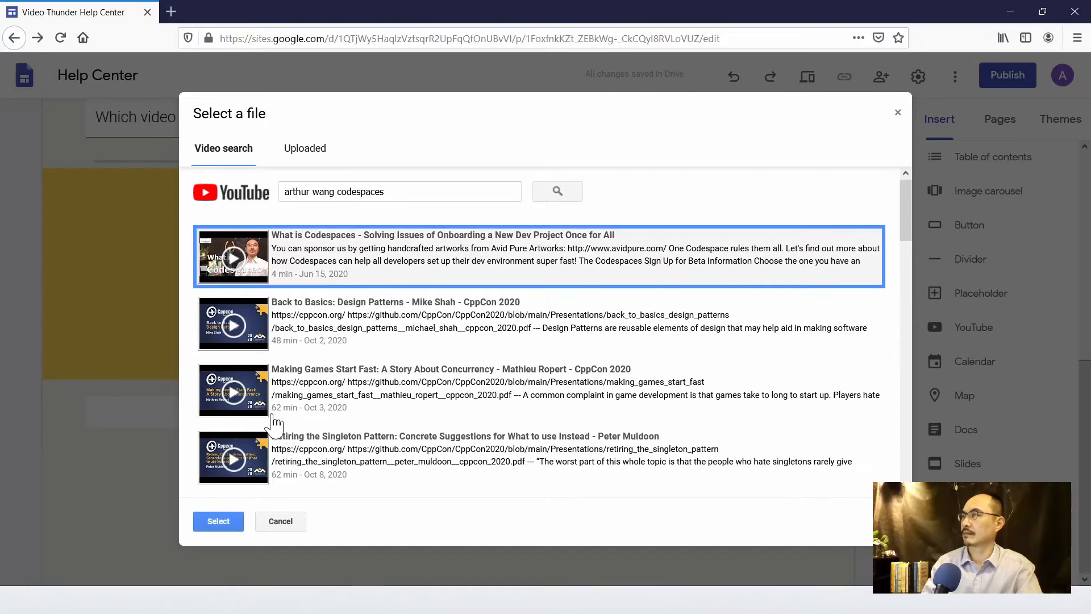
click(218, 521)
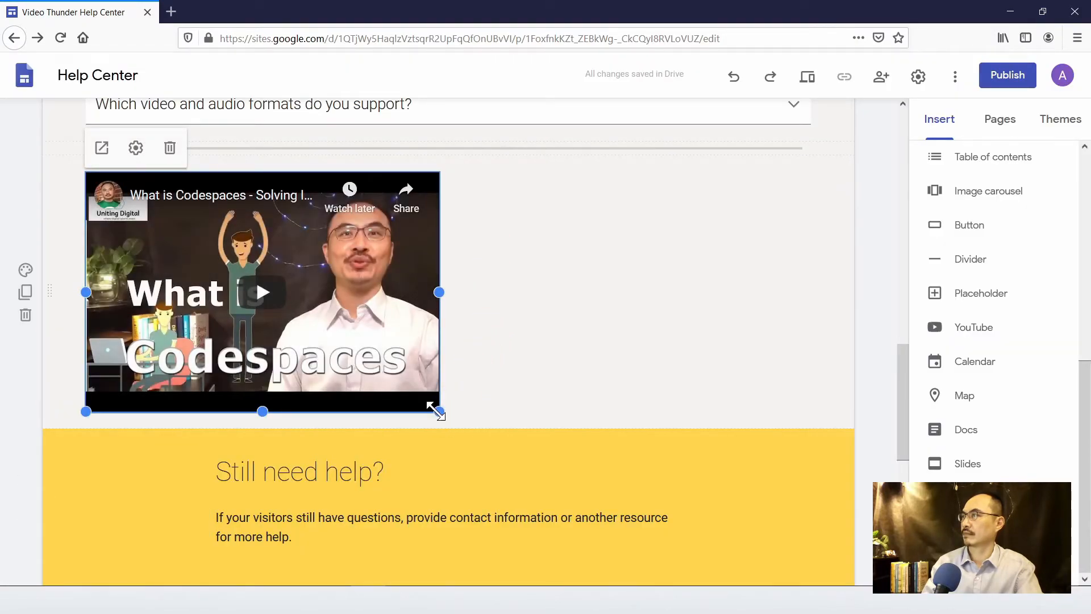
drag(437, 409, 452, 412)
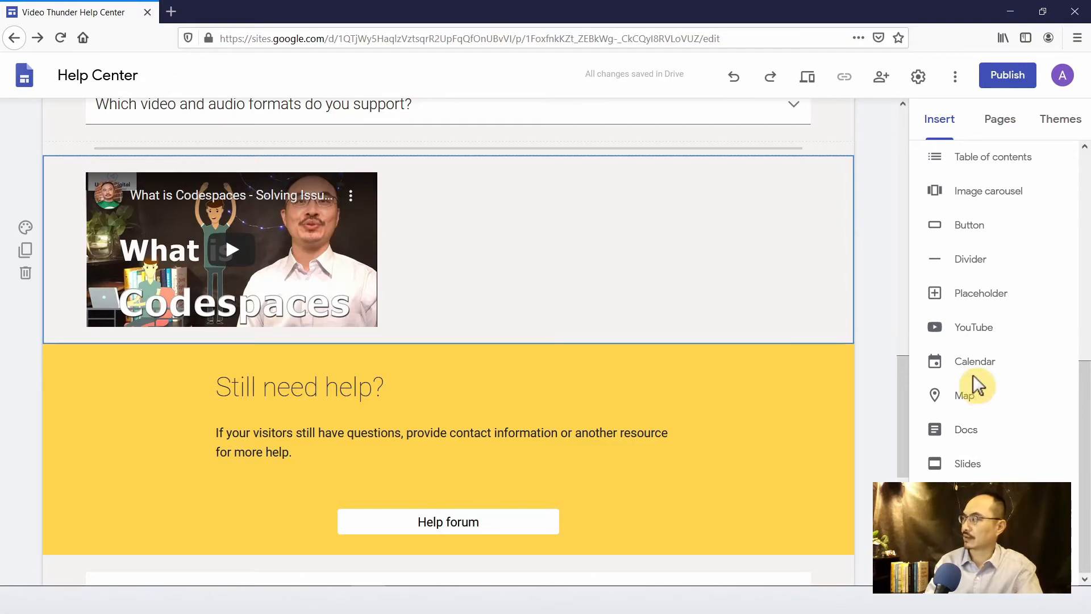
mouse_move(973, 445)
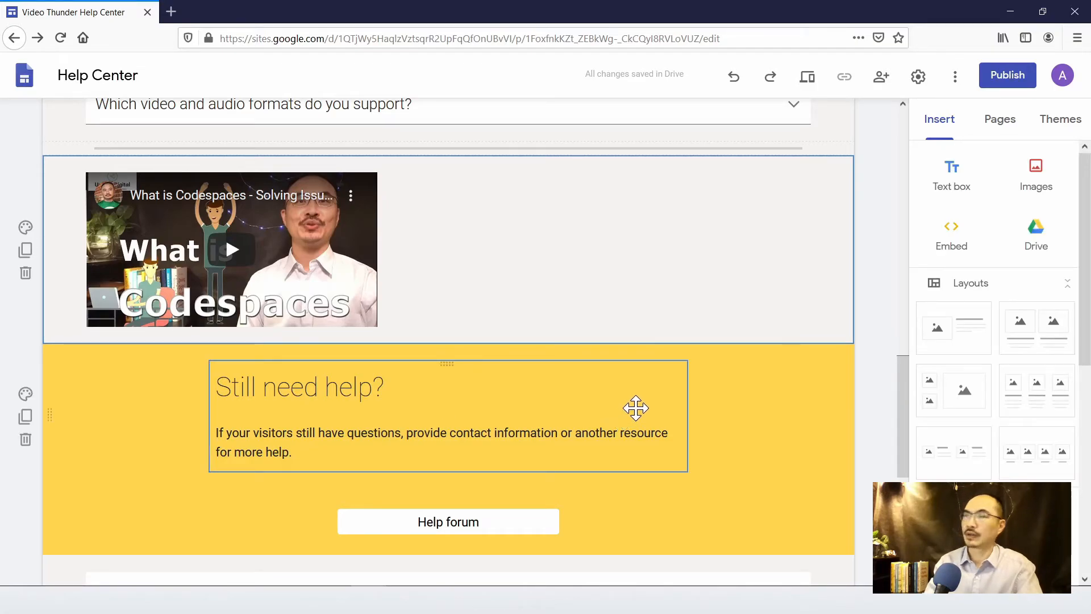
scroll(down, 3)
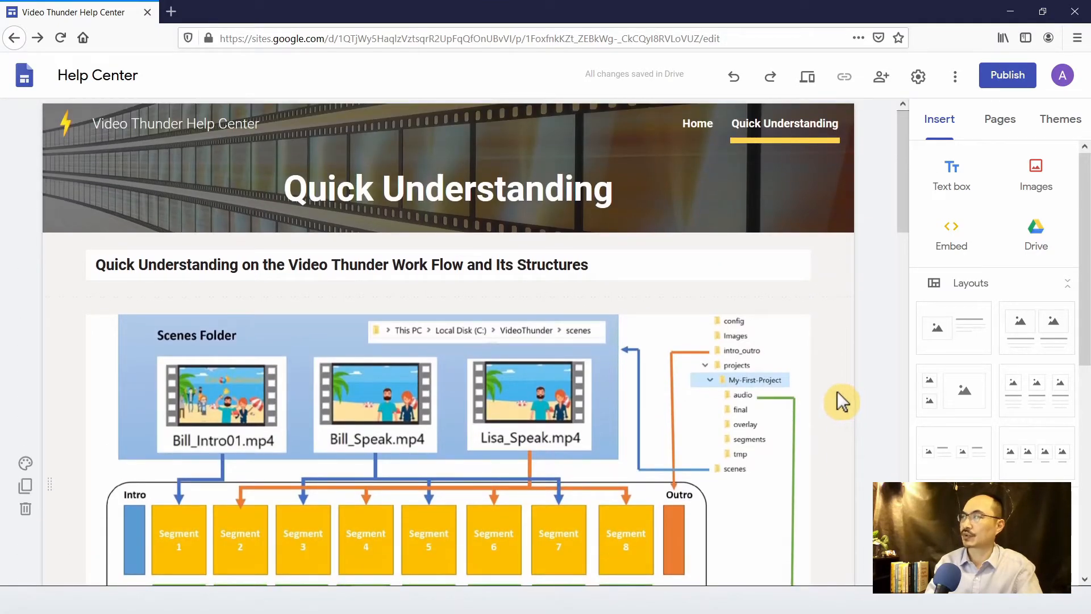
mouse_move(852, 402)
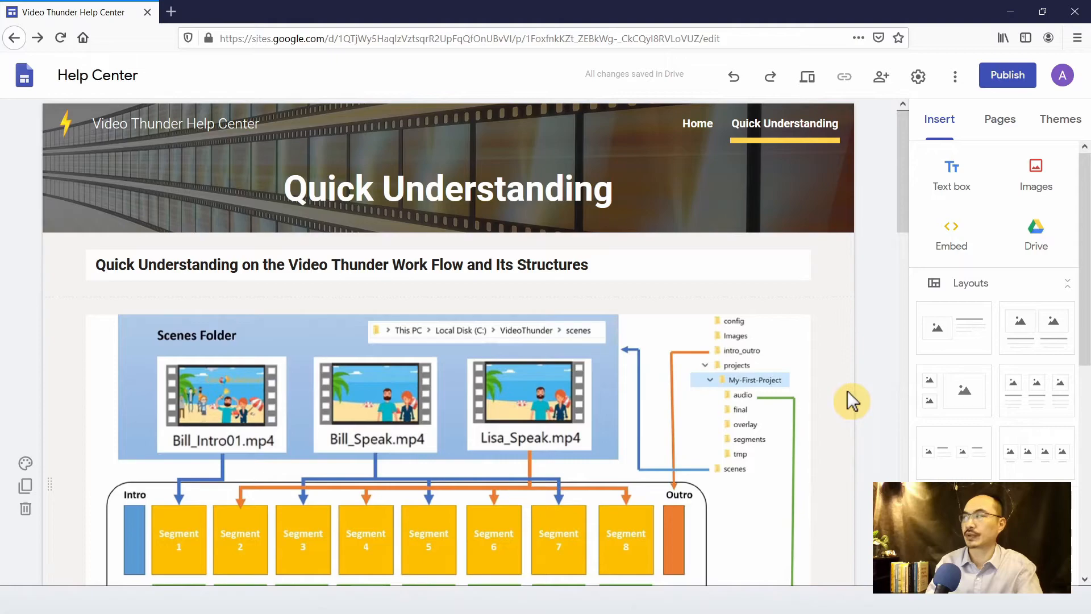
mouse_move(844, 77)
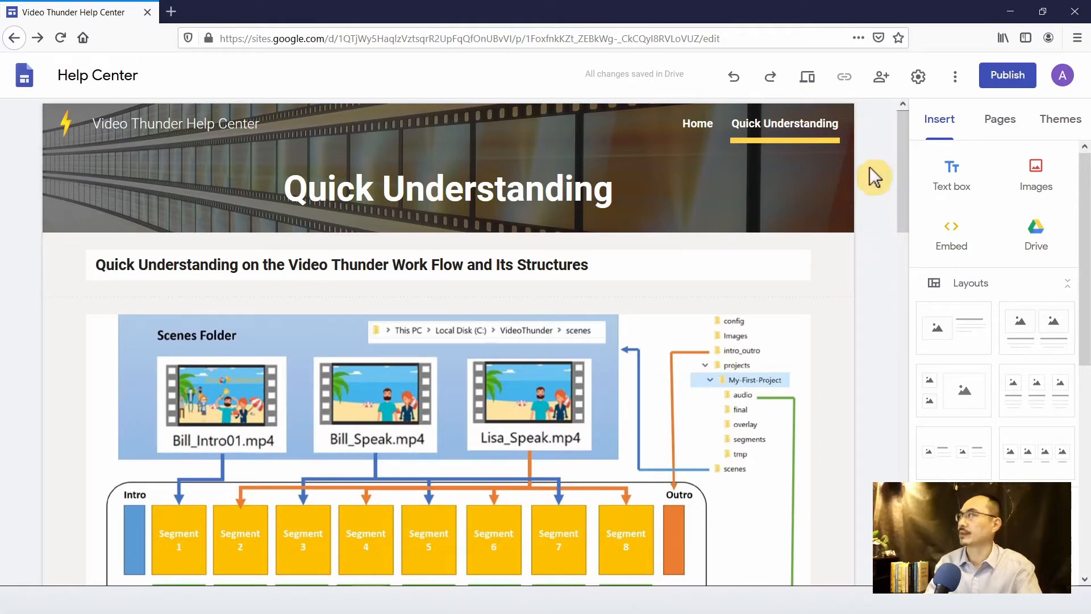
mouse_move(887, 169)
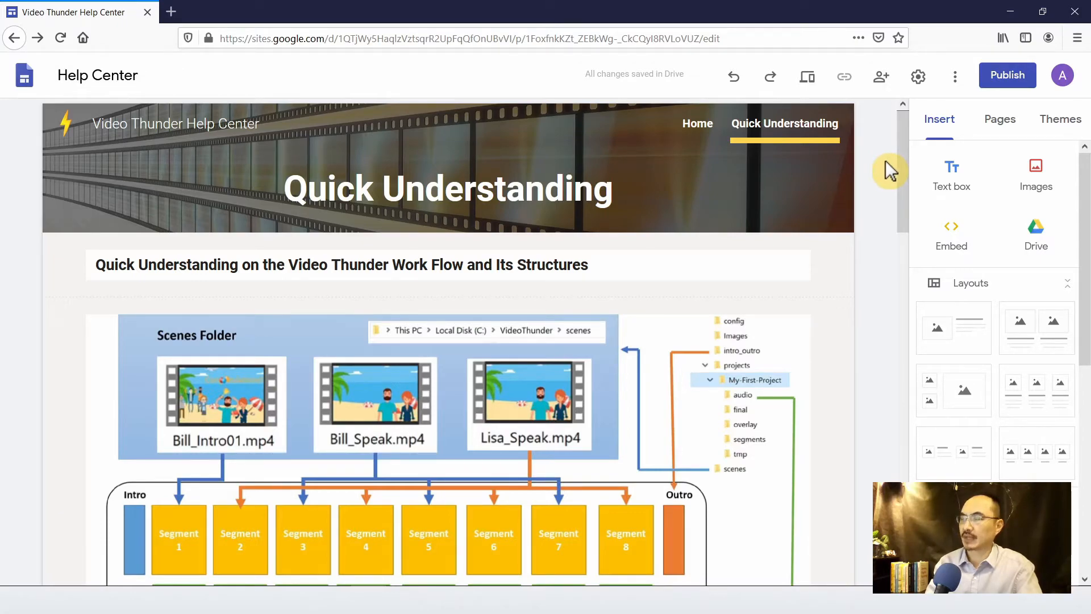
mouse_move(945, 126)
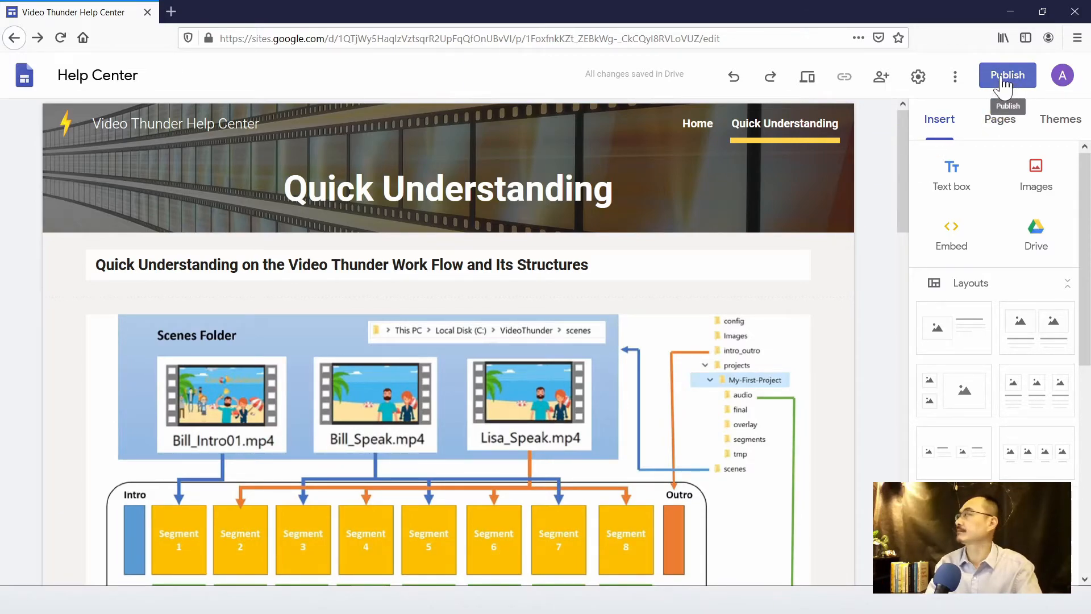
- Publish the Help Center site with the web address 'test'
click(1007, 75)
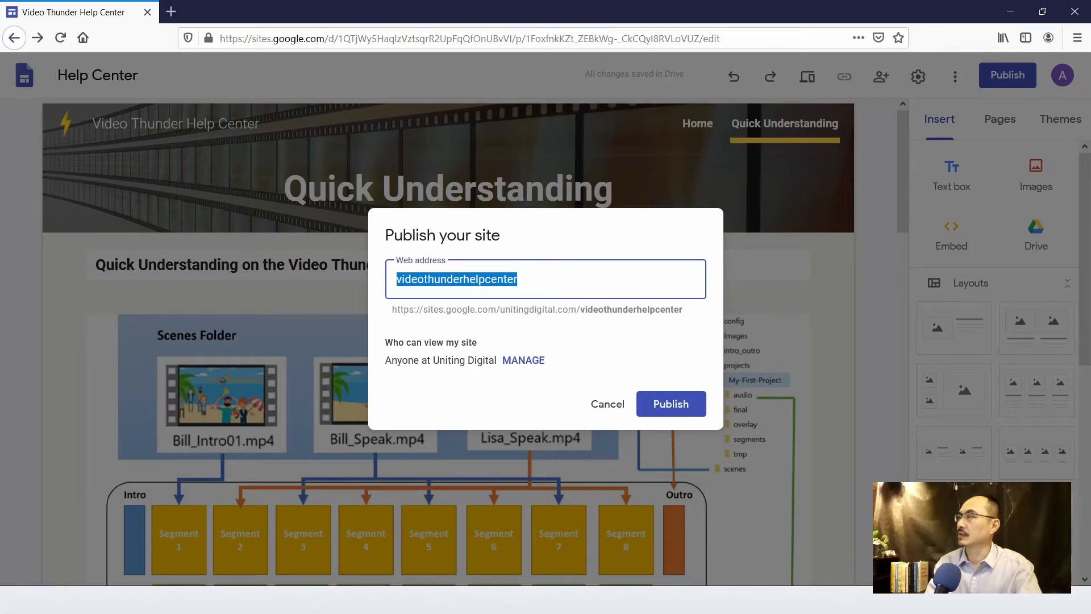
text(test)
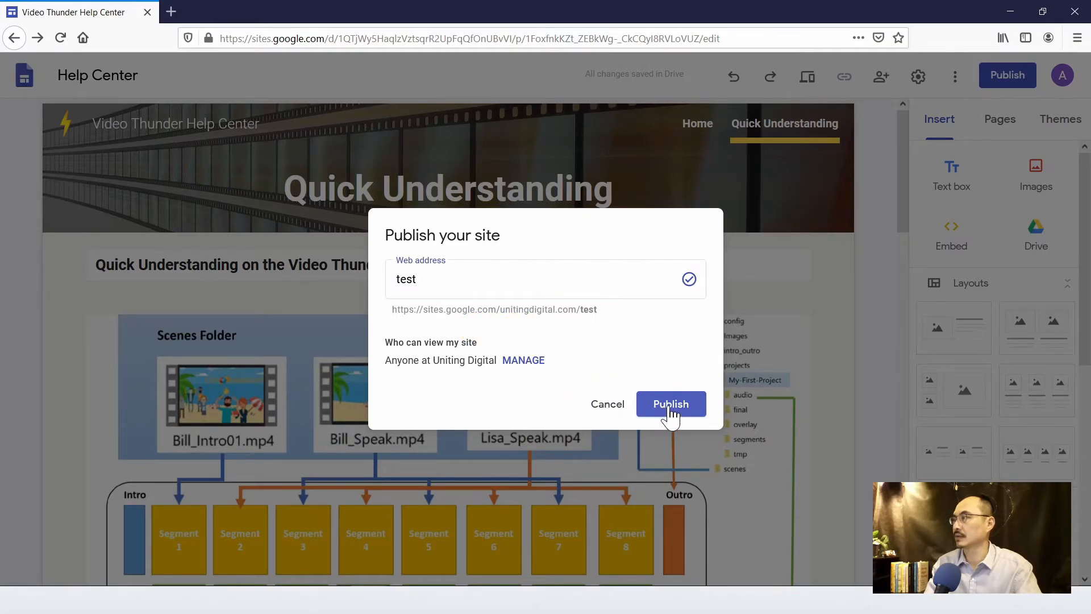
click(670, 404)
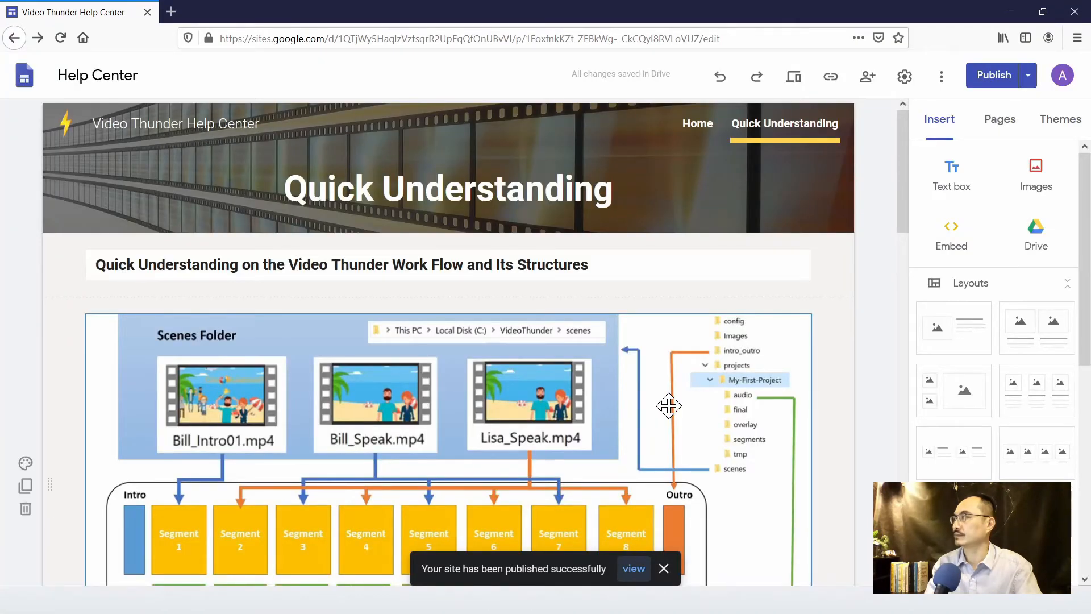
mouse_move(883, 257)
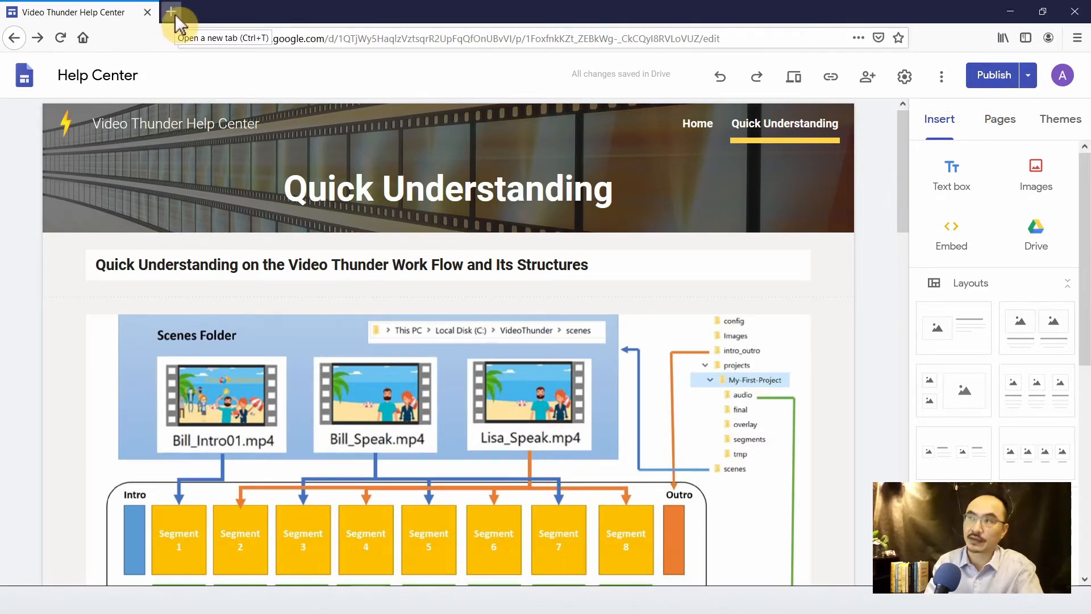
- View the published Help Center live, visiting its Home and Quick Understanding pages
click(1027, 74)
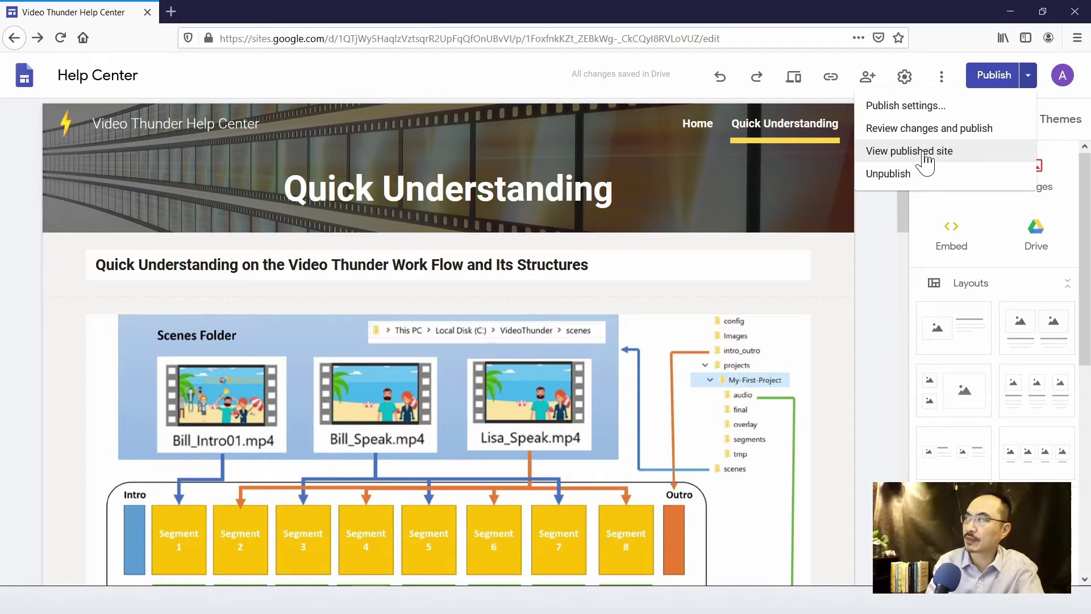
click(909, 150)
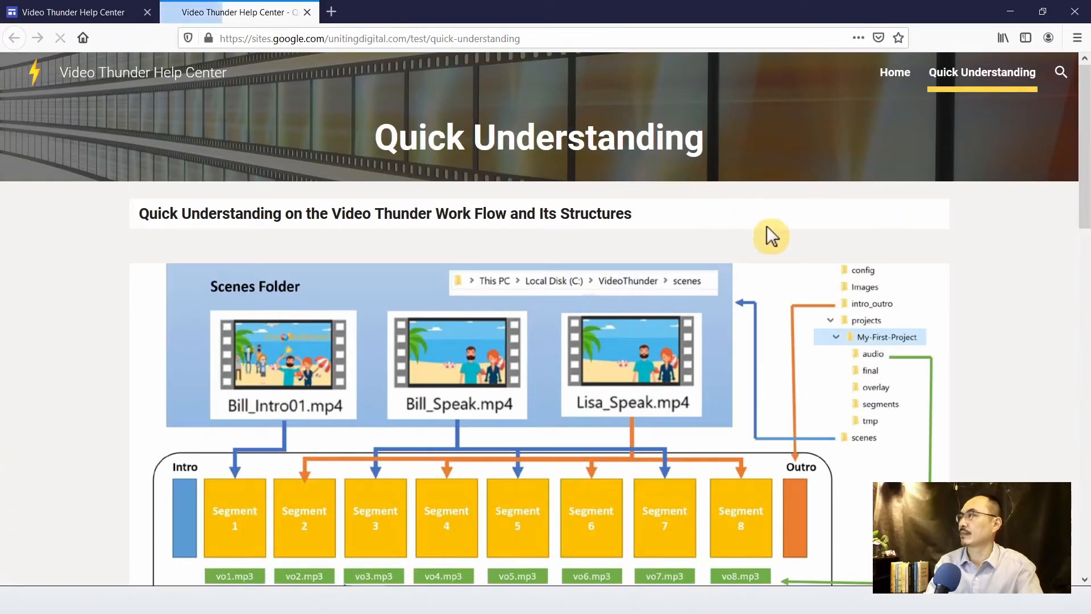
click(895, 72)
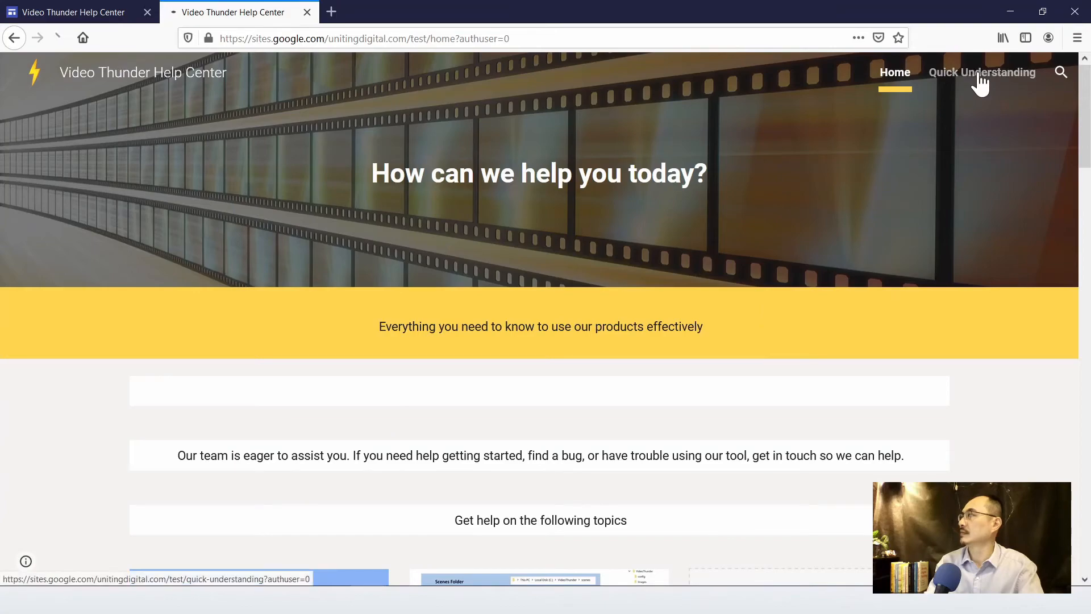
click(982, 72)
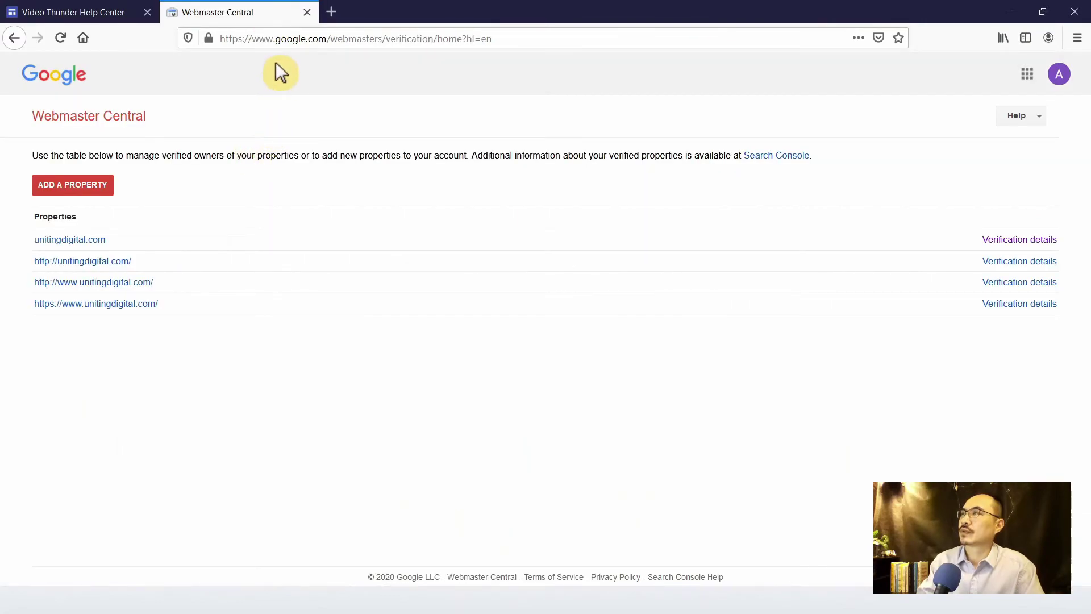
mouse_move(292, 69)
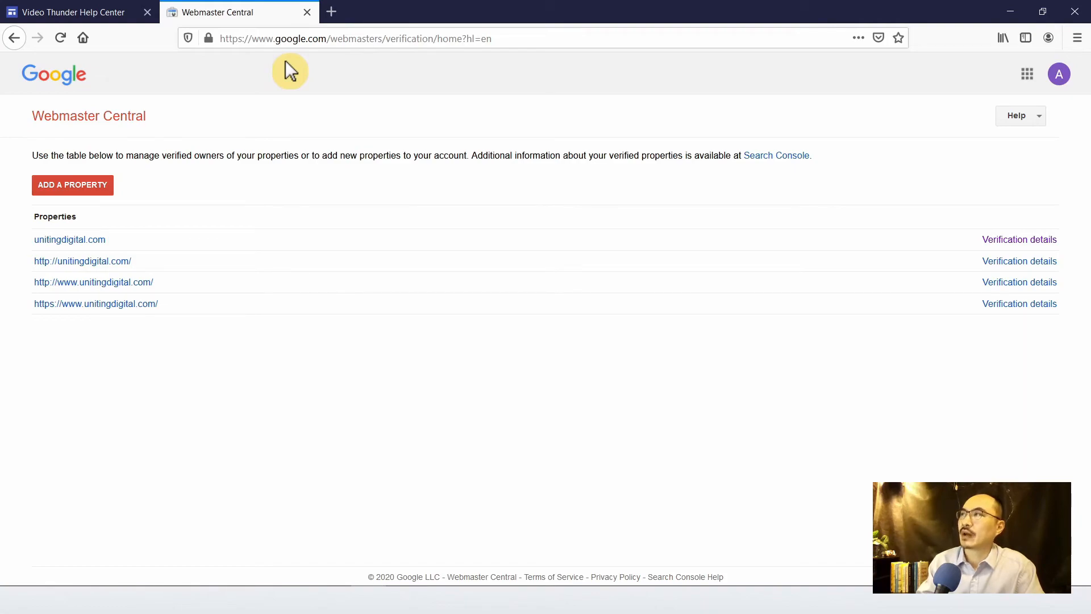
mouse_move(242, 128)
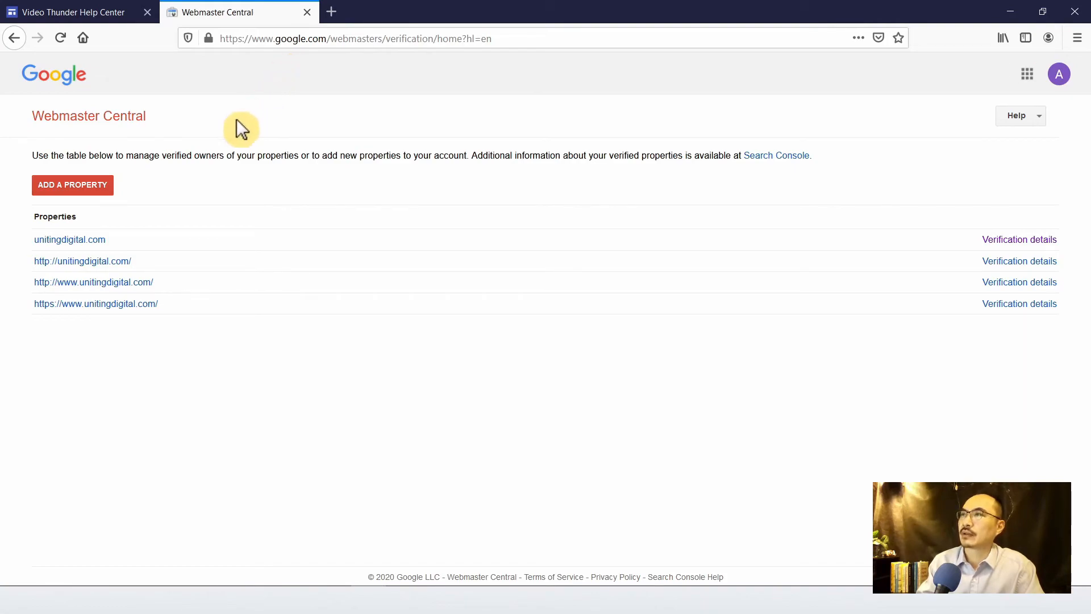
mouse_move(160, 205)
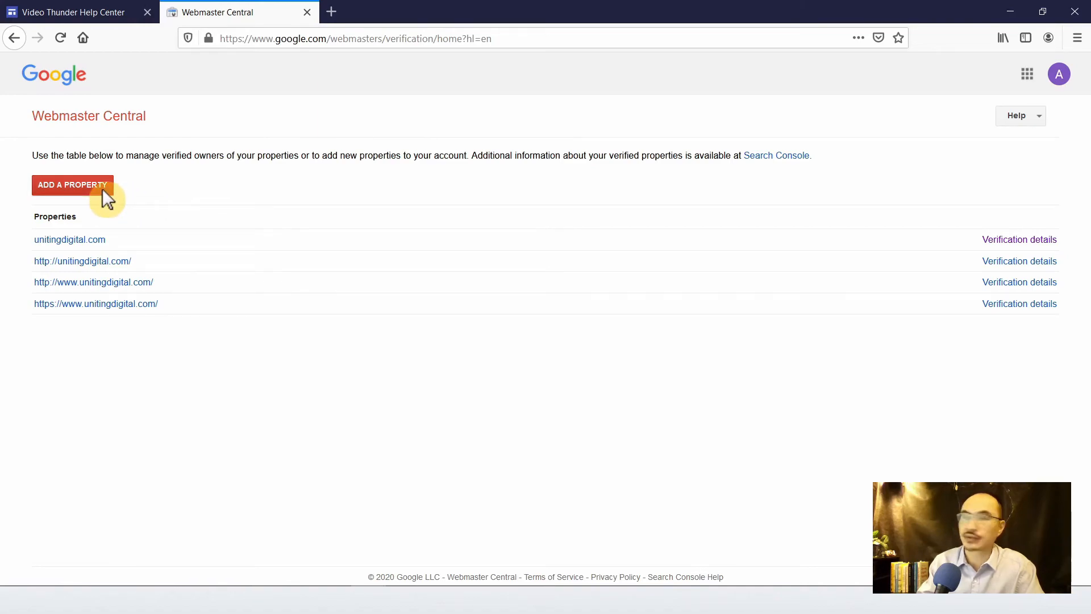
mouse_move(297, 489)
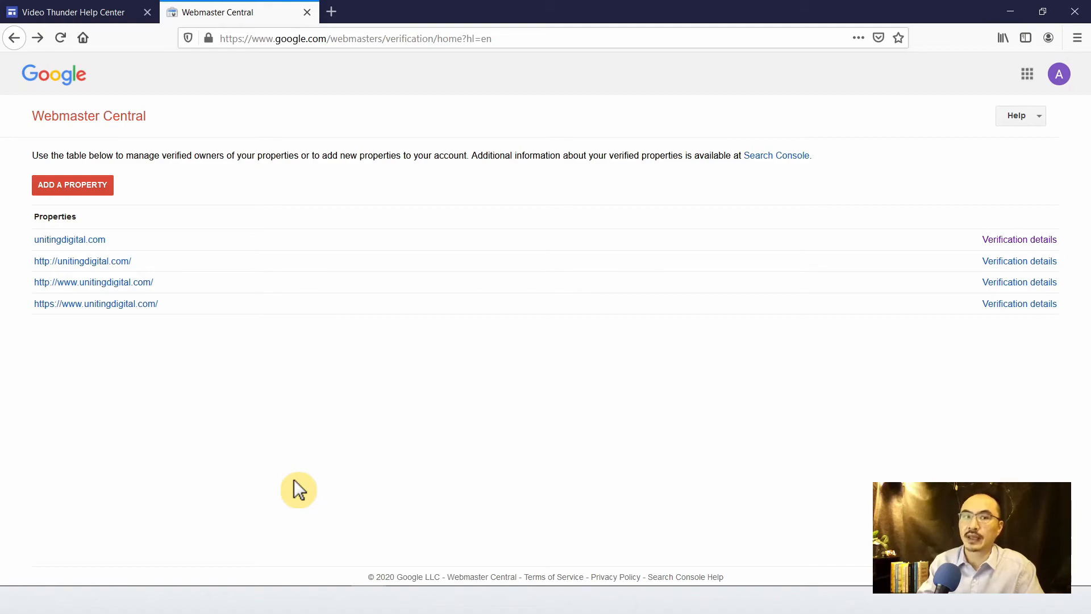
mouse_move(822, 242)
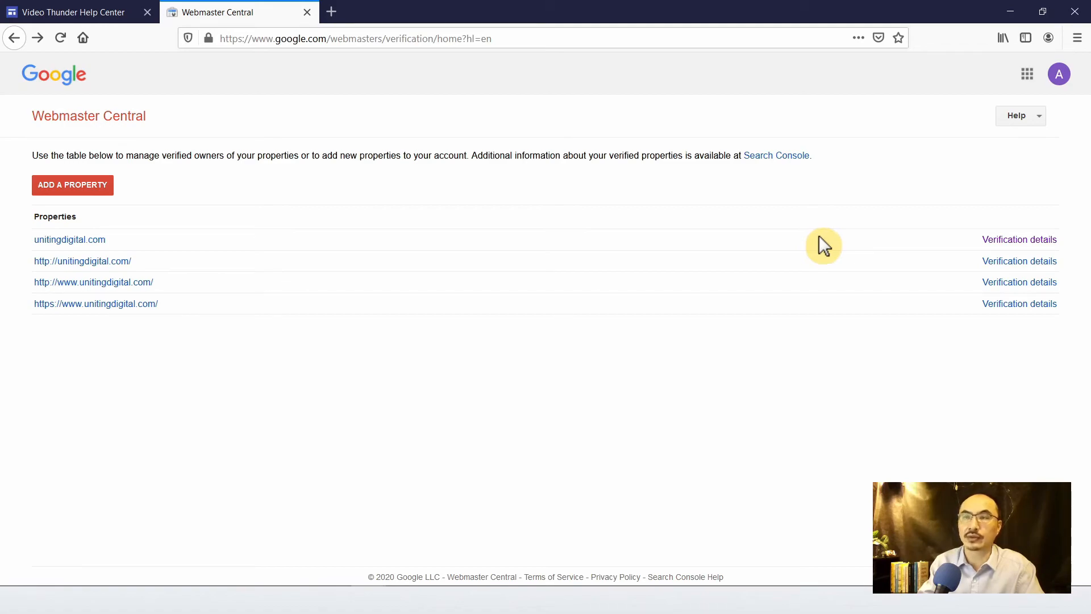
mouse_move(678, 272)
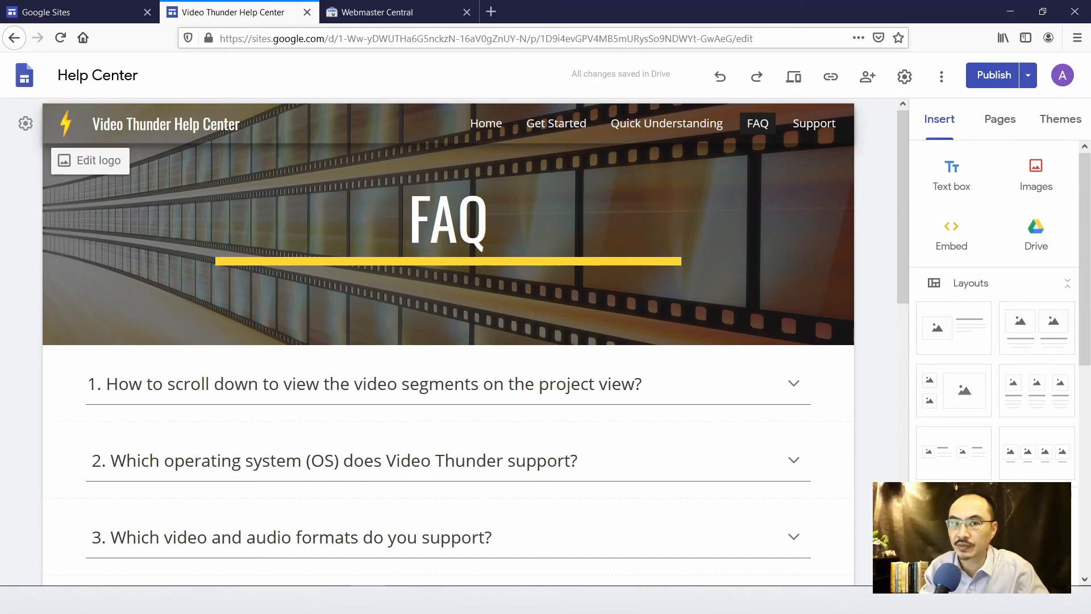
mouse_move(966, 107)
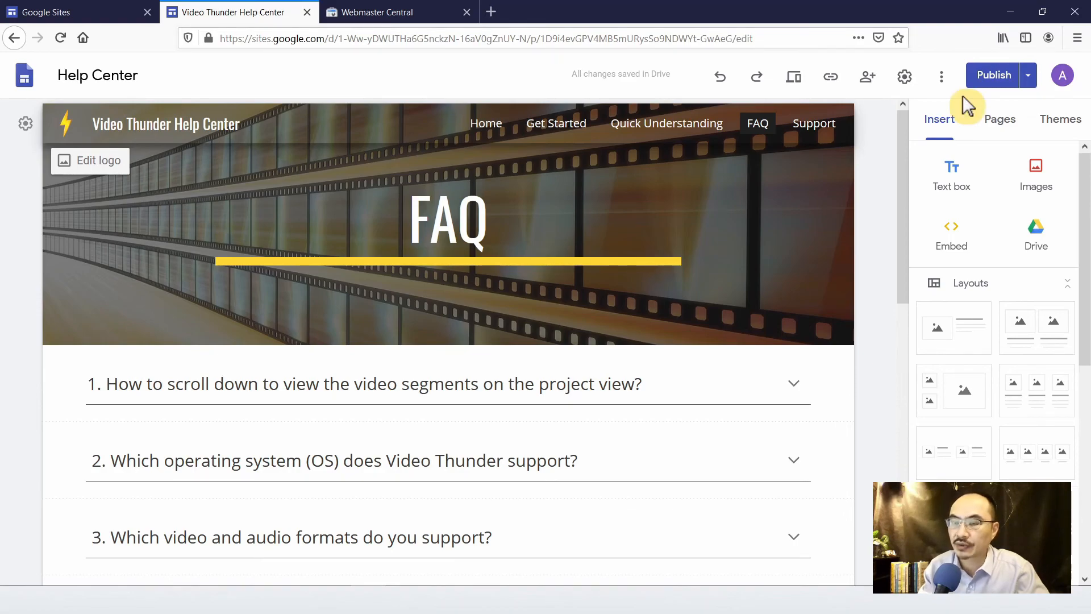
mouse_move(1027, 94)
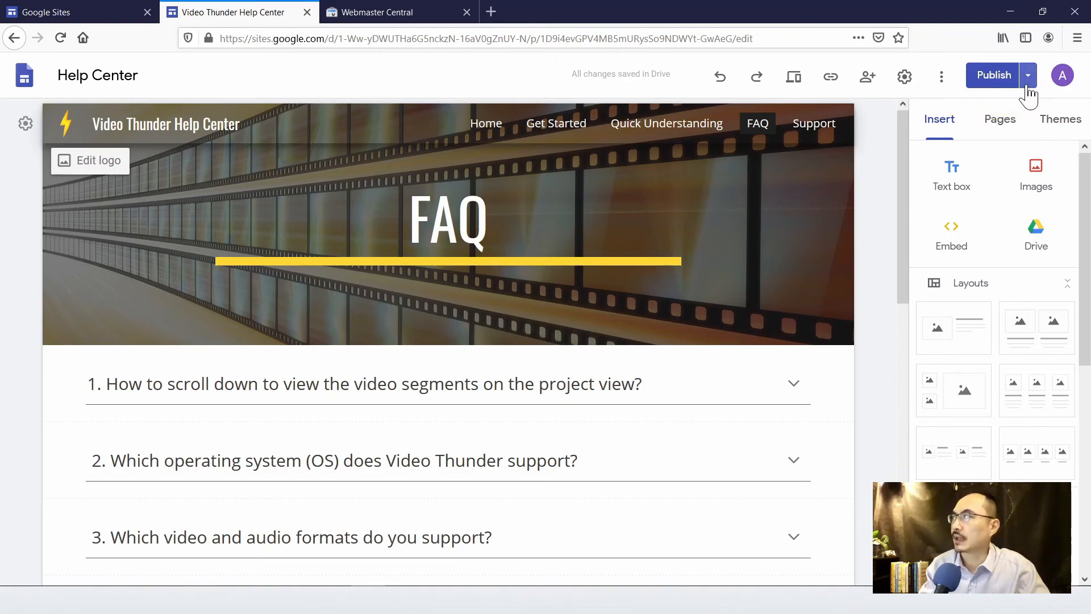
- Open Publish settings to see the support.unitingdigital.com custom URL
click(1027, 75)
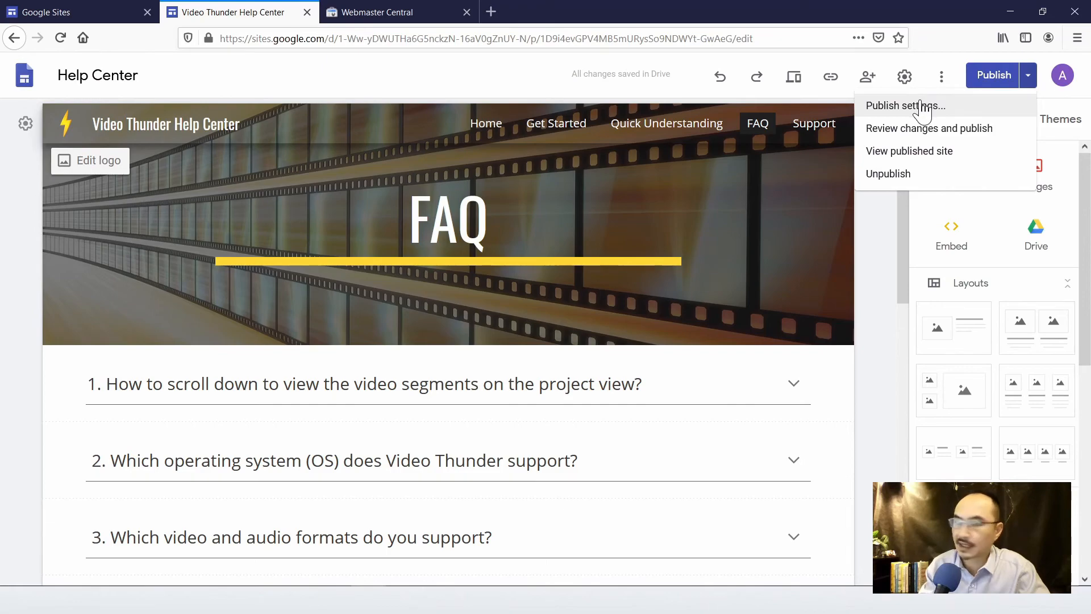
click(906, 106)
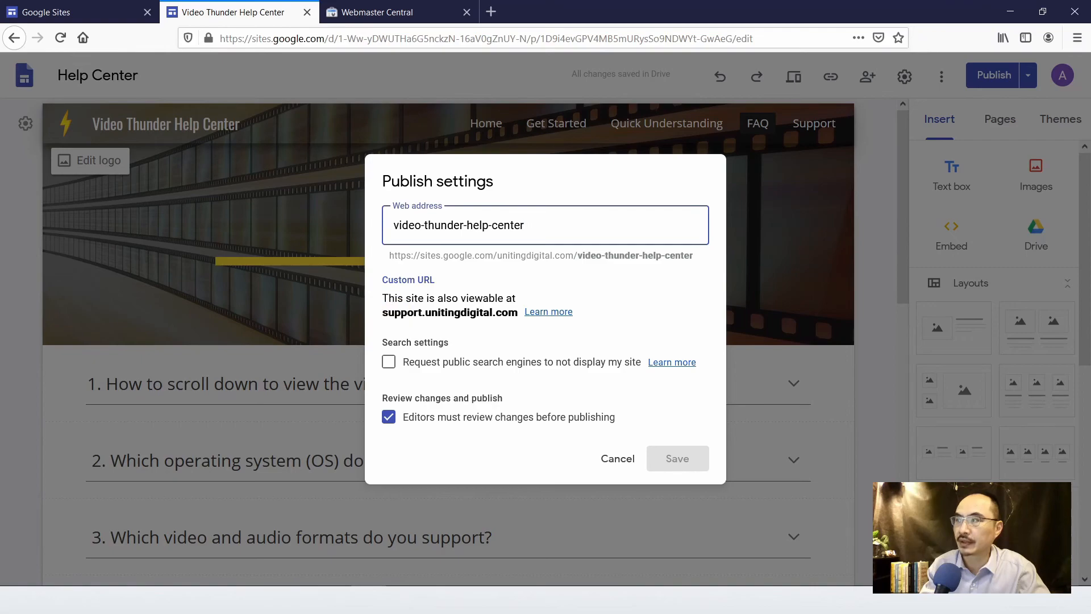
mouse_move(460, 336)
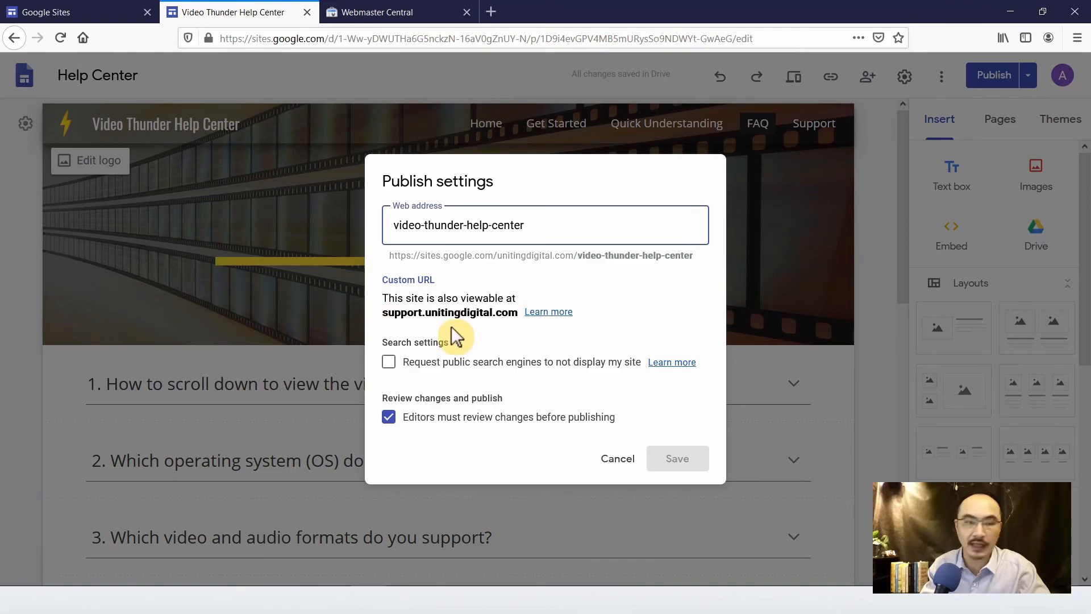